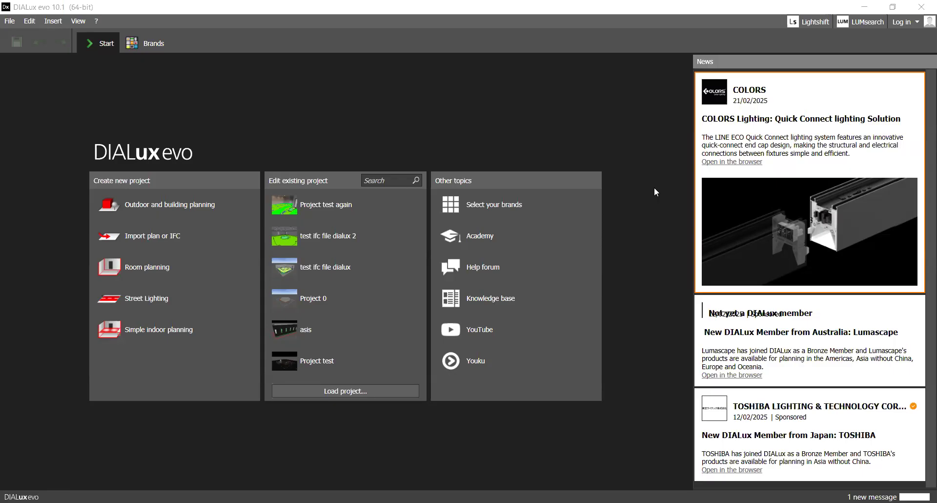
pyautogui.moveTo(494, 204)
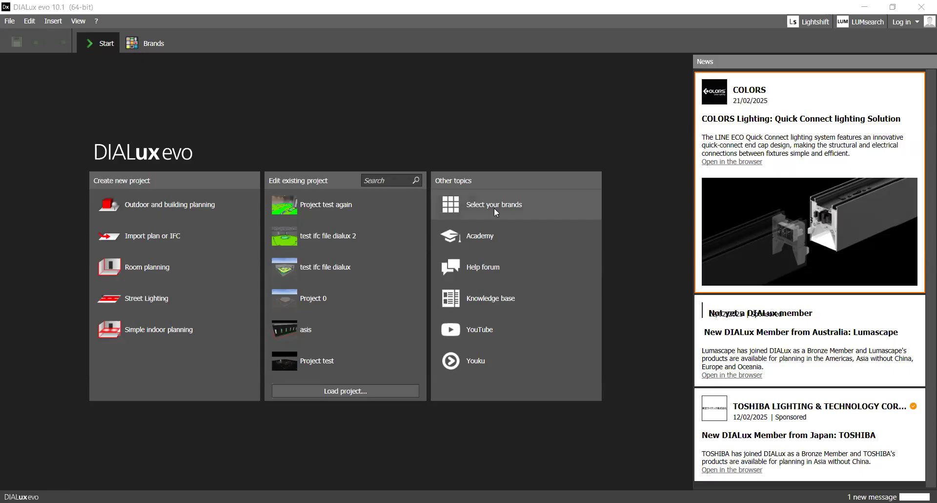
pyautogui.moveTo(82, 185)
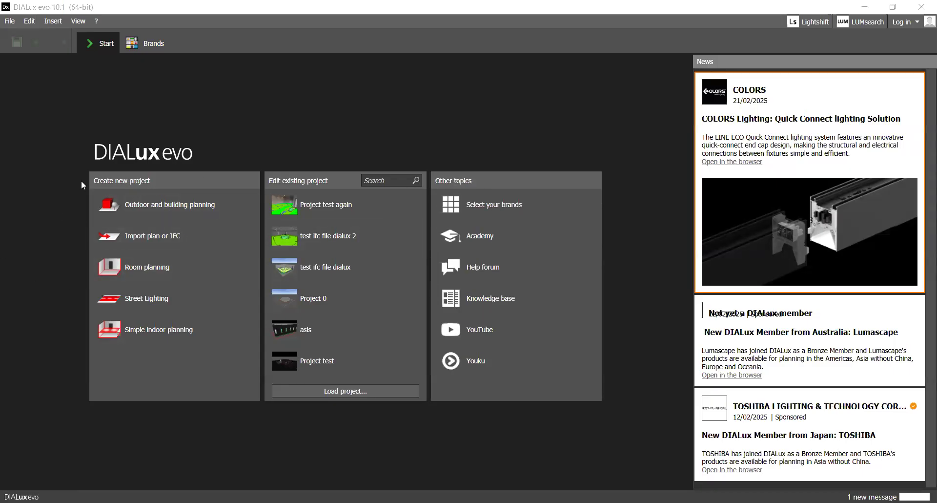
pyautogui.moveTo(121, 130)
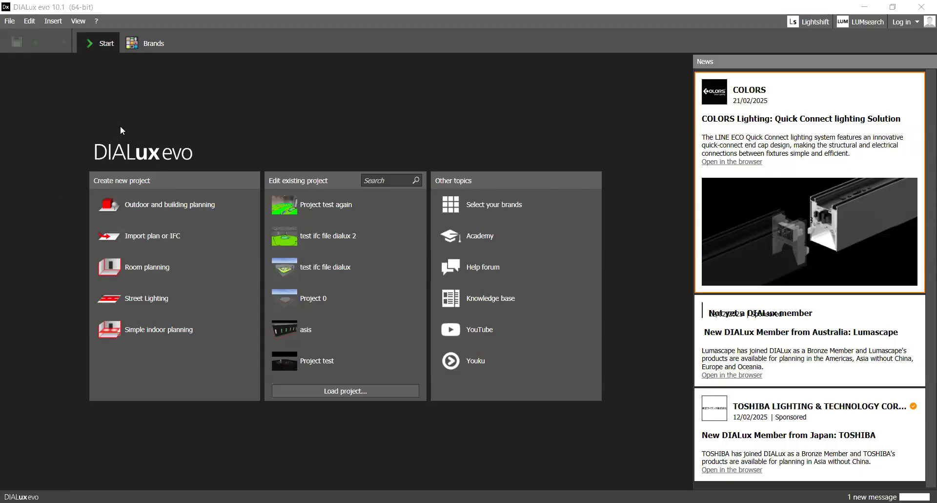
pyautogui.moveTo(60, 126)
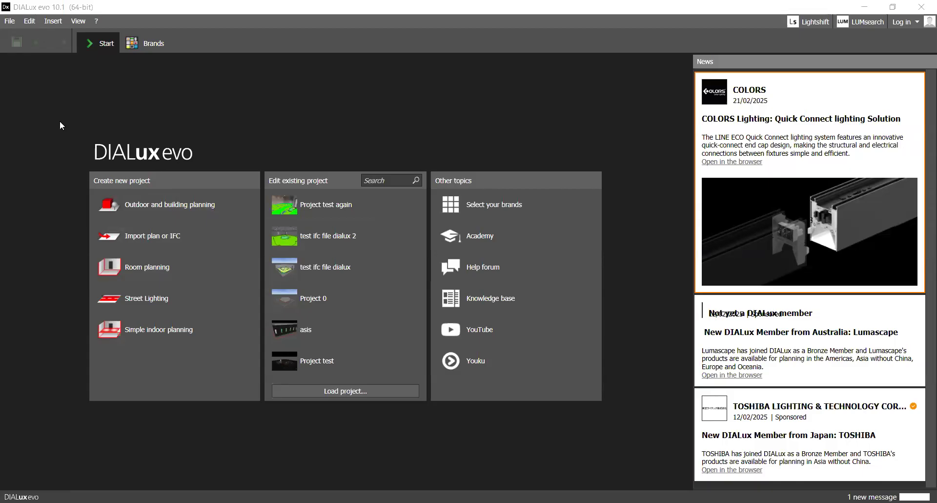
pyautogui.moveTo(87, 129)
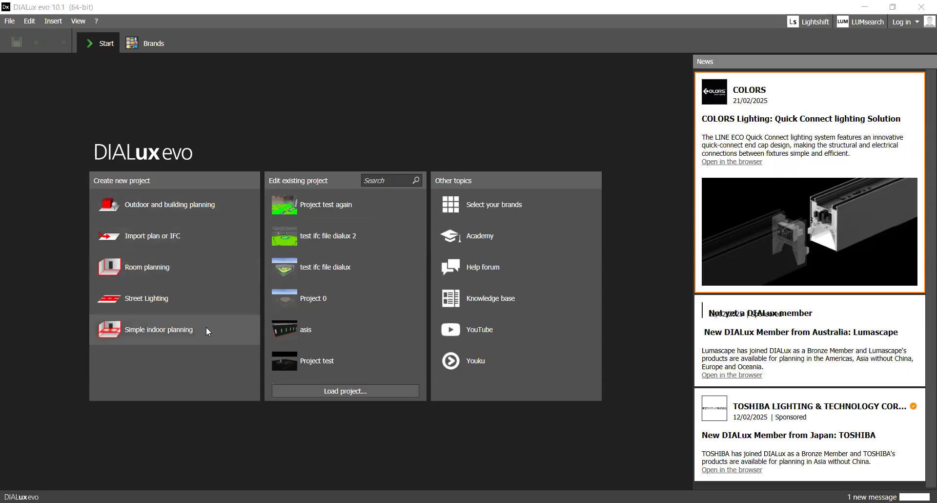
pyautogui.moveTo(159, 187)
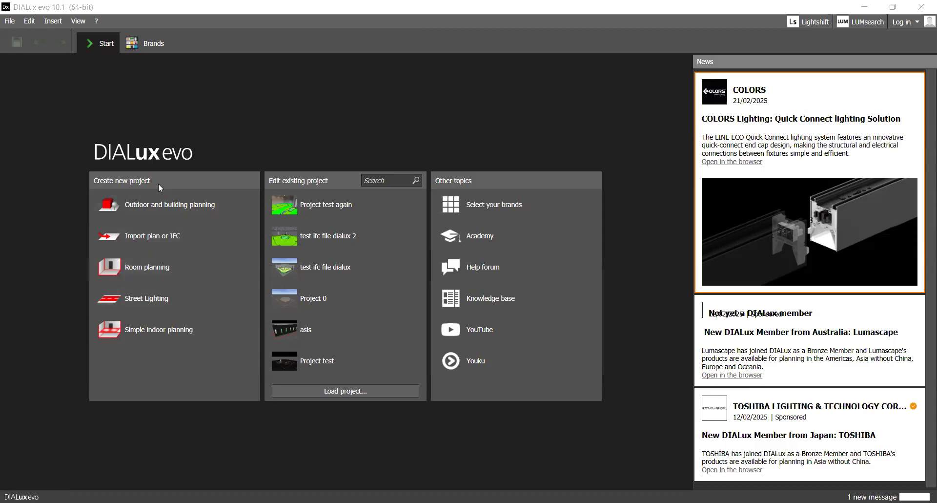
pyautogui.moveTo(150, 235)
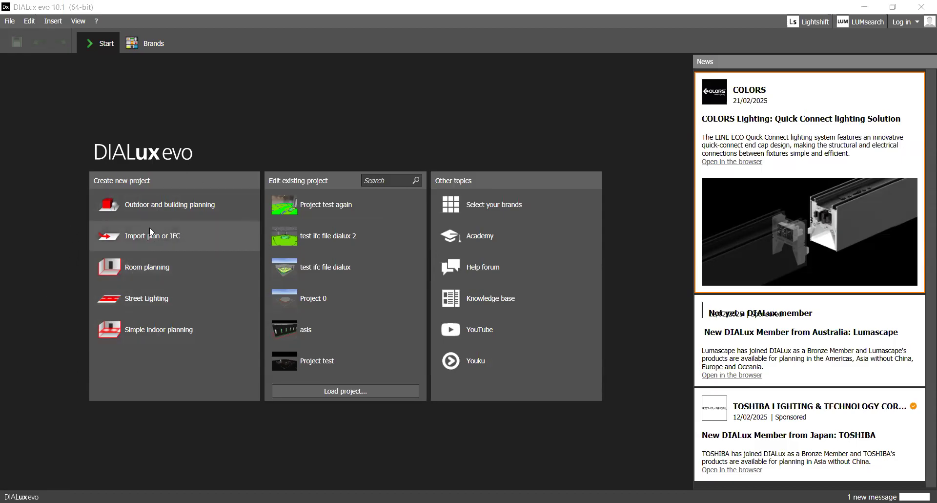
pyautogui.moveTo(214, 233)
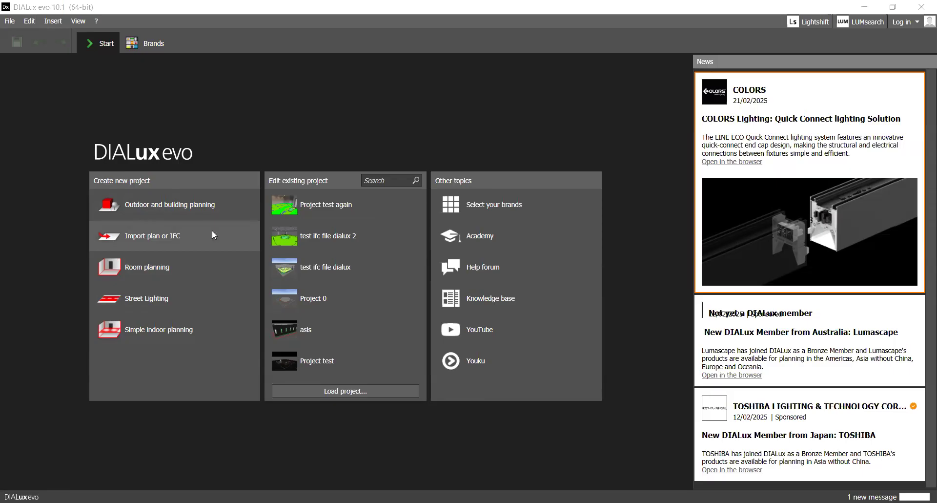
# Step: Start importing a plan and filter the file browser to DWG drawings
pyautogui.click(152, 235)
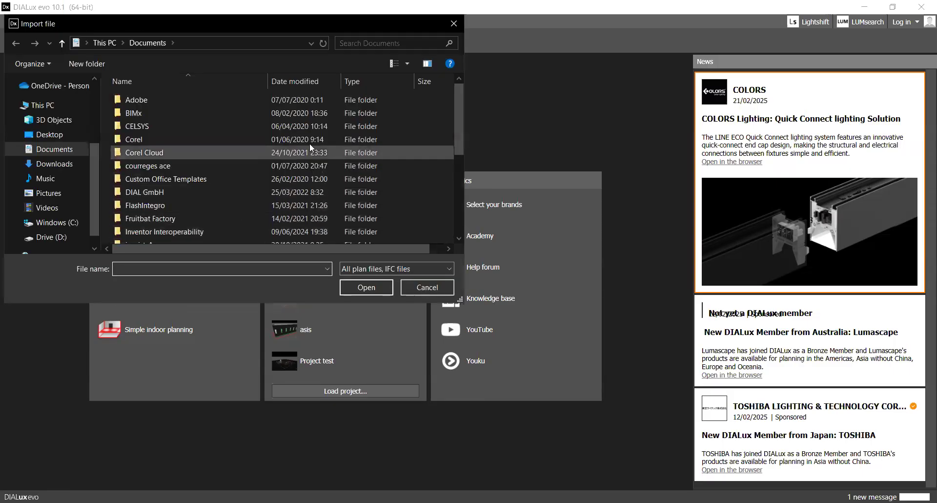
pyautogui.click(391, 43)
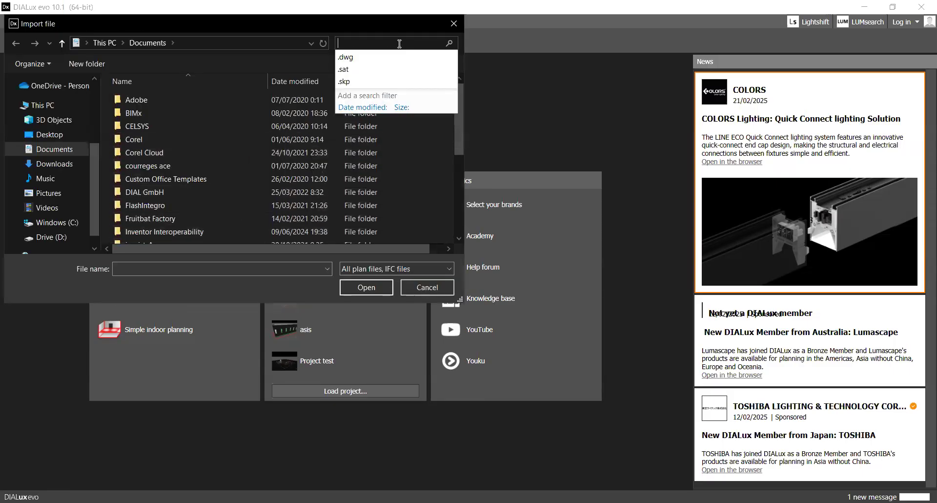
pyautogui.write('.')
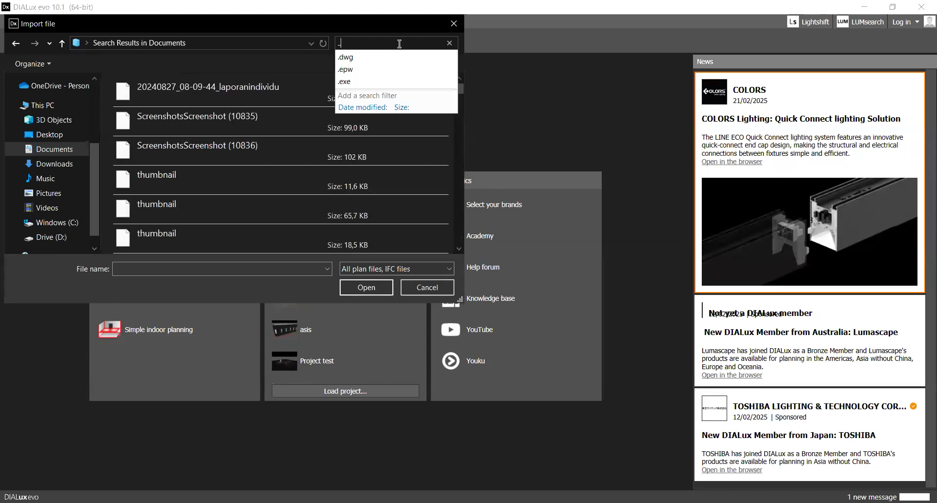
pyautogui.click(344, 56)
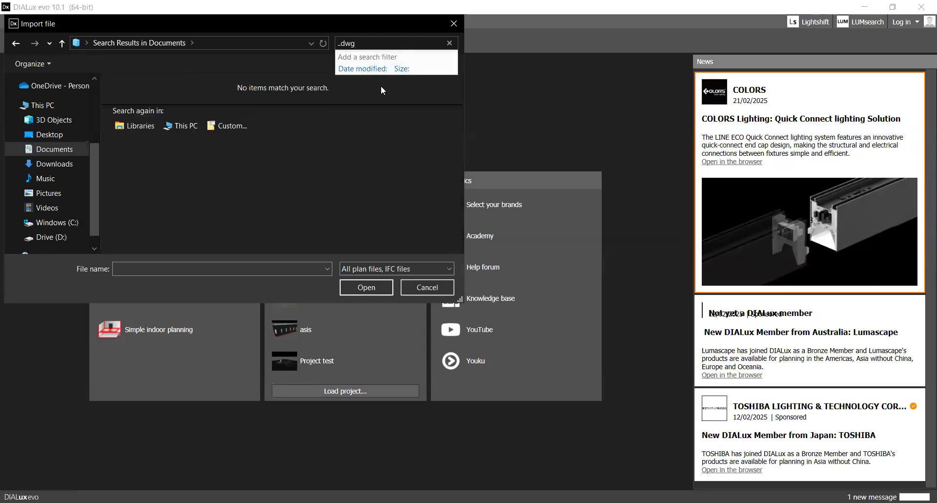
pyautogui.moveTo(399, 45)
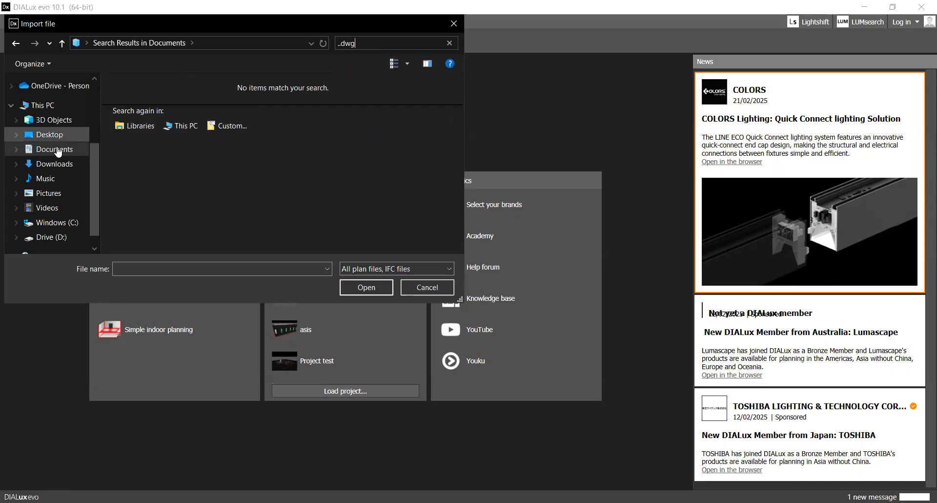
# Step: Search Downloads for DWG files and import Dialux_Simulation (R-1)
pyautogui.click(54, 163)
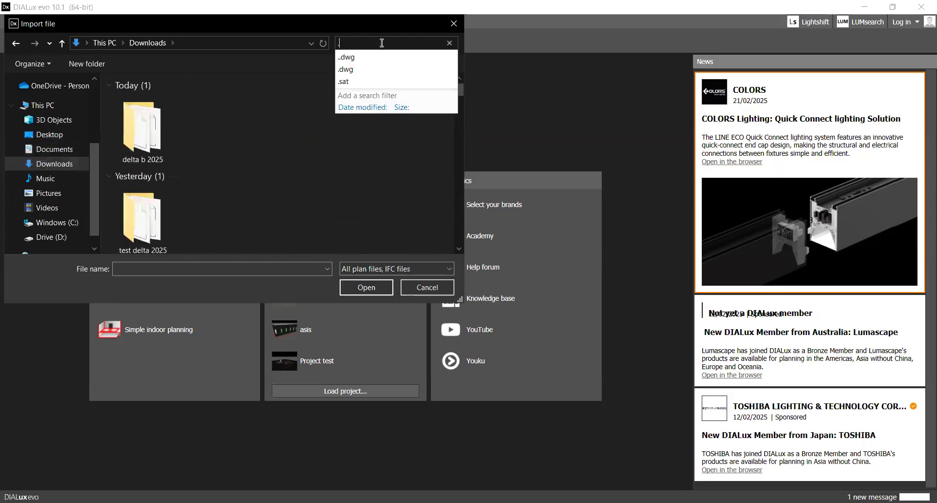
pyautogui.write('dw')
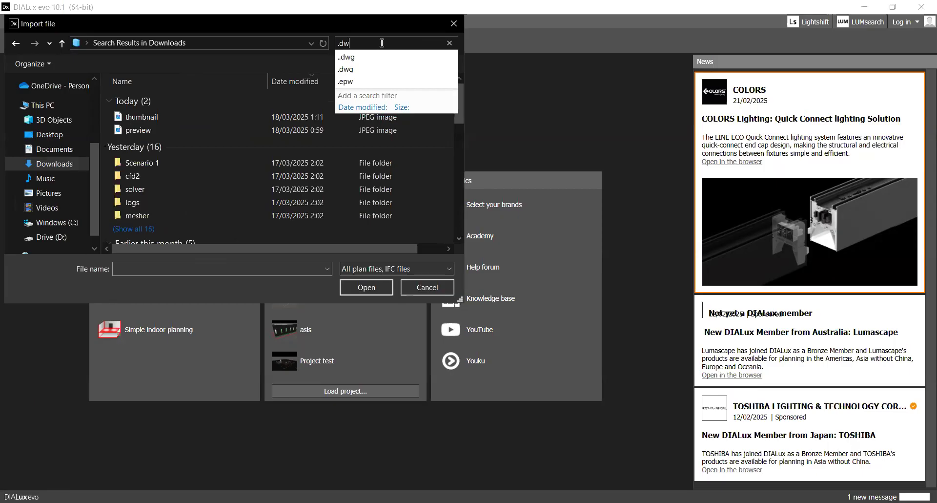
pyautogui.click(344, 69)
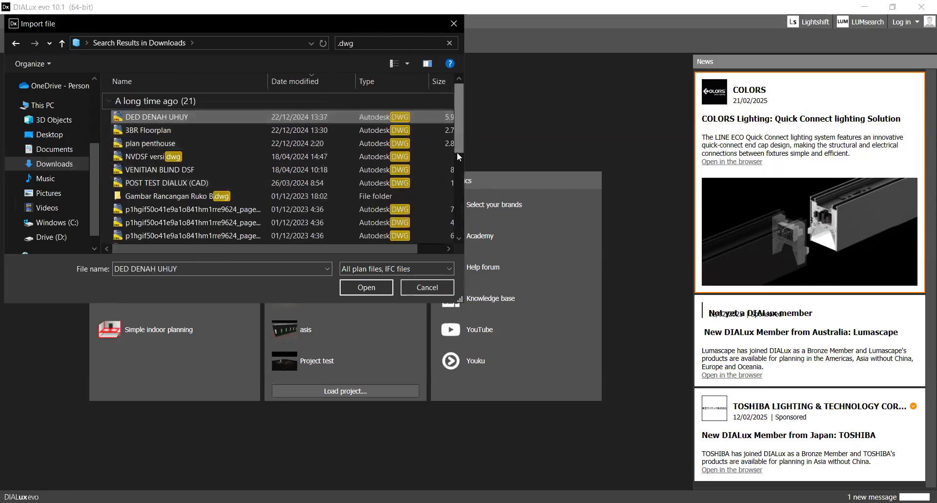
pyautogui.scroll(-3)
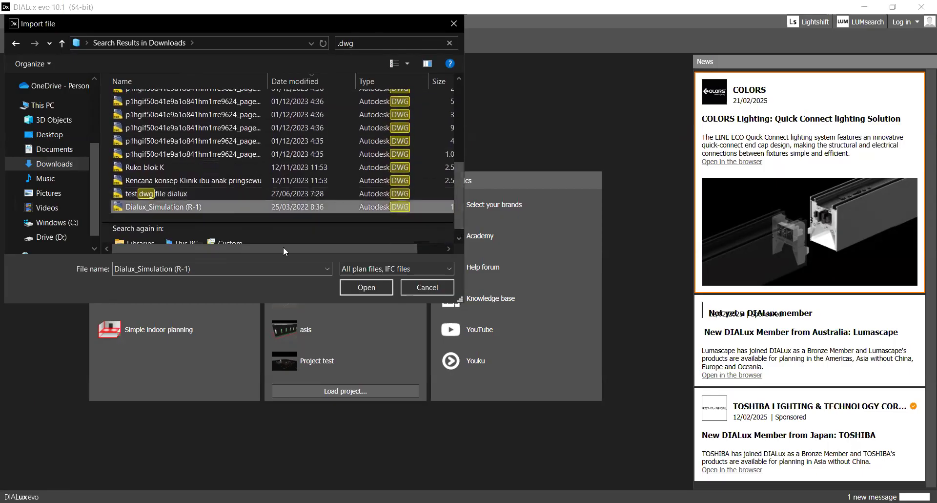
pyautogui.click(426, 287)
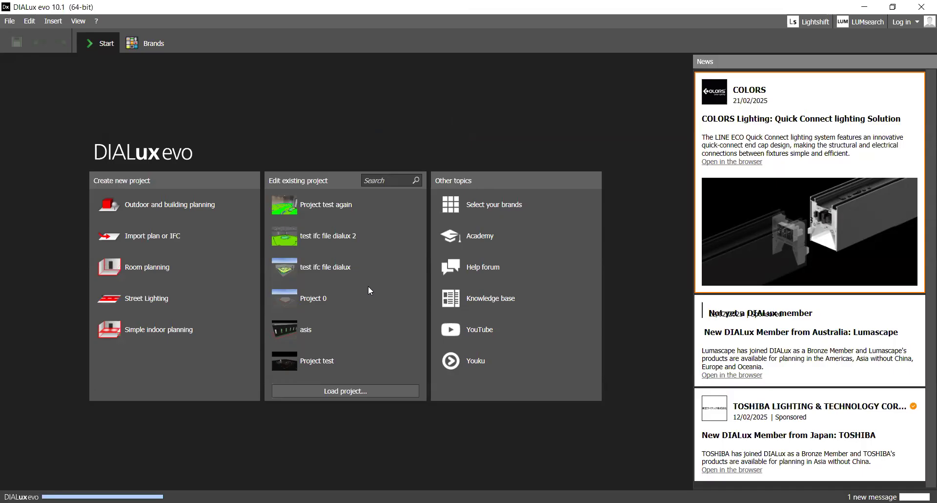
# Step: Place the plan origin at the building's bottom-left corner and align the X-axis with the bottom wall
pyautogui.click(313, 298)
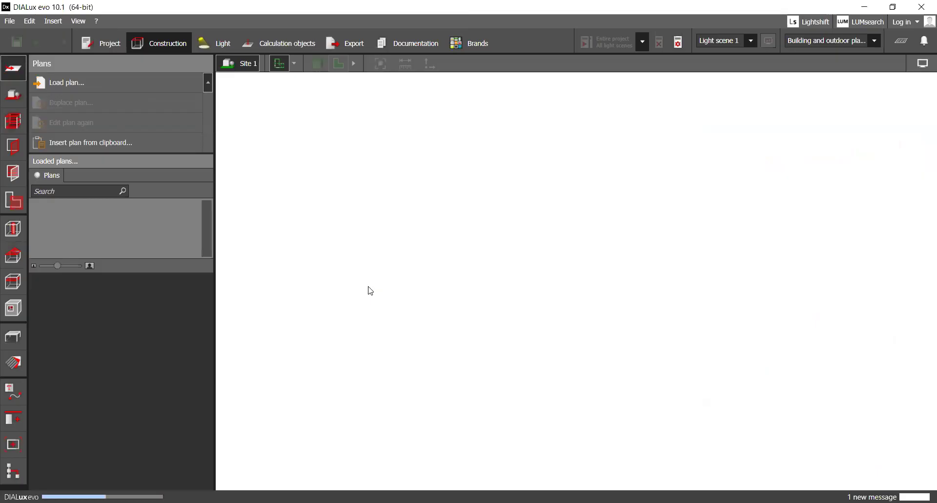
pyautogui.click(66, 83)
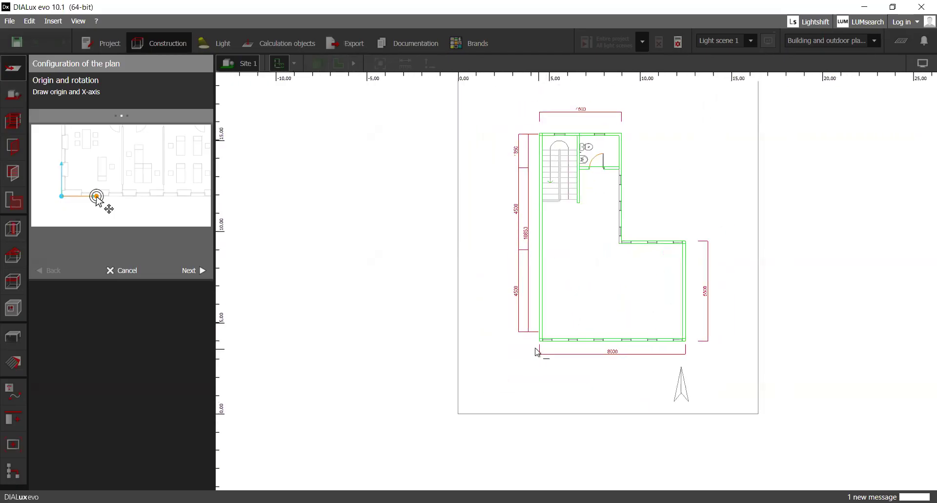
pyautogui.scroll(-3)
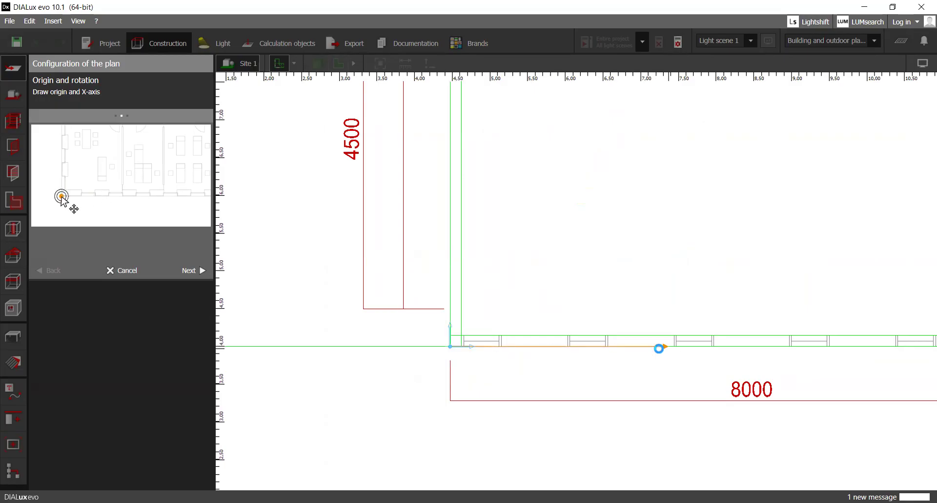
pyautogui.click(189, 270)
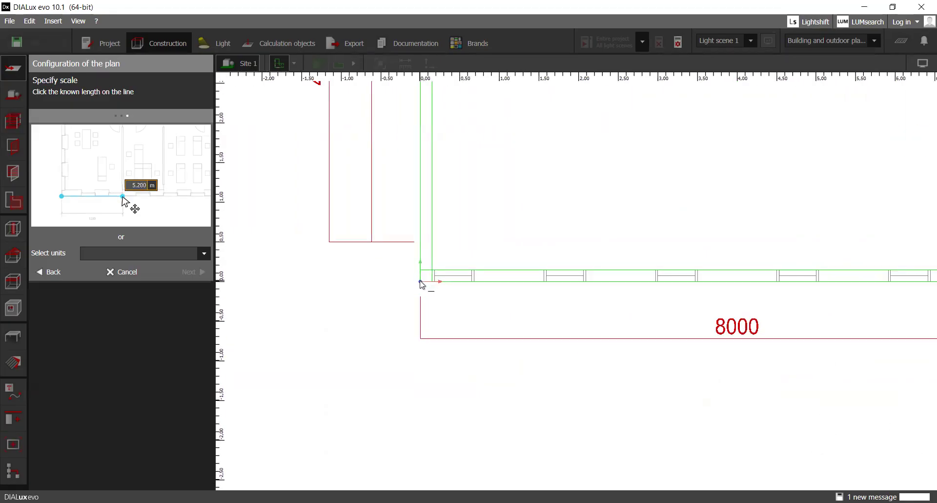
# Step: Measure the 8000 bottom wall as 8.000 m in millimetres and finish the plan configuration
pyautogui.moveTo(419, 281); pyautogui.dragTo(687, 309)
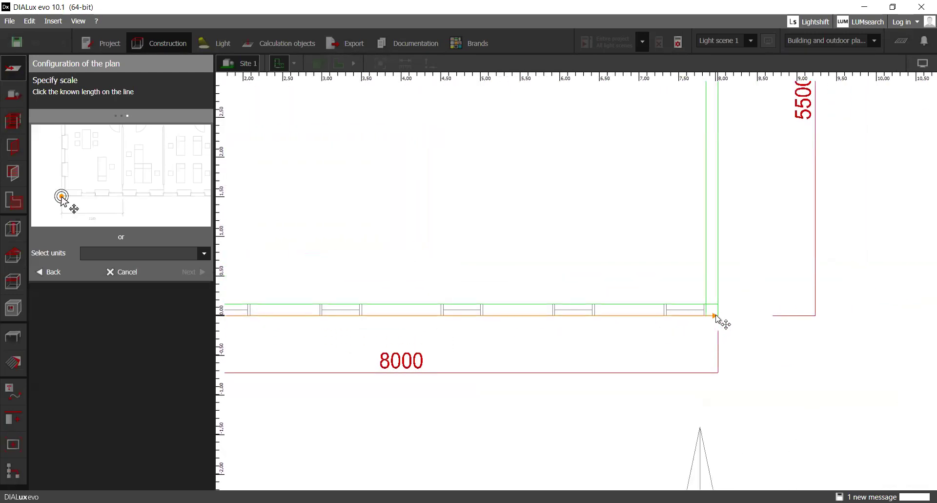
pyautogui.click(714, 315)
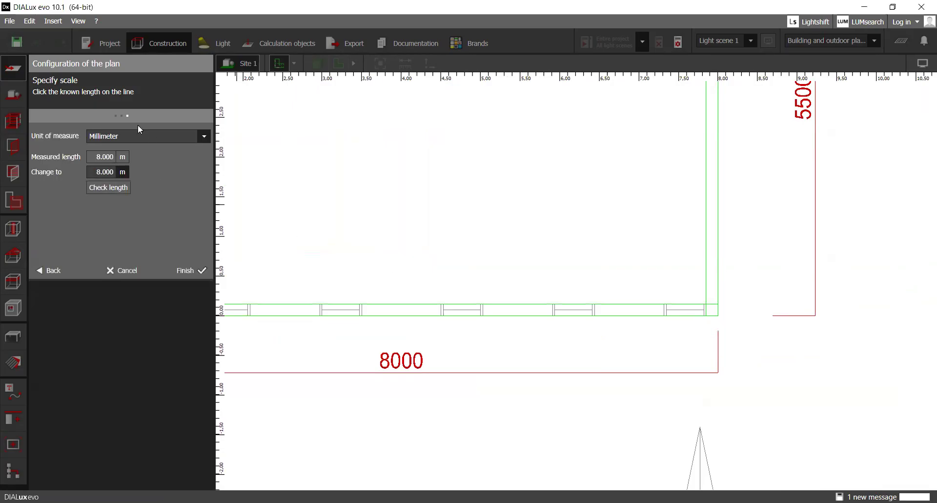
pyautogui.click(189, 271)
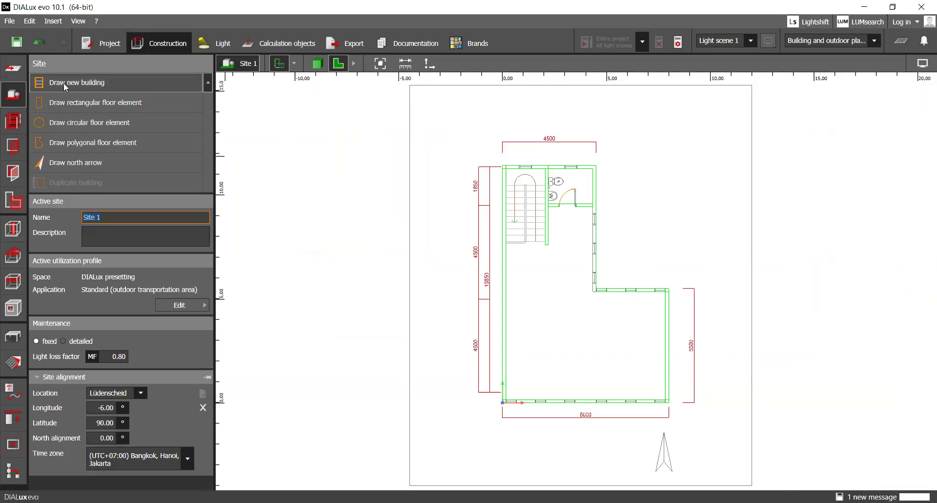
# Step: Start a new one-storey building and set its total height to 3.5 m
pyautogui.click(76, 83)
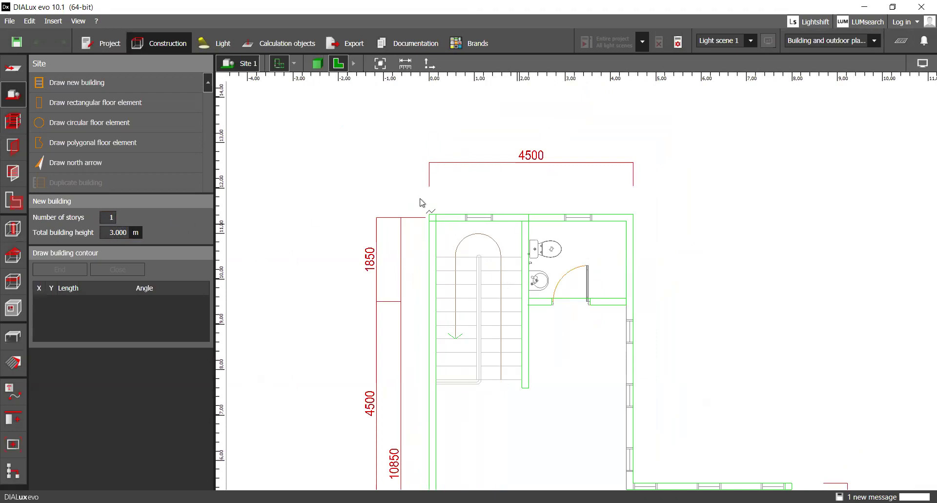
pyautogui.click(116, 232)
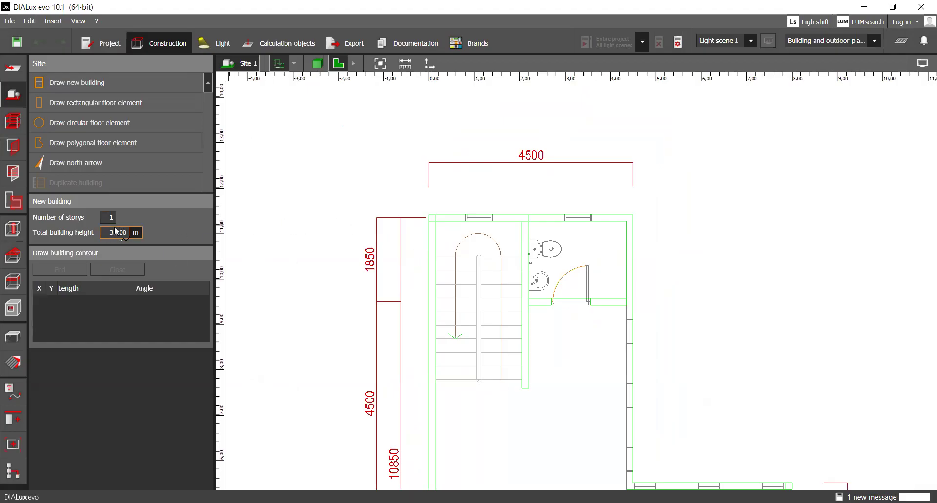
pyautogui.click(116, 232)
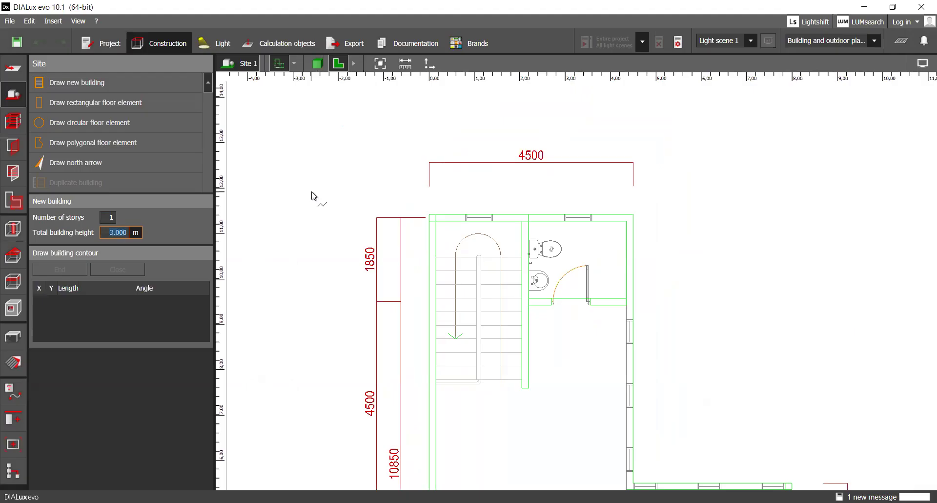
pyautogui.write('3.5')
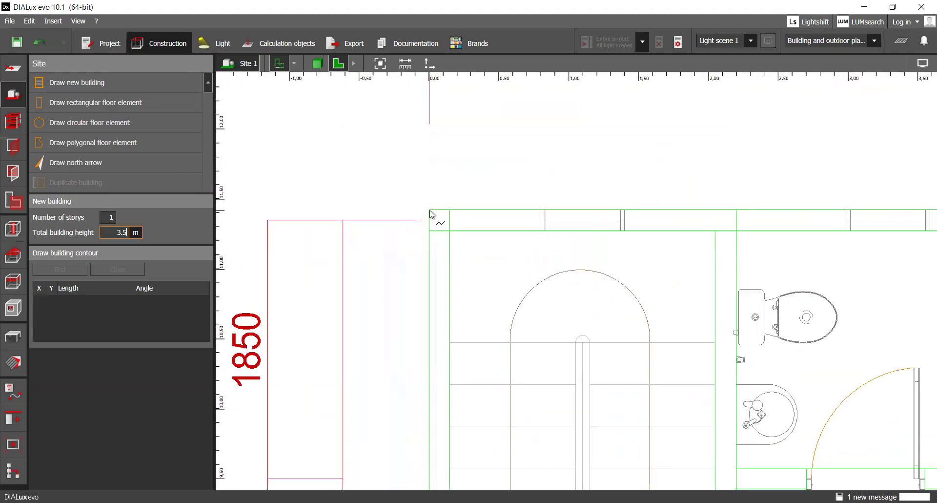
# Step: Trace the building outline around the plan corners and close it at the starting corner
pyautogui.click(576, 229)
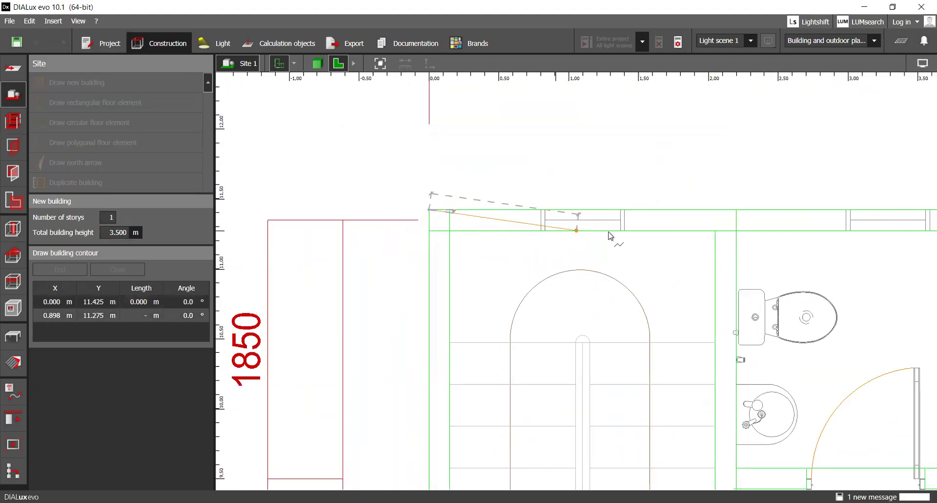
pyautogui.moveTo(771, 249)
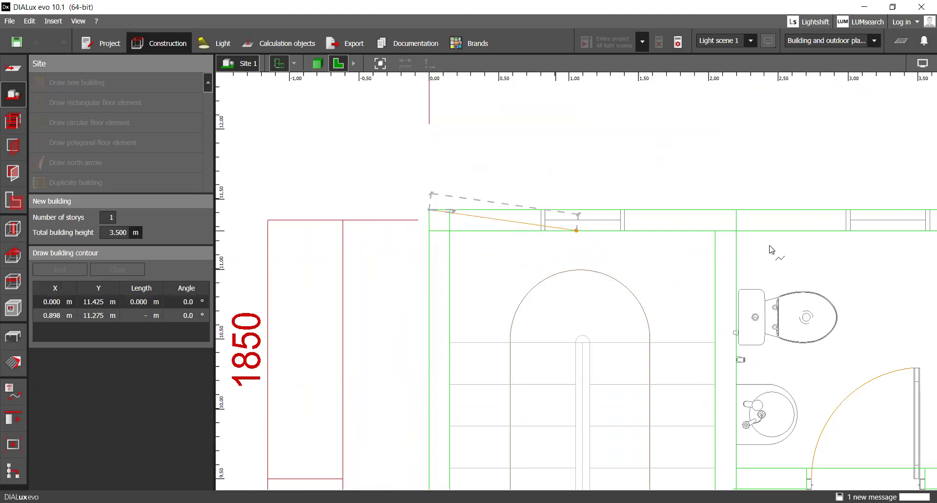
pyautogui.moveTo(672, 245)
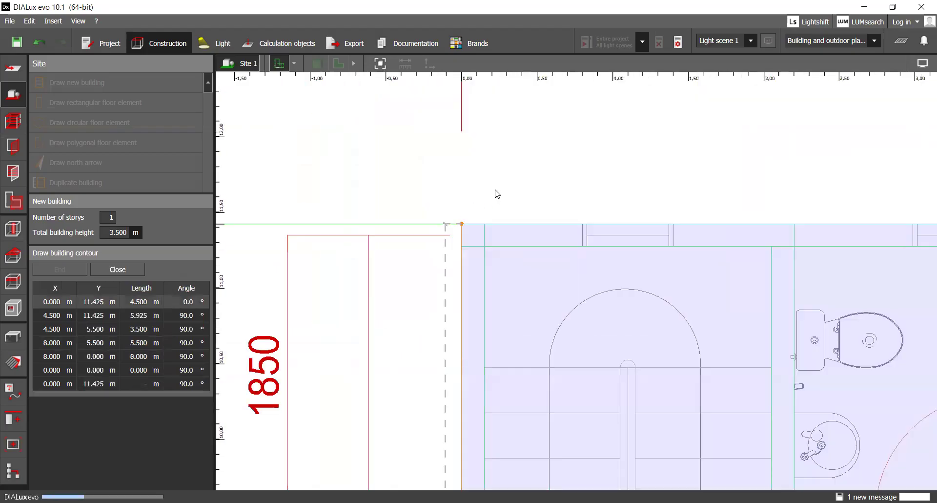
pyautogui.click(117, 270)
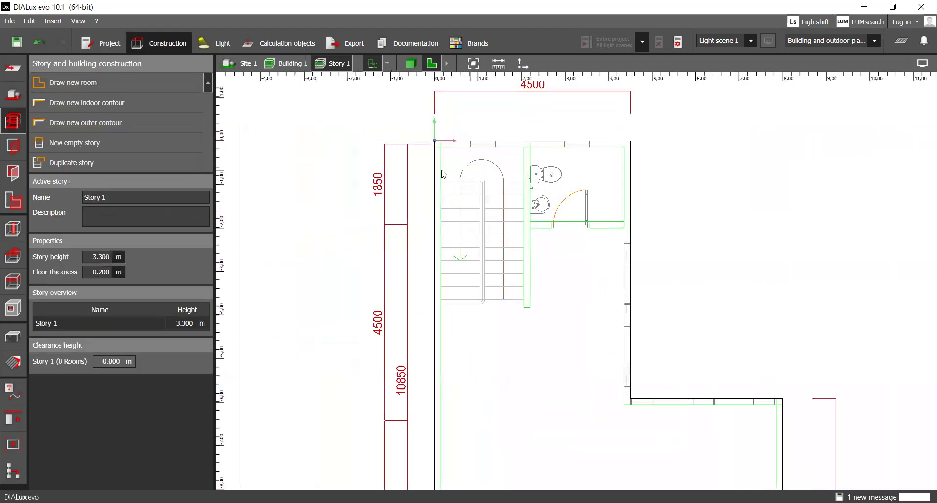
pyautogui.moveTo(657, 174)
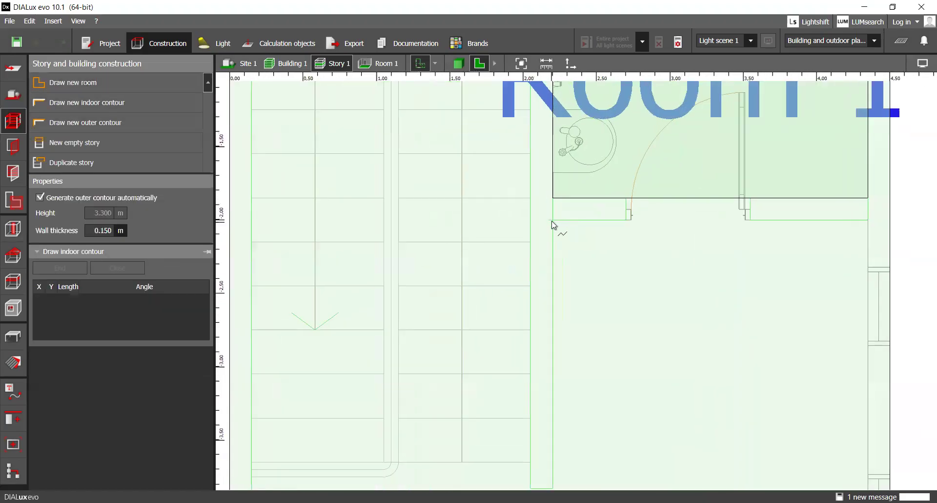
# Step: Begin outlining the L-shaped Room 2 below Room 1
pyautogui.click(848, 220)
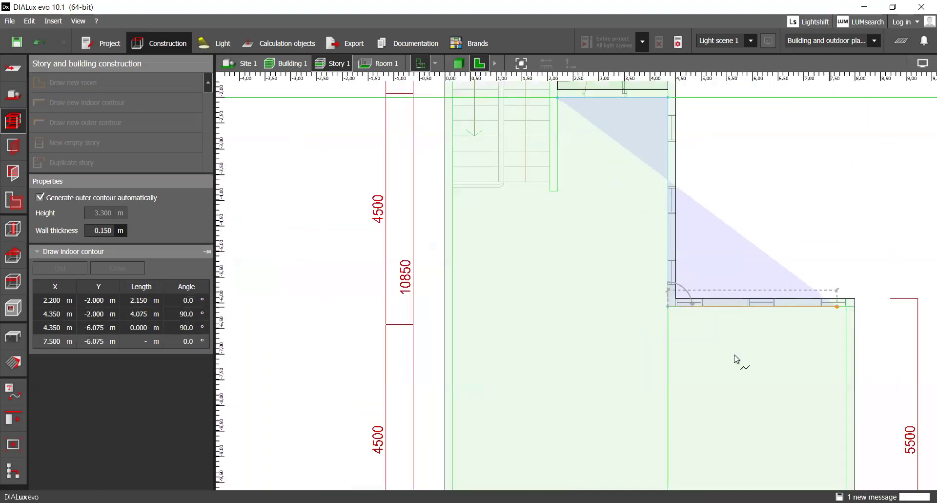
pyautogui.moveTo(824, 435)
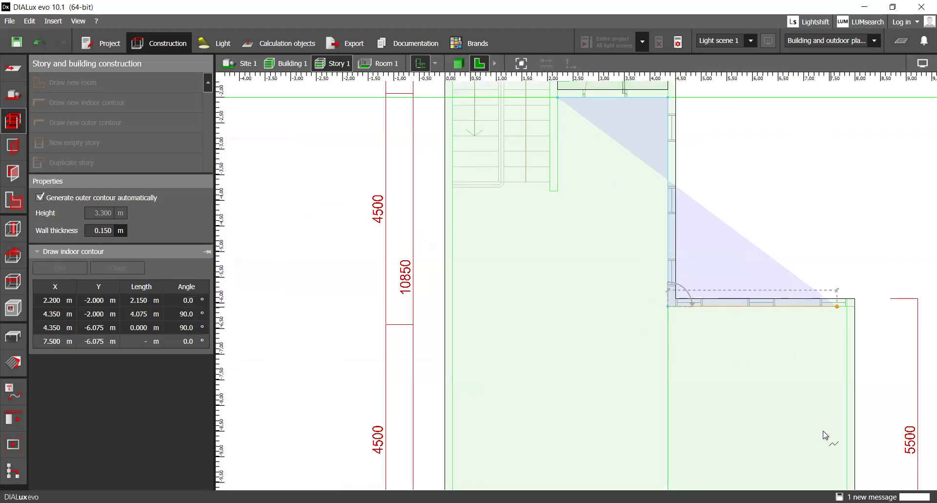
pyautogui.moveTo(819, 442)
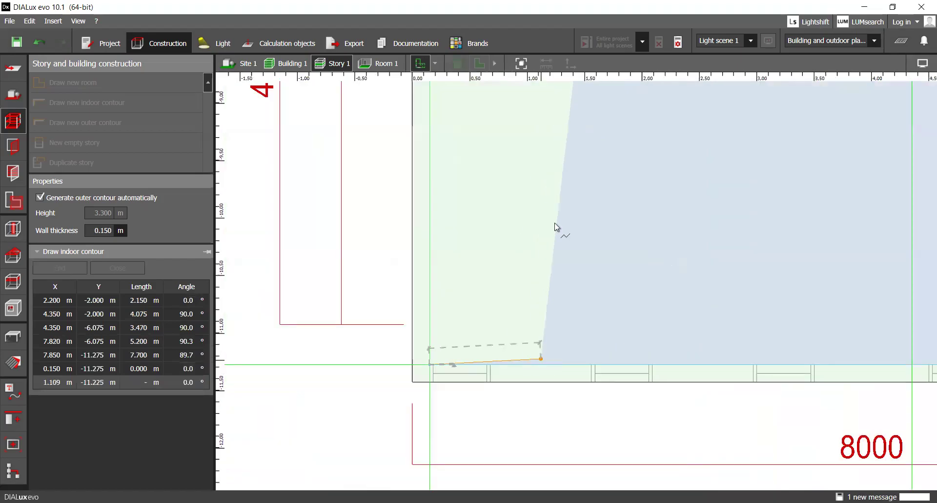
pyautogui.moveTo(494, 263)
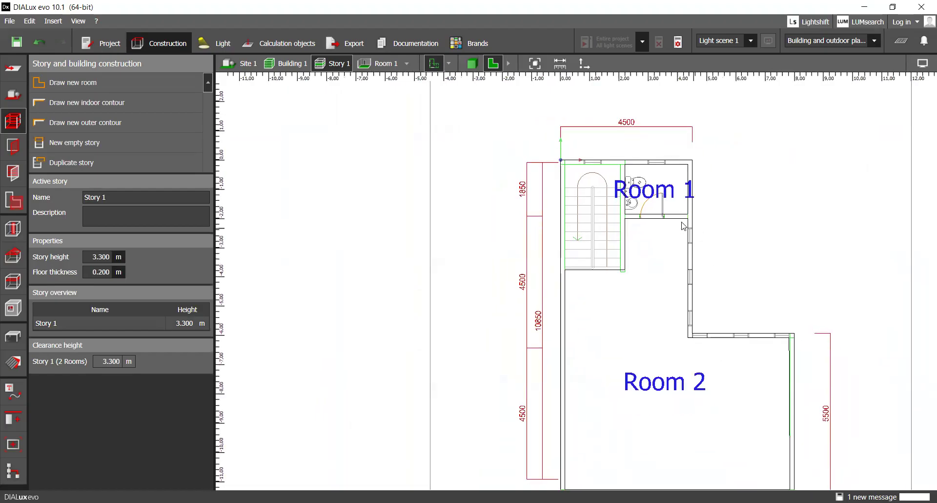
pyautogui.moveTo(627, 218)
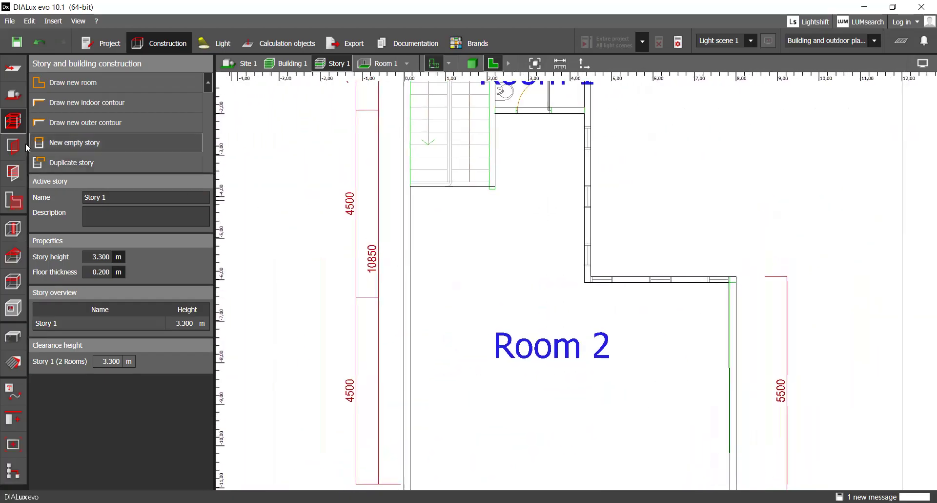
pyautogui.moveTo(13, 146)
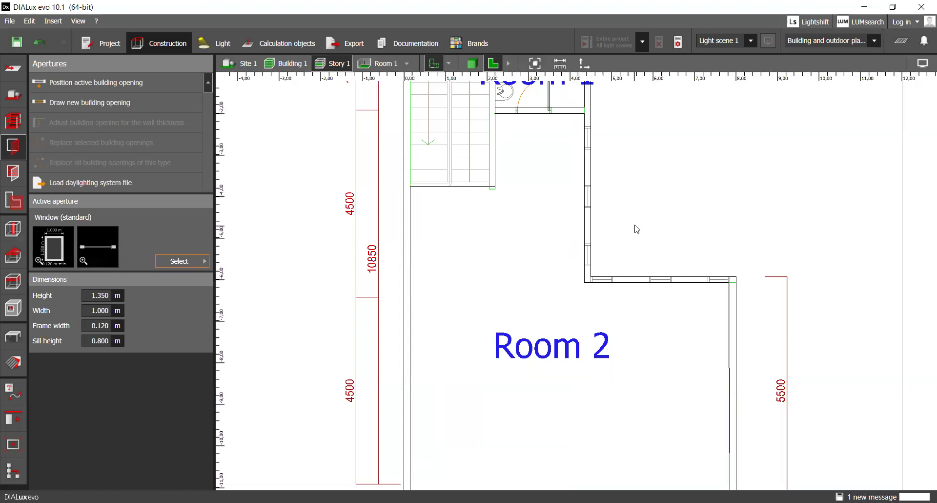
pyautogui.moveTo(702, 218)
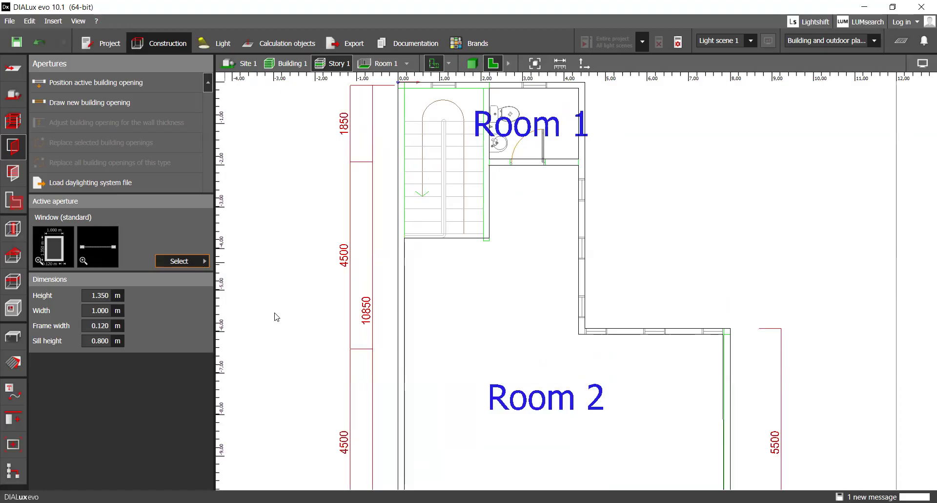
pyautogui.moveTo(375, 319)
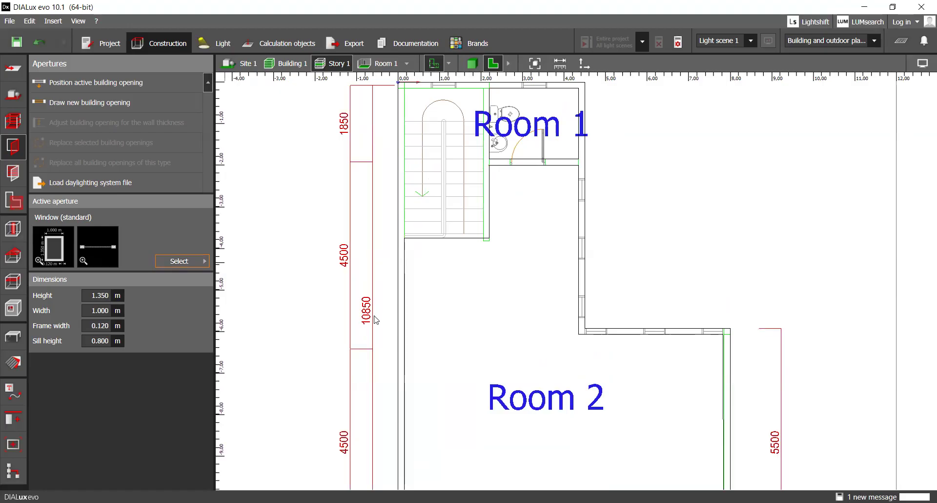
# Step: Browse the apertures list of available window and door types
pyautogui.click(179, 260)
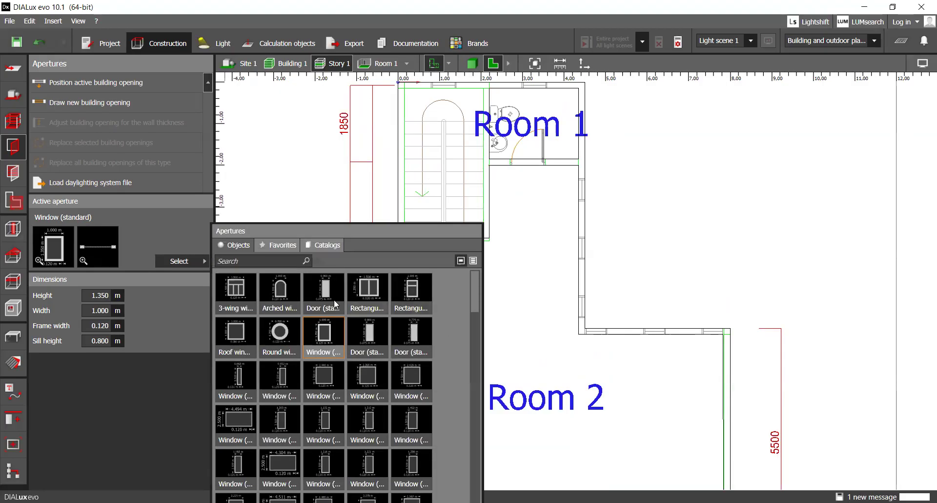
pyautogui.scroll(-3)
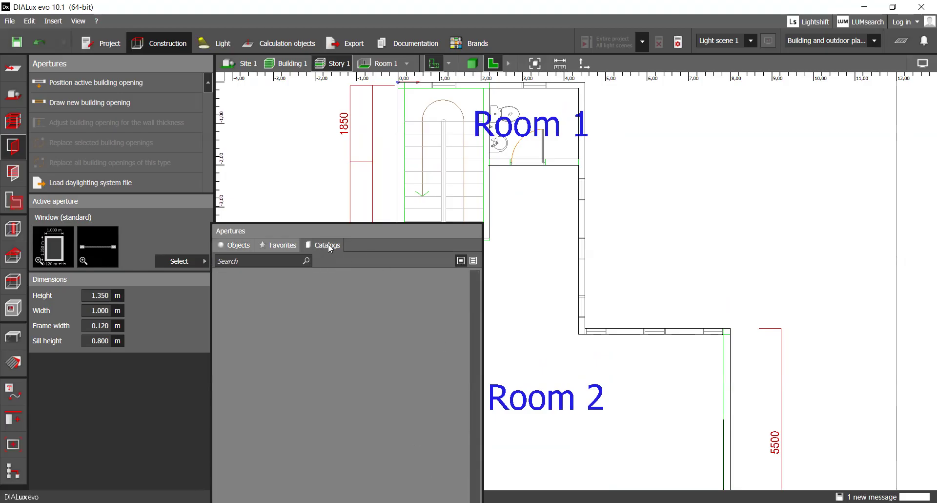
pyautogui.moveTo(126, 224)
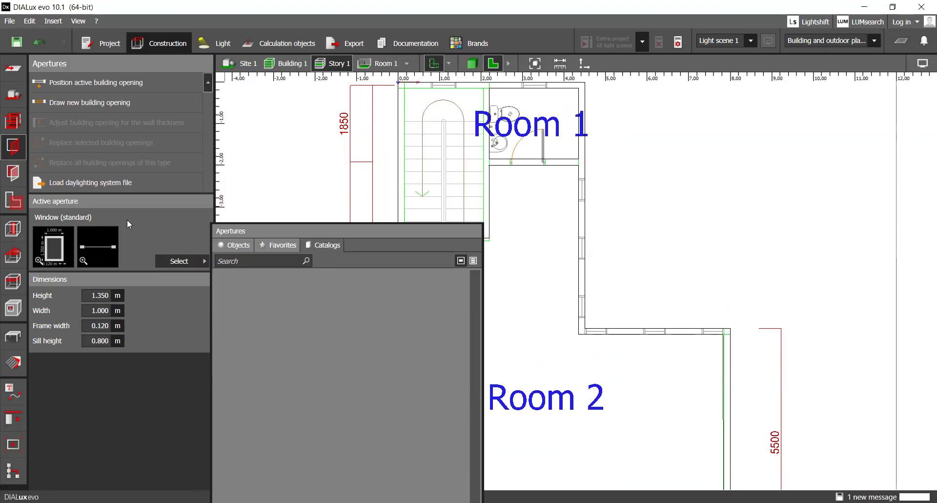
pyautogui.moveTo(176, 230)
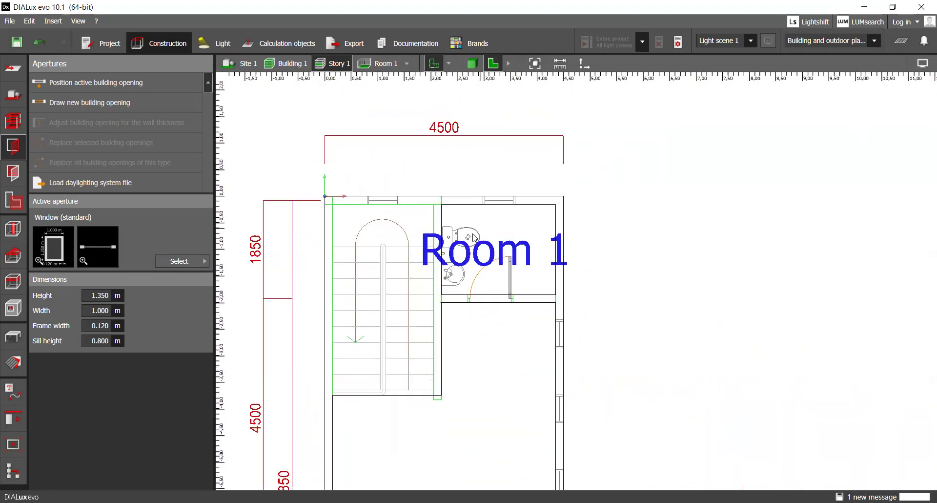
# Step: Reduce the standard window's width from 1.0 m to 0.6 m in the Dimensions panel
pyautogui.click(100, 295)
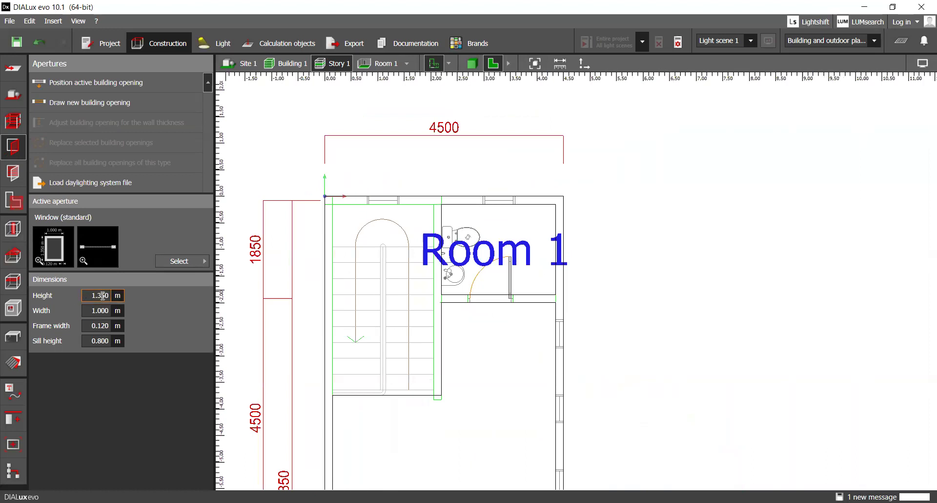
pyautogui.click(99, 340)
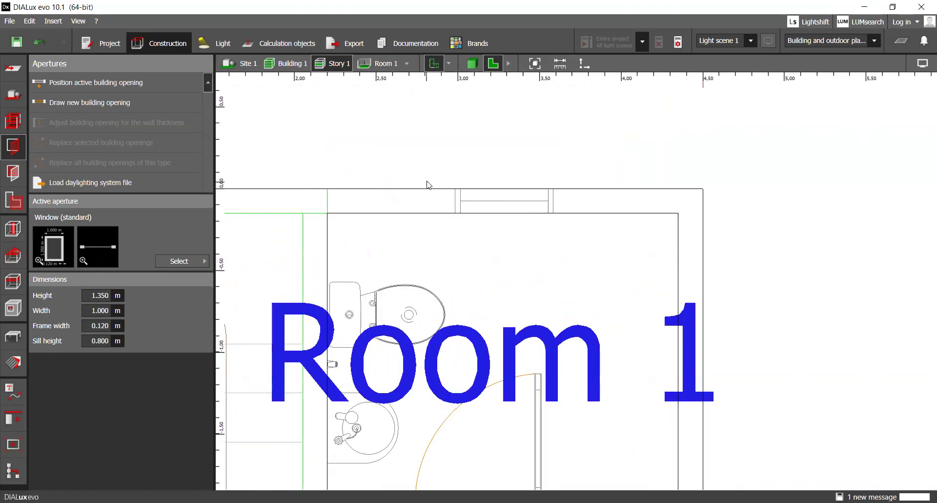
pyautogui.moveTo(163, 124)
pyautogui.write('0.600')
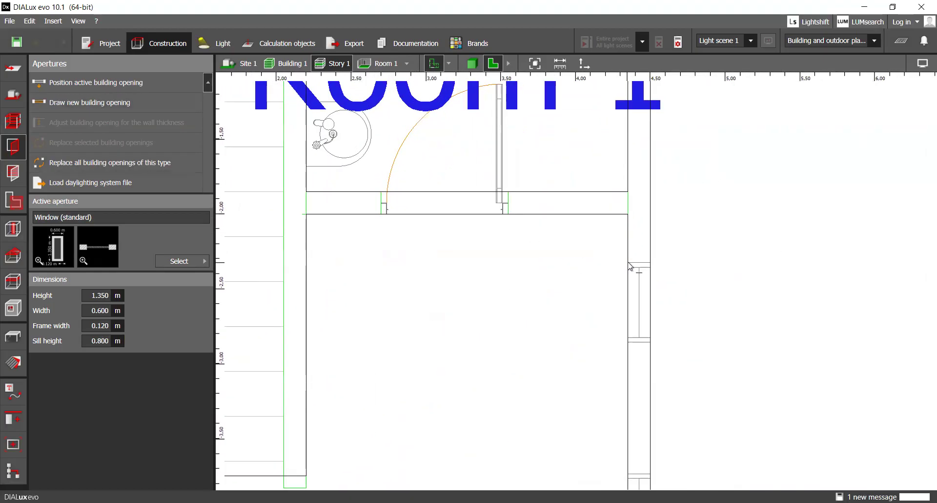
pyautogui.moveTo(629, 348)
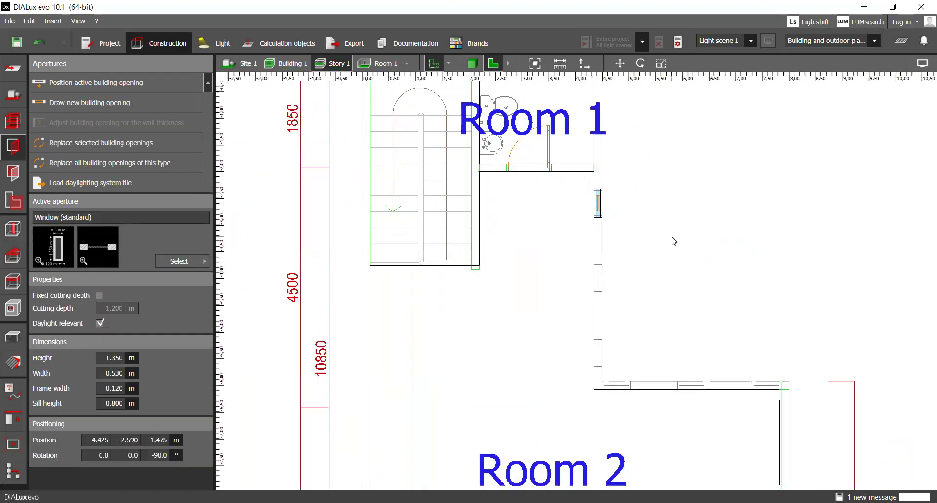
pyautogui.moveTo(656, 230)
pyautogui.write('-4.000')
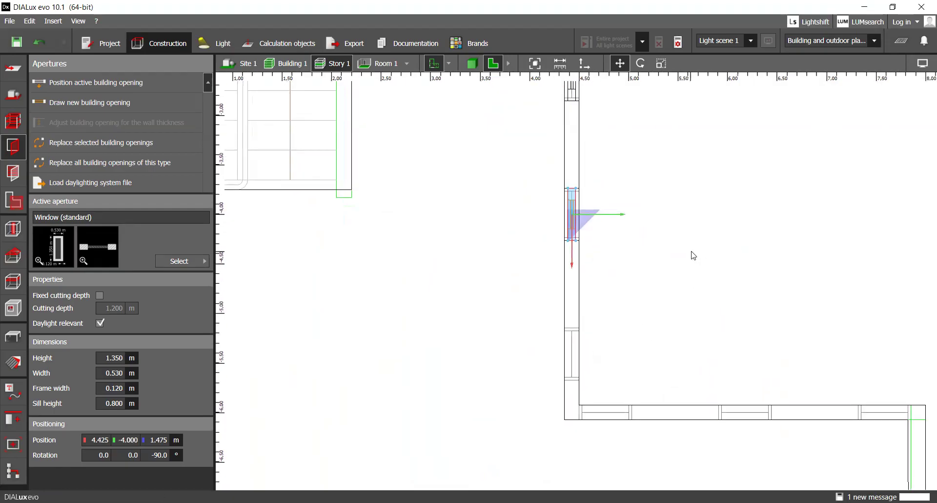
pyautogui.moveTo(582, 246)
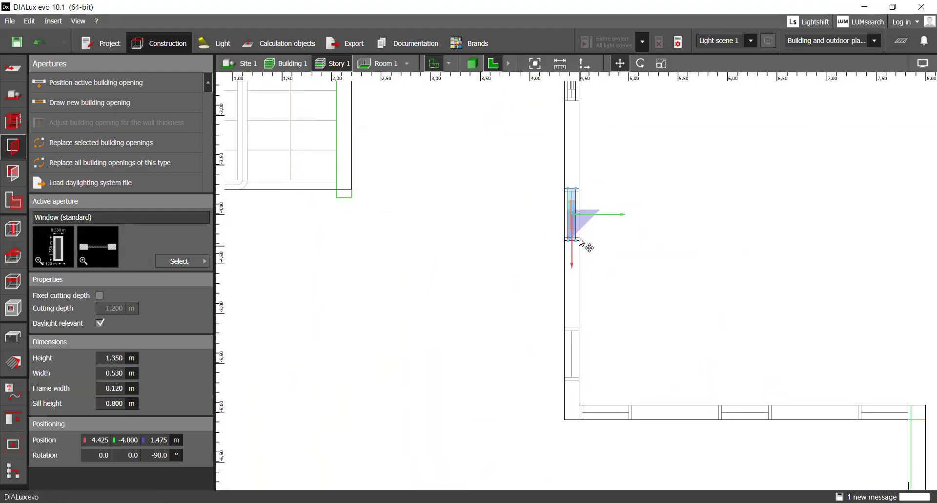
# Step: Slide the 0.53 m window along the stairwell wall to y −4.000 m
pyautogui.moveTo(577, 245); pyautogui.dragTo(577, 385)
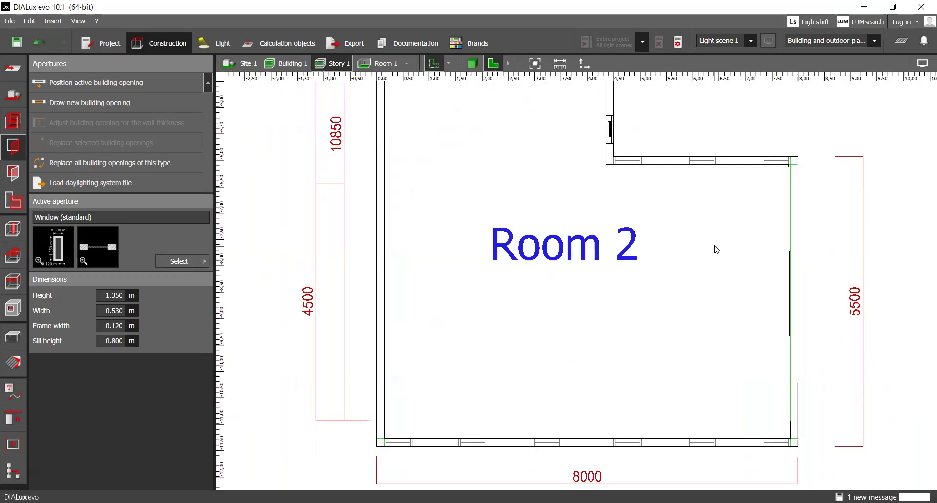
pyautogui.moveTo(832, 185)
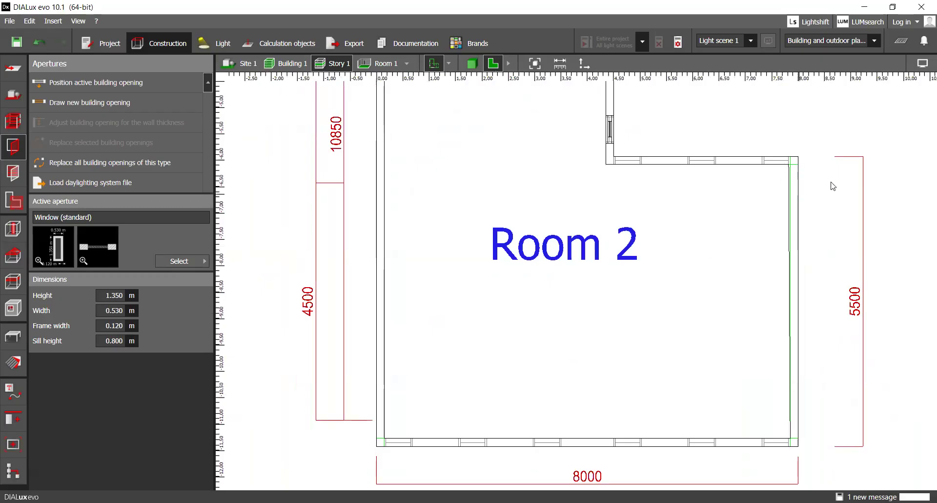
pyautogui.moveTo(755, 196)
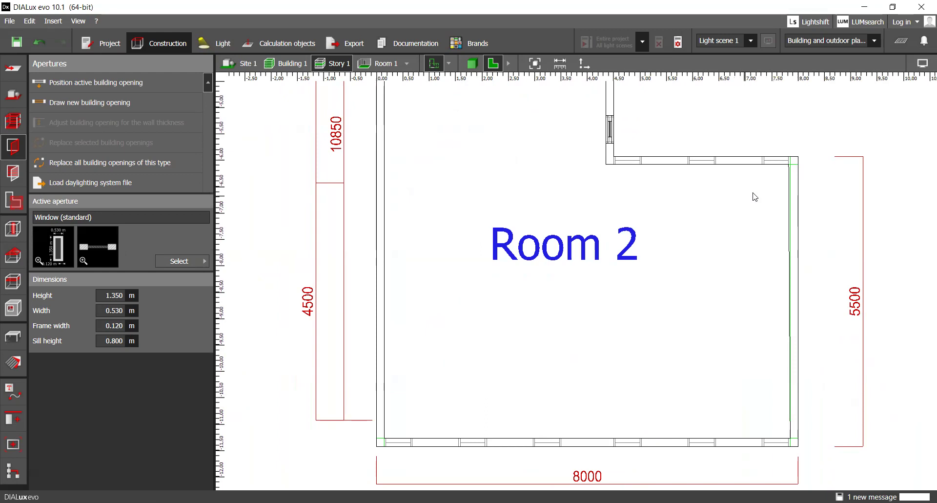
pyautogui.moveTo(776, 162)
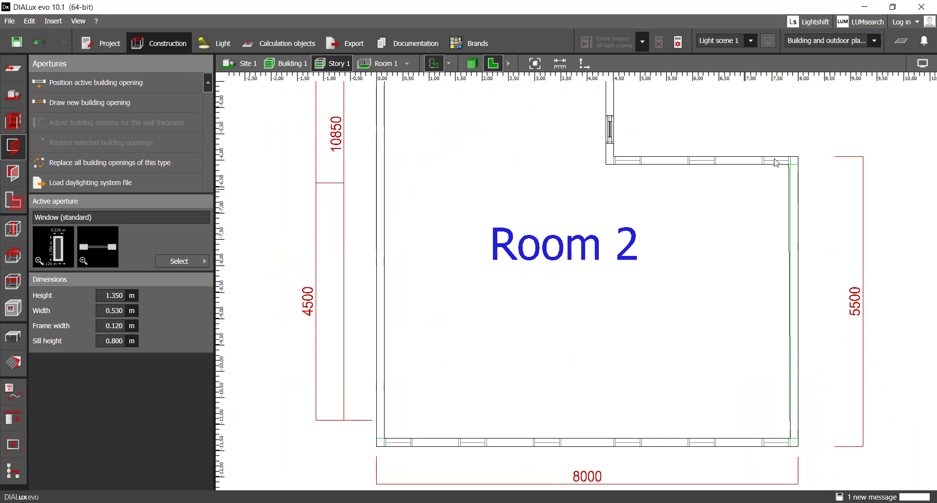
pyautogui.moveTo(679, 160)
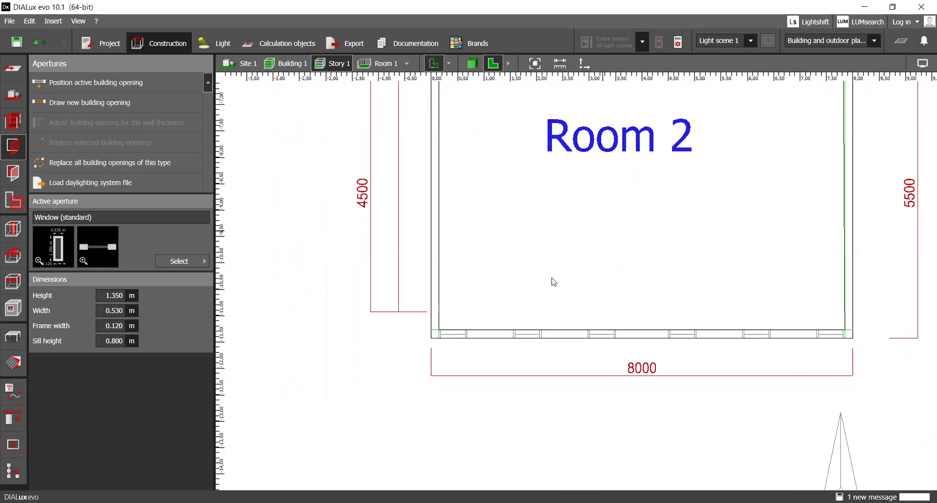
pyautogui.moveTo(691, 230)
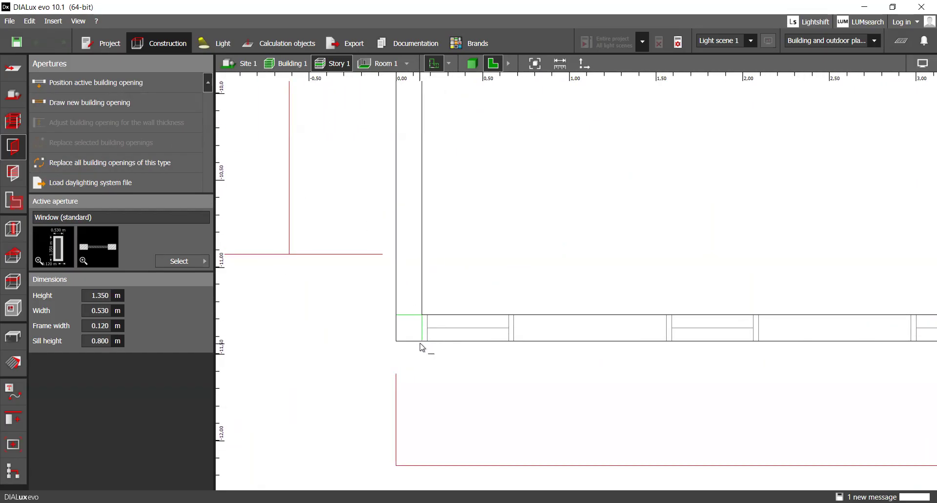
pyautogui.moveTo(484, 345)
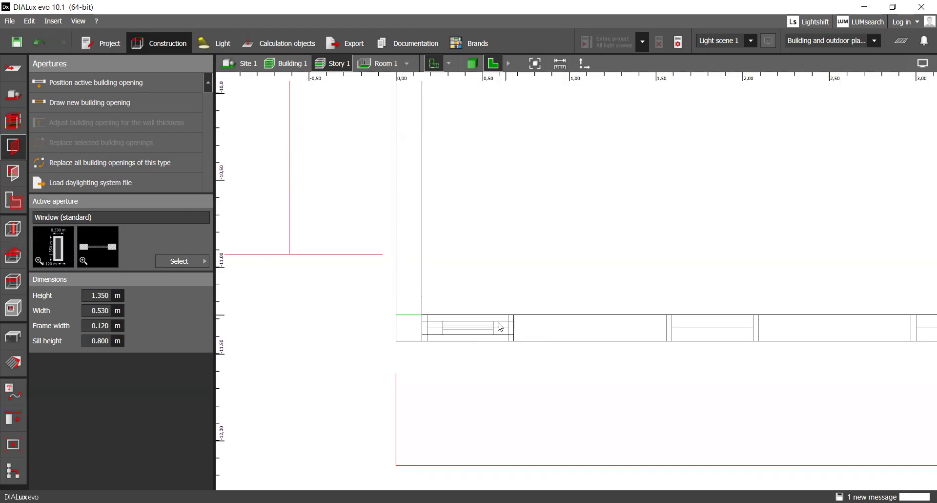
# Step: Reposition the 0.53 m windows to spread them along Room 2's 8 m bottom wall
pyautogui.click(478, 328)
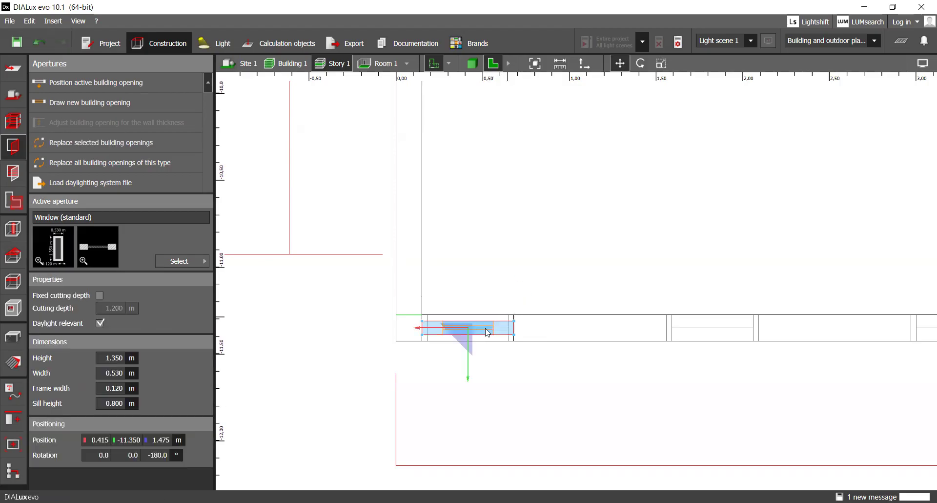
pyautogui.moveTo(469, 328); pyautogui.dragTo(589, 328)
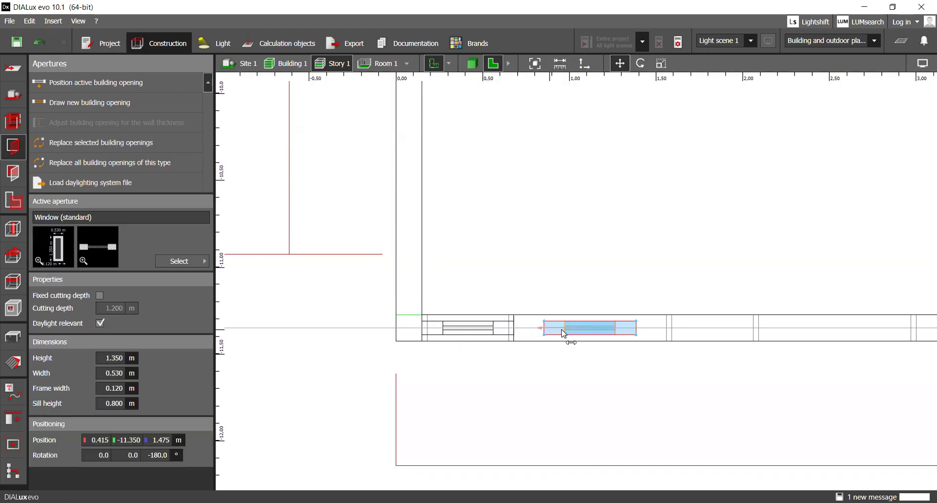
pyautogui.moveTo(588, 327); pyautogui.dragTo(704, 327)
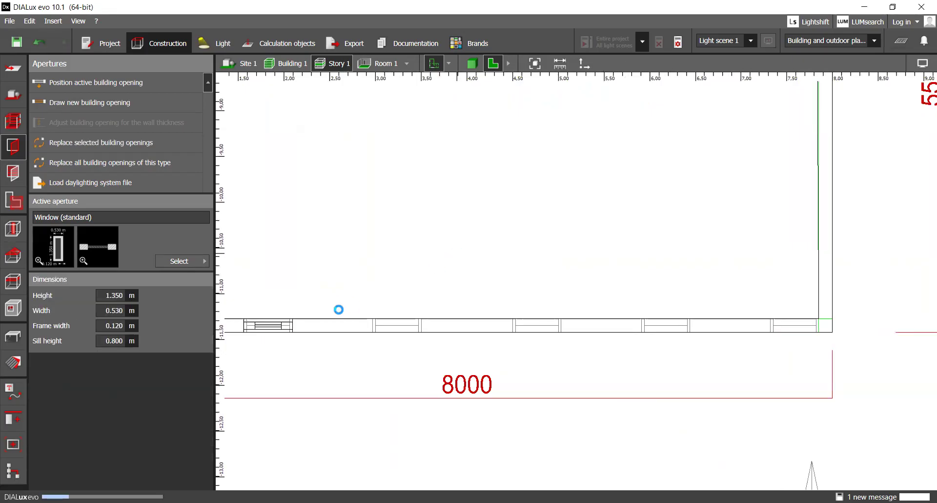
pyautogui.click(267, 325)
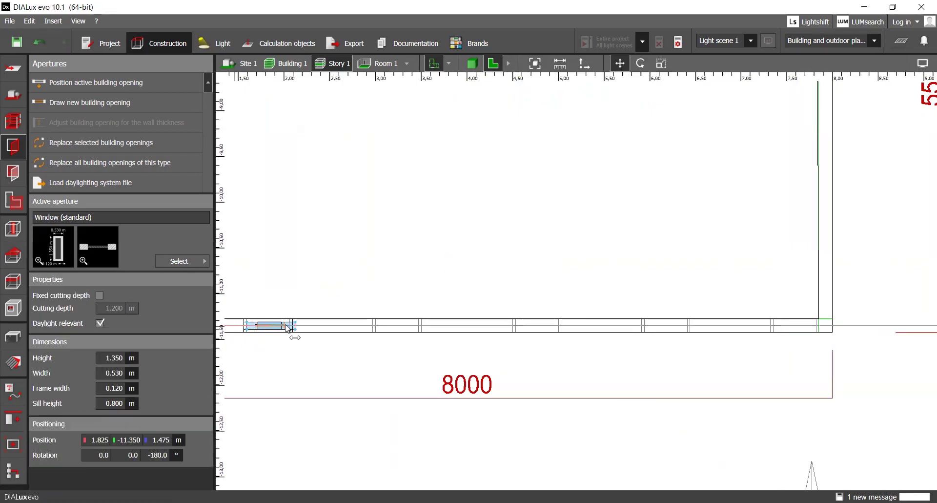
pyautogui.moveTo(270, 325); pyautogui.dragTo(663, 325)
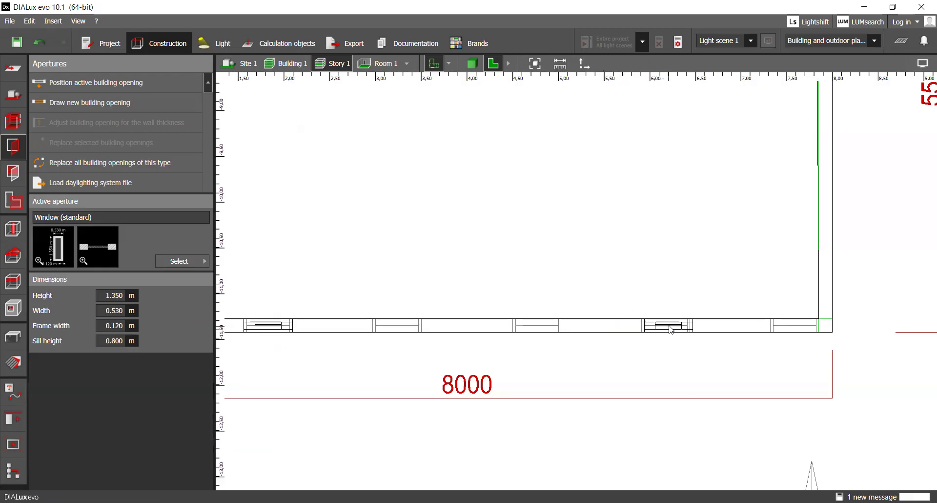
pyautogui.click(666, 325)
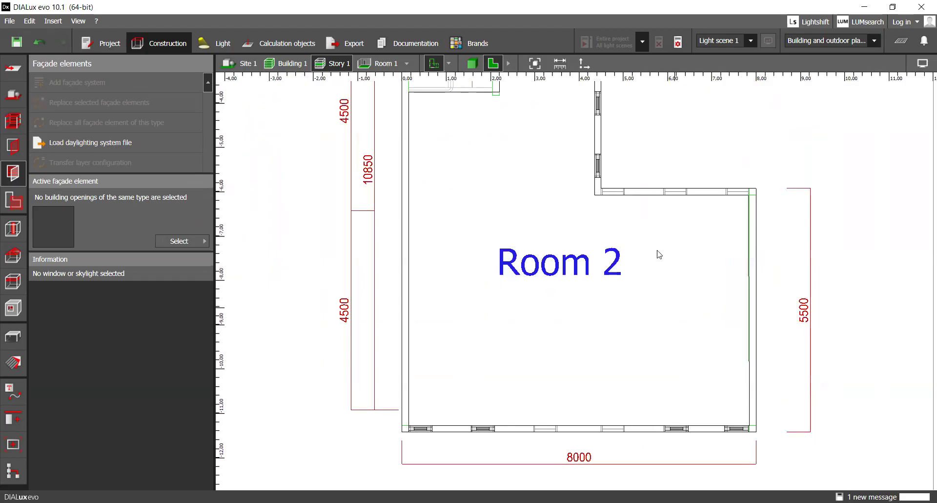
pyautogui.moveTo(420, 207)
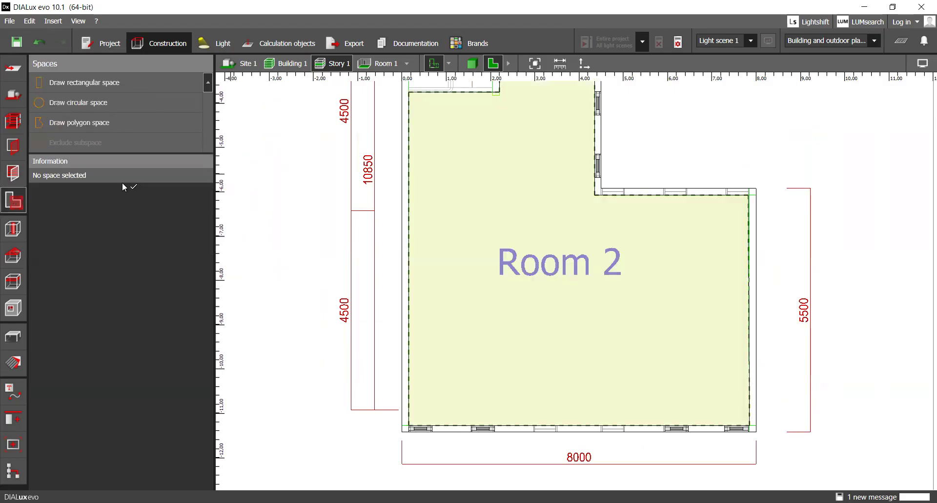
pyautogui.moveTo(99, 216)
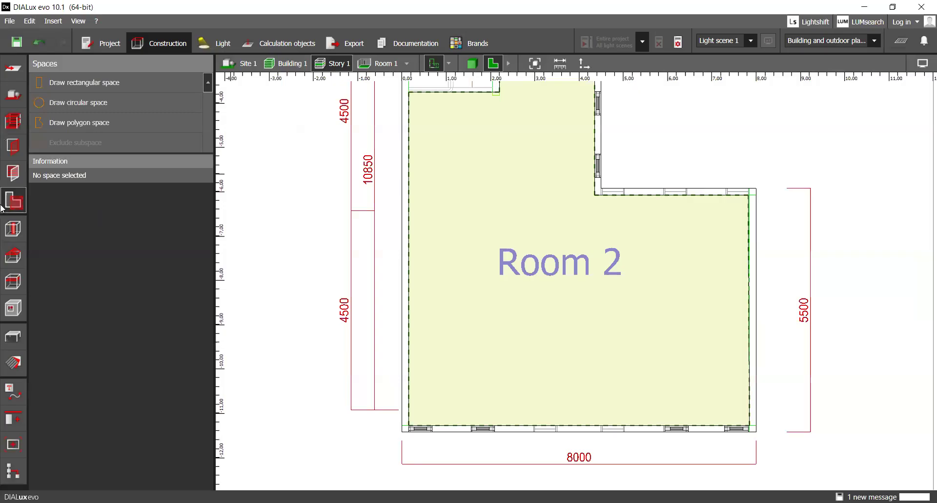
# Step: Switch to the Room elements tool with a rectangular column as active element
pyautogui.click(12, 229)
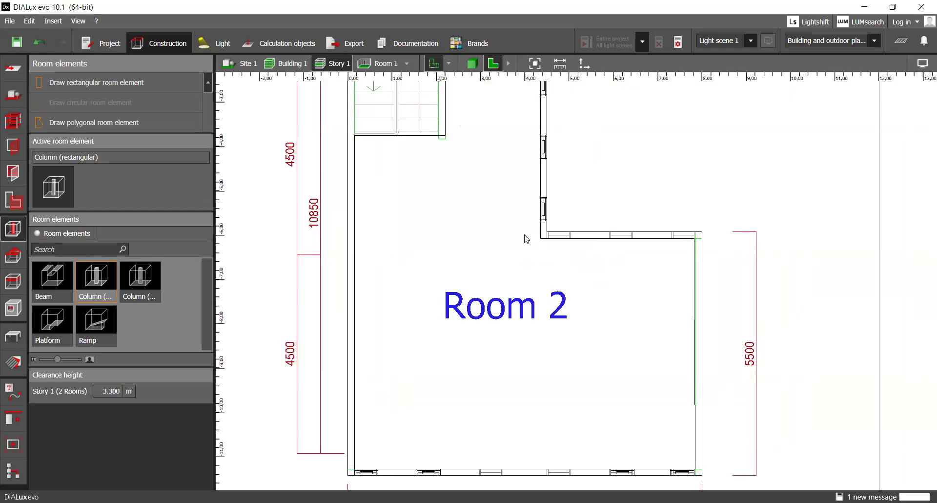
pyautogui.moveTo(503, 259)
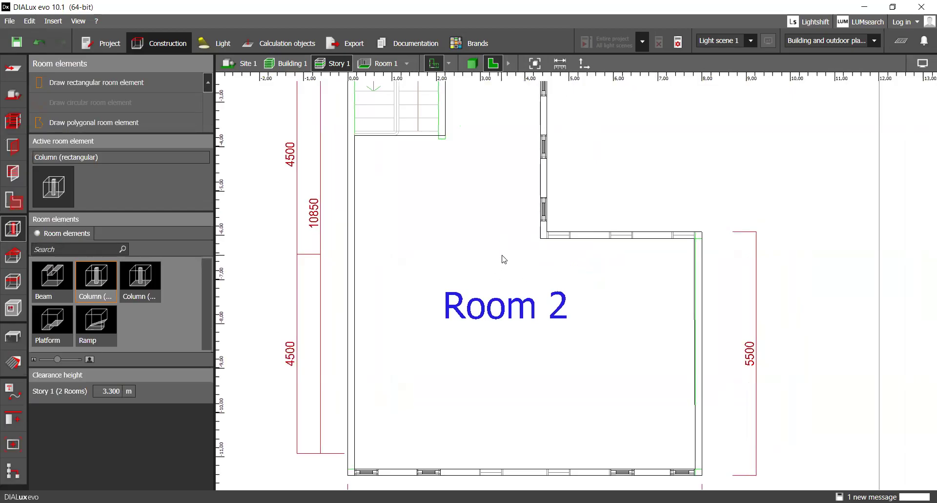
pyautogui.moveTo(566, 212)
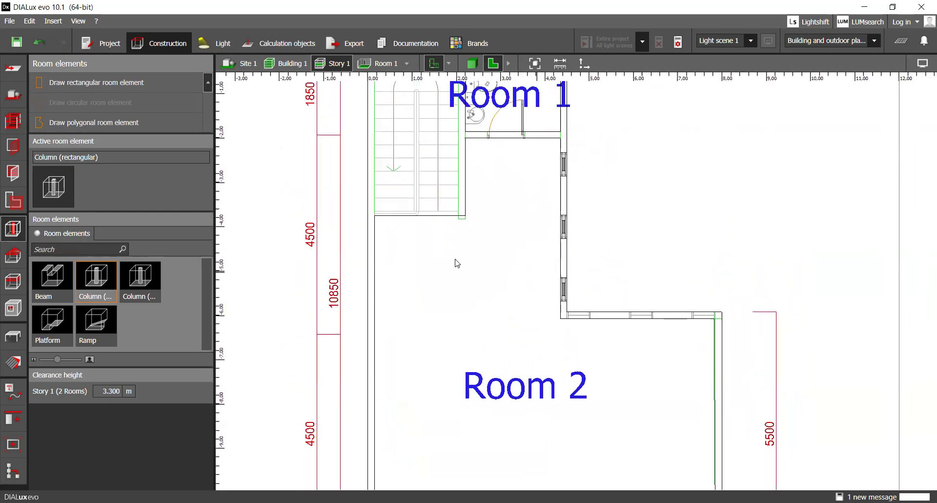
pyautogui.moveTo(622, 240)
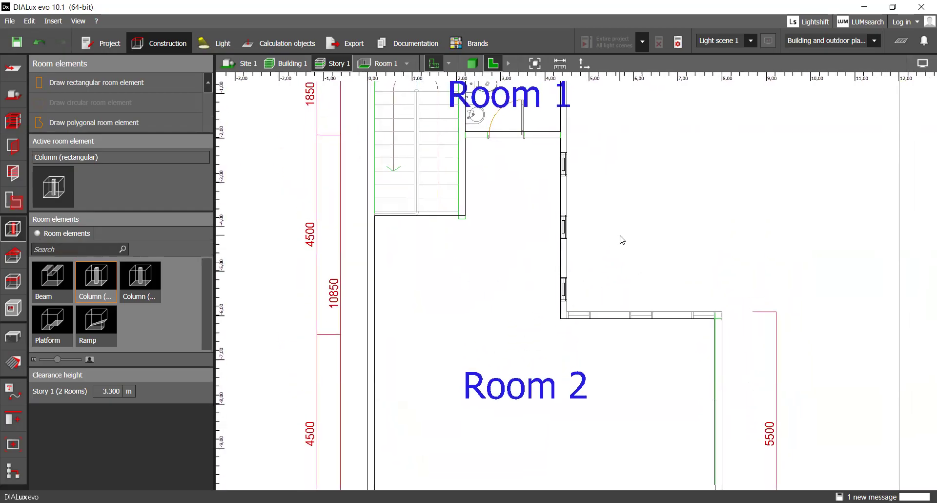
pyautogui.moveTo(765, 385)
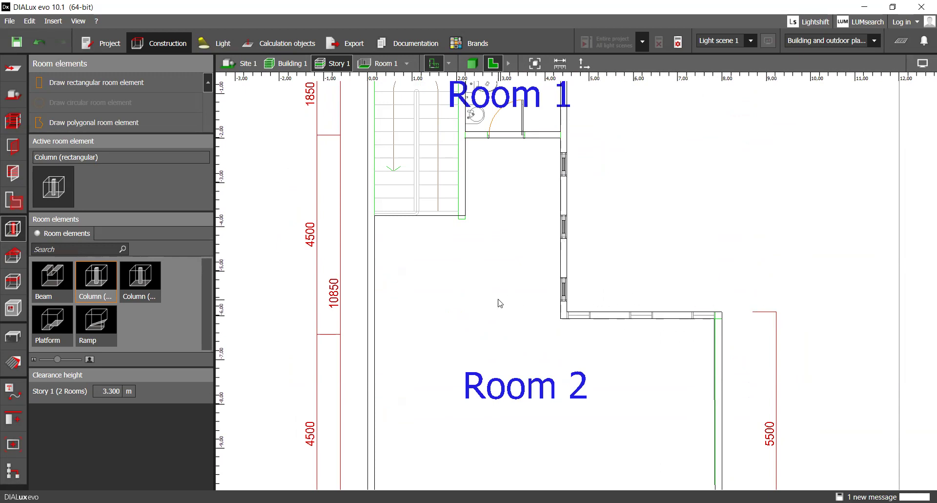
pyautogui.moveTo(506, 333)
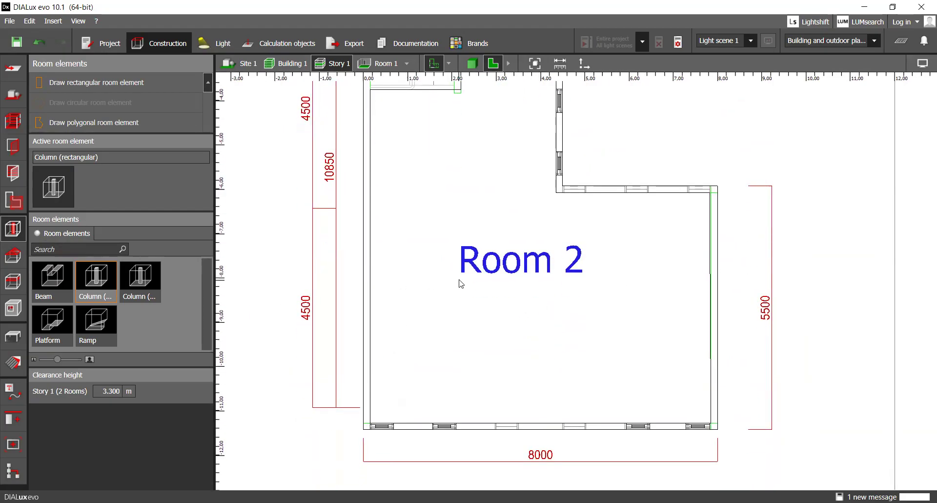
pyautogui.moveTo(588, 376)
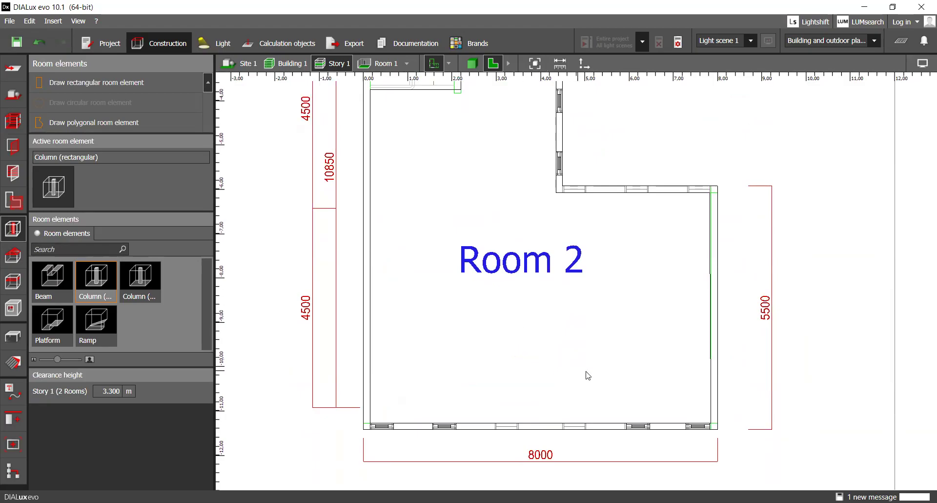
pyautogui.moveTo(619, 325)
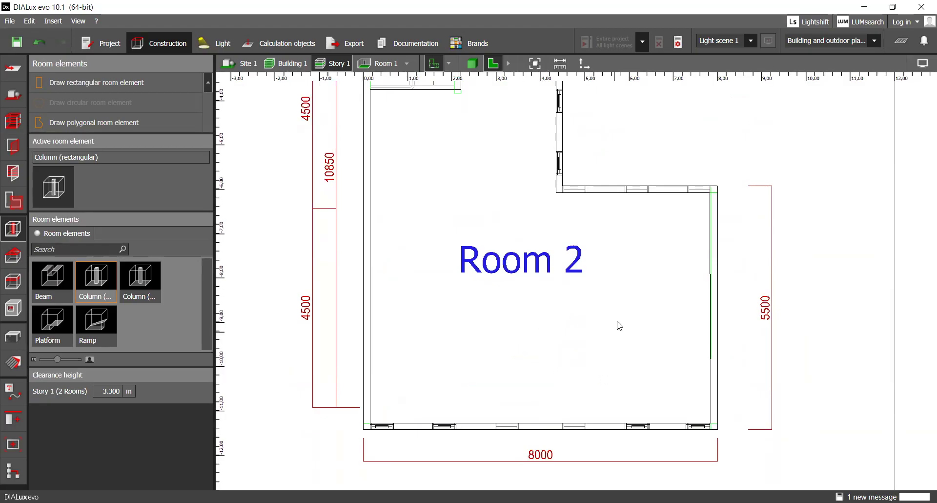
pyautogui.moveTo(602, 350)
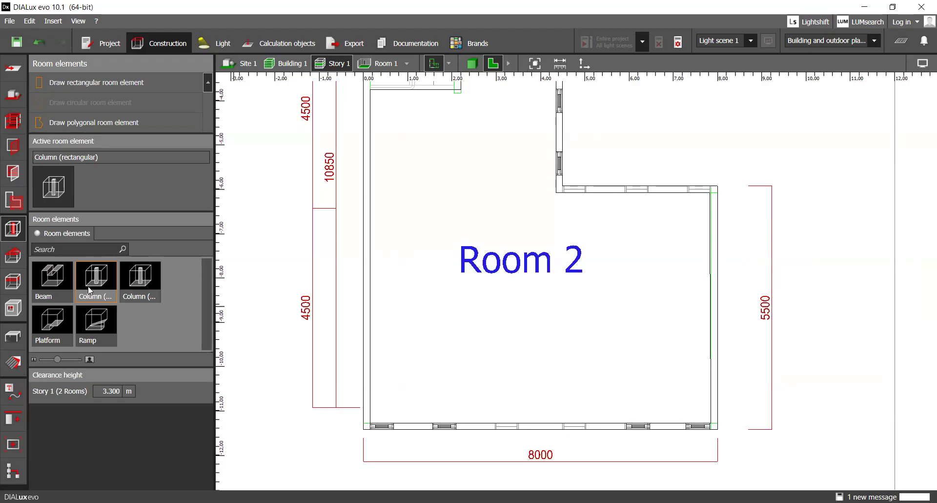
# Step: Inspect the building with its flat roof in 3D and return to Story 1's floor plan
pyautogui.click(12, 256)
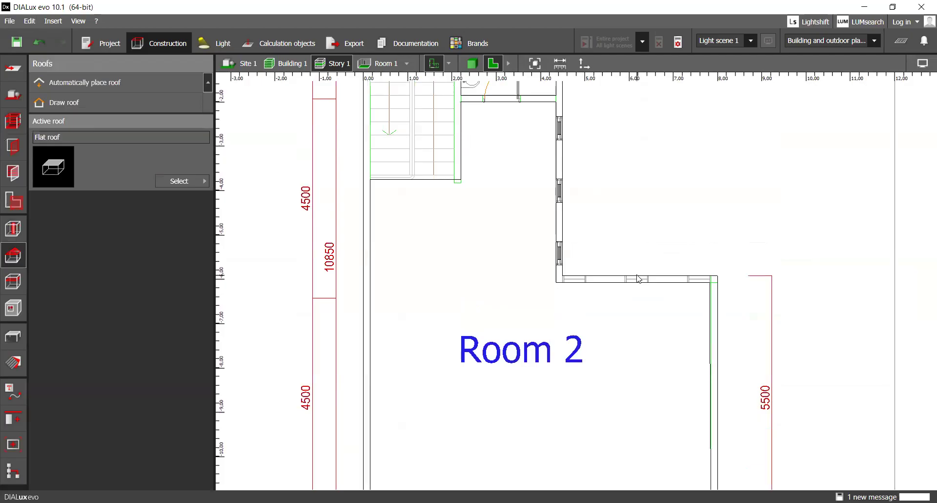
pyautogui.moveTo(612, 185)
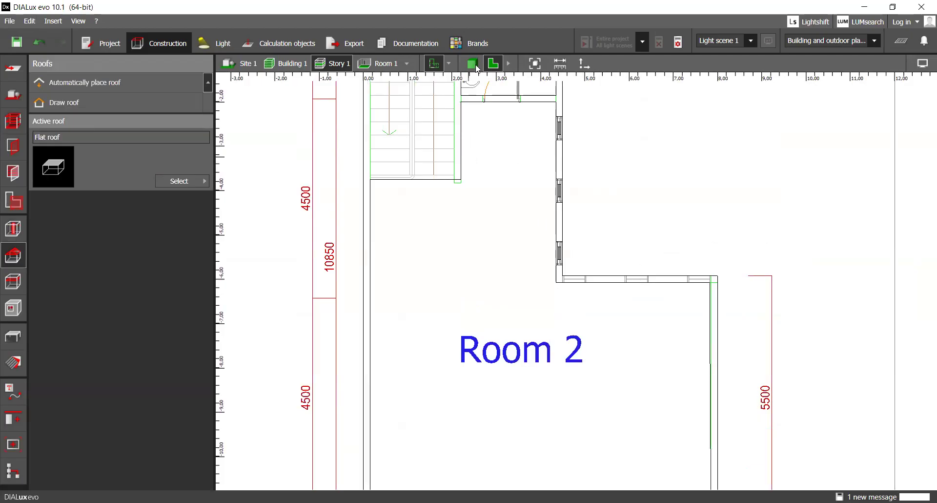
pyautogui.click(471, 64)
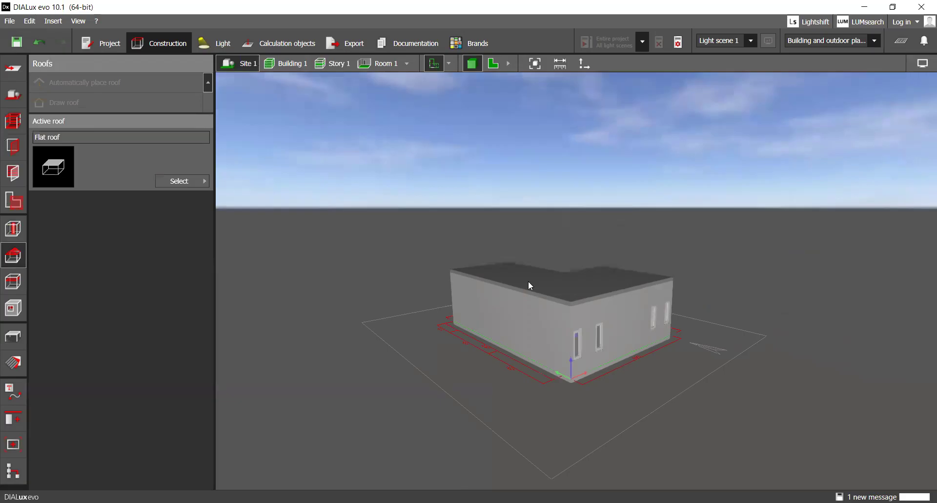
pyautogui.moveTo(683, 340)
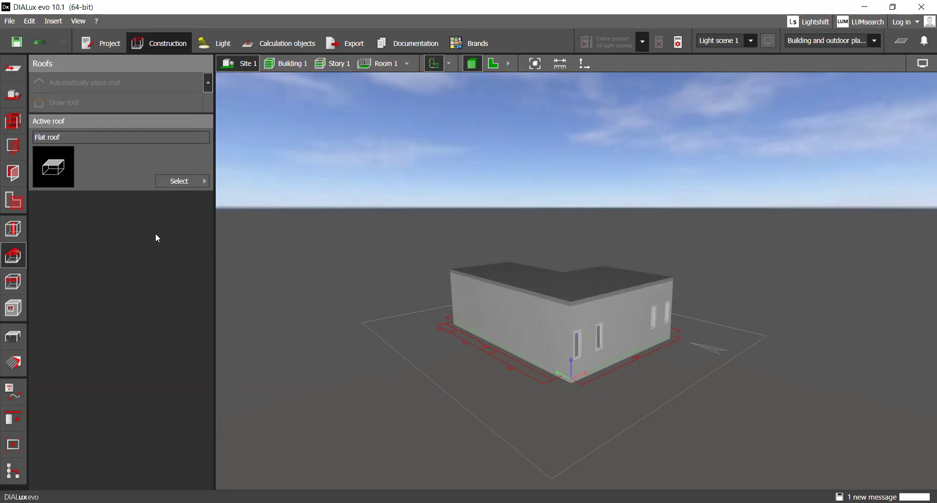
pyautogui.moveTo(228, 284)
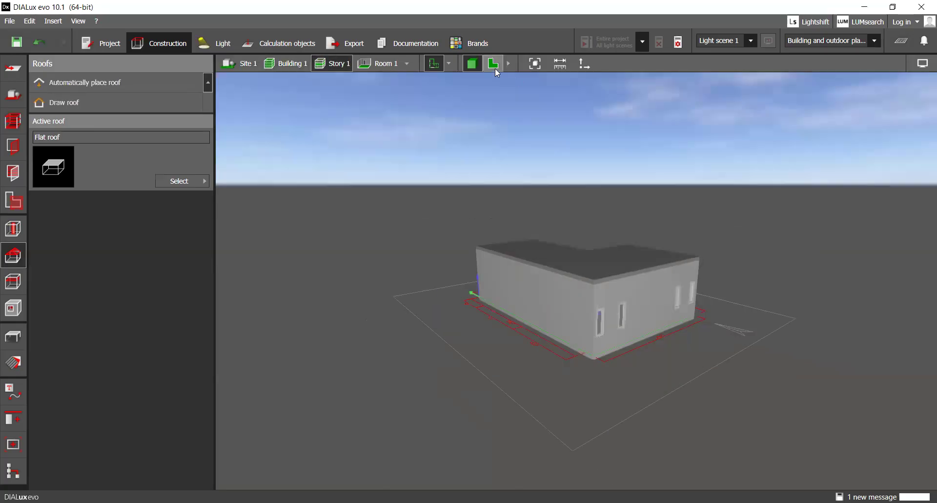
pyautogui.click(471, 63)
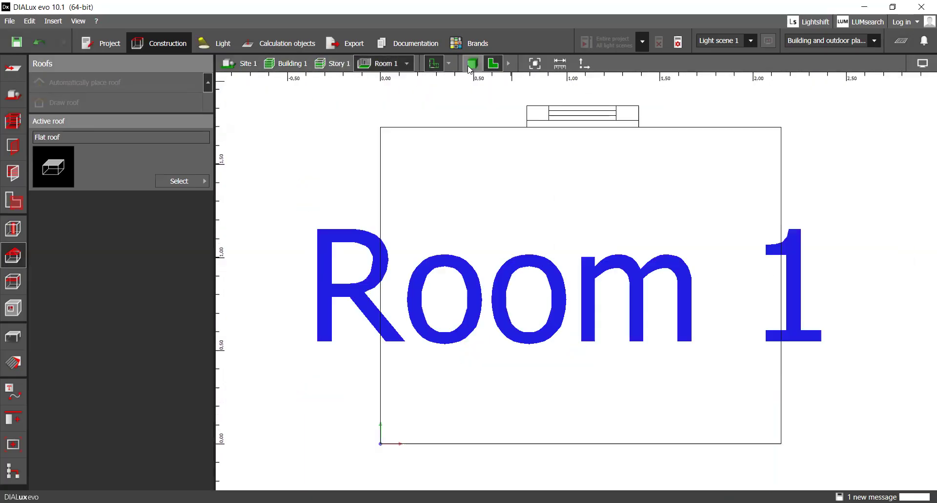
pyautogui.click(472, 63)
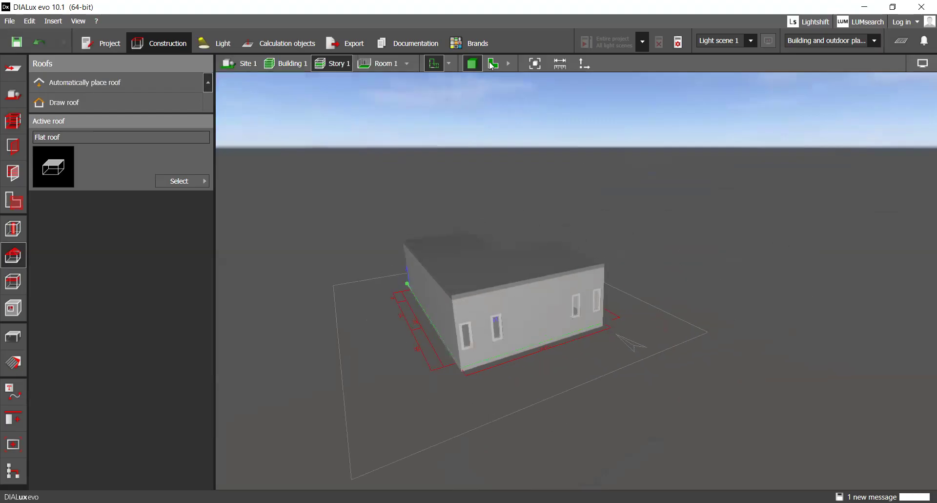
pyautogui.click(492, 63)
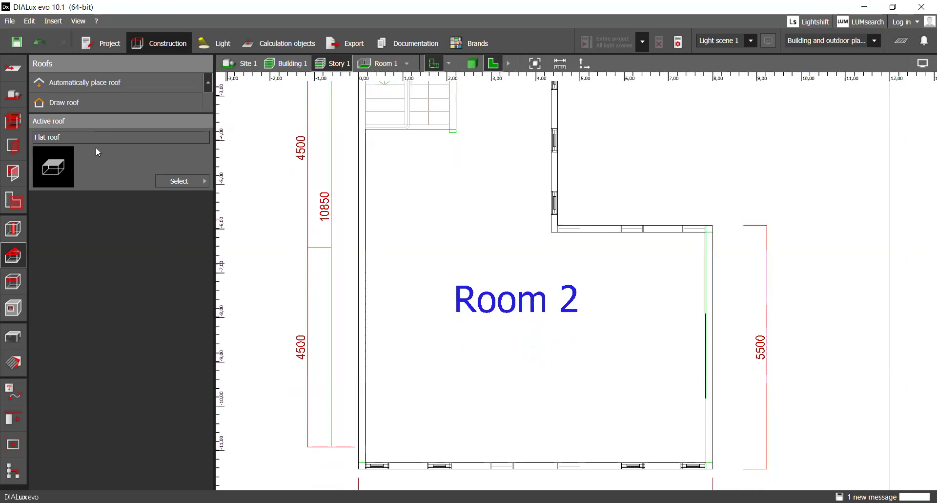
pyautogui.moveTo(577, 264)
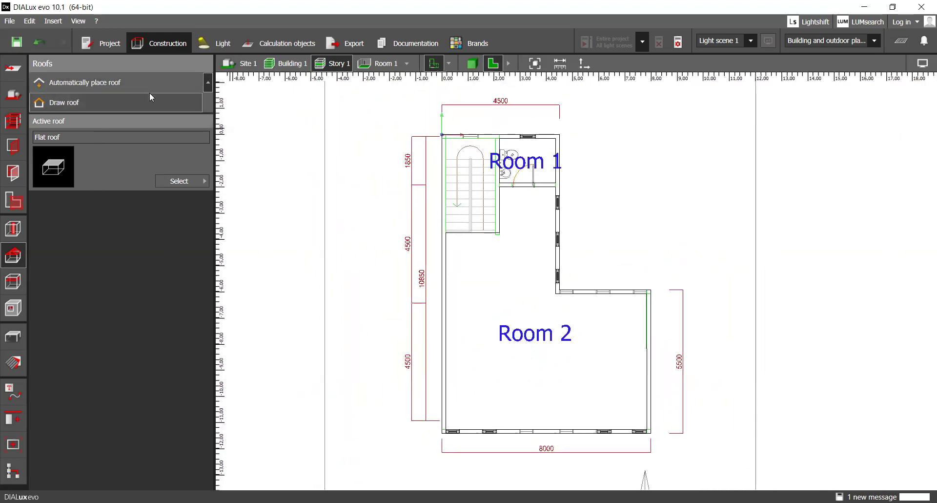
pyautogui.click(178, 181)
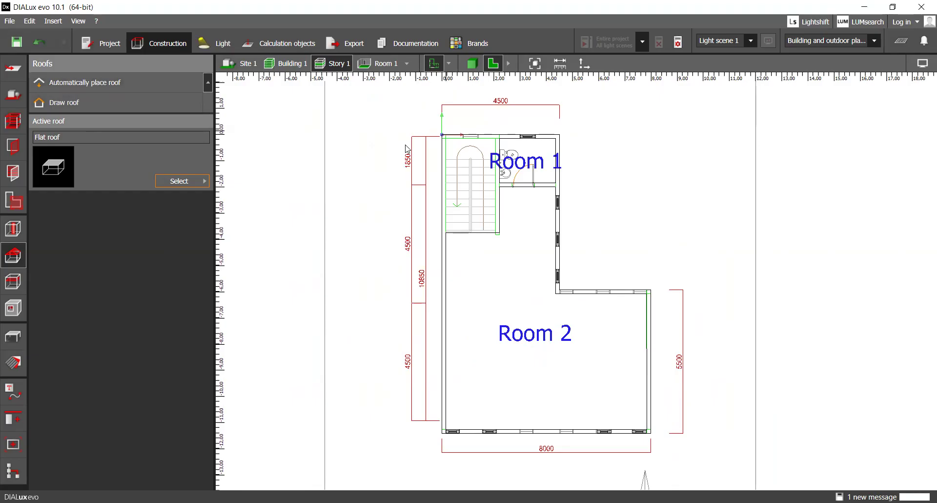
pyautogui.moveTo(425, 337)
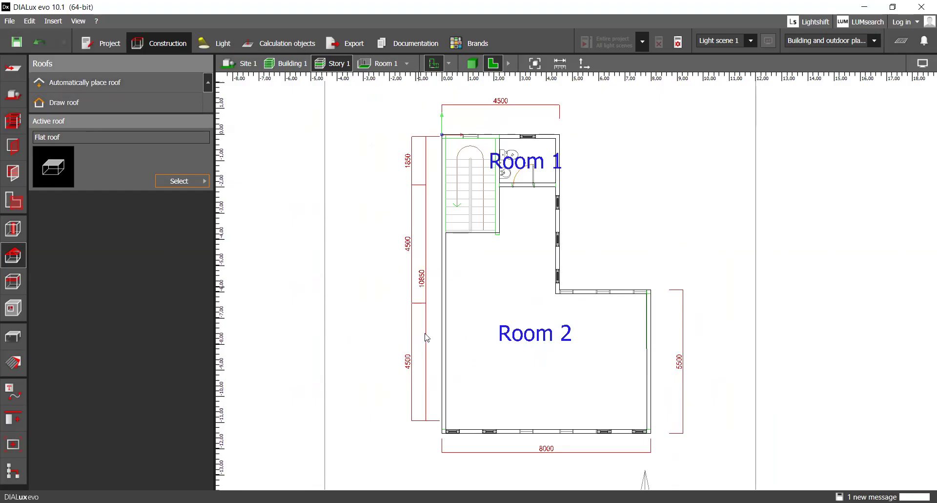
# Step: Draw a new rectangular suspended ceiling contour in the left part of Room 2
pyautogui.click(13, 281)
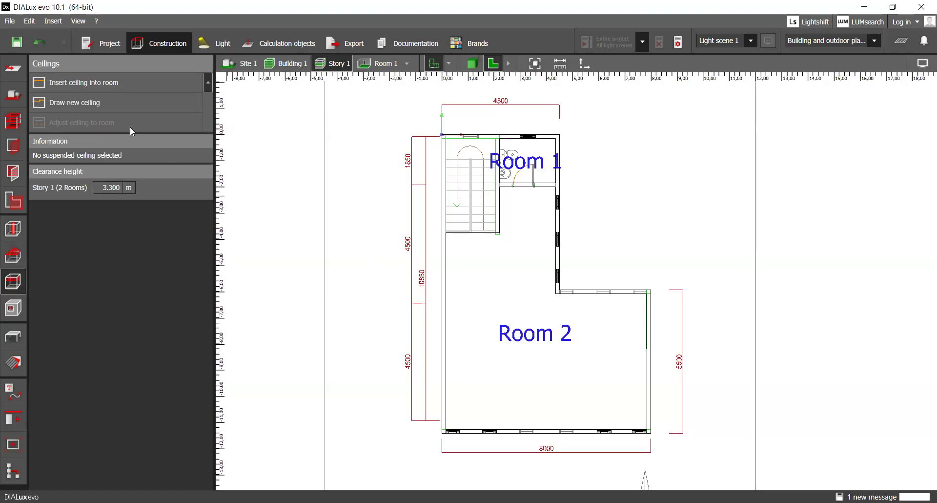
pyautogui.moveTo(832, 63)
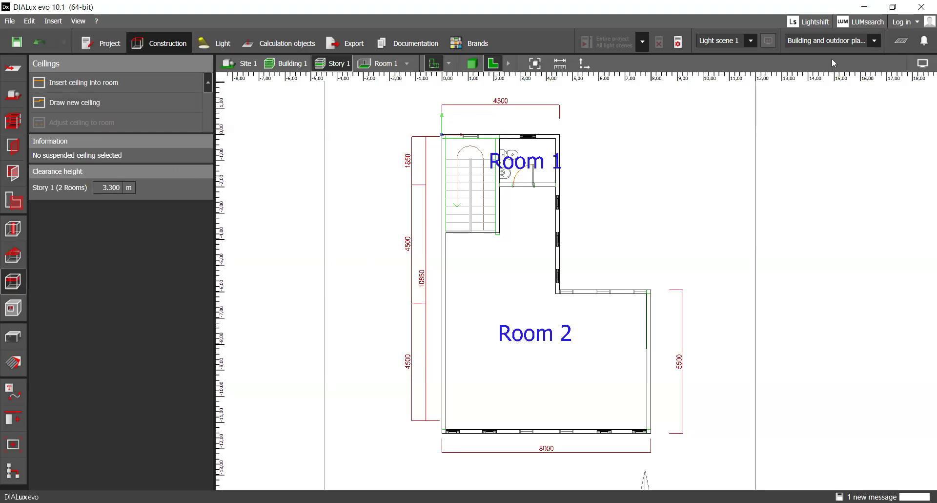
pyautogui.moveTo(504, 414)
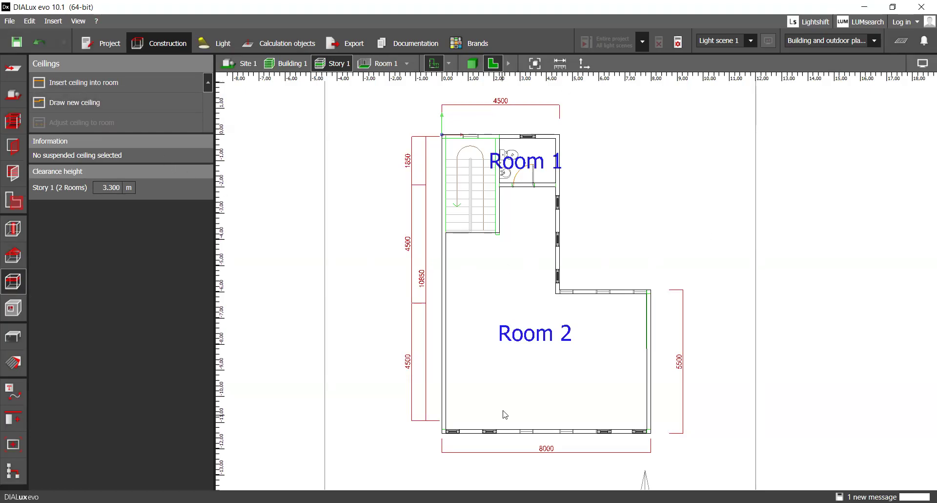
pyautogui.moveTo(840, 107)
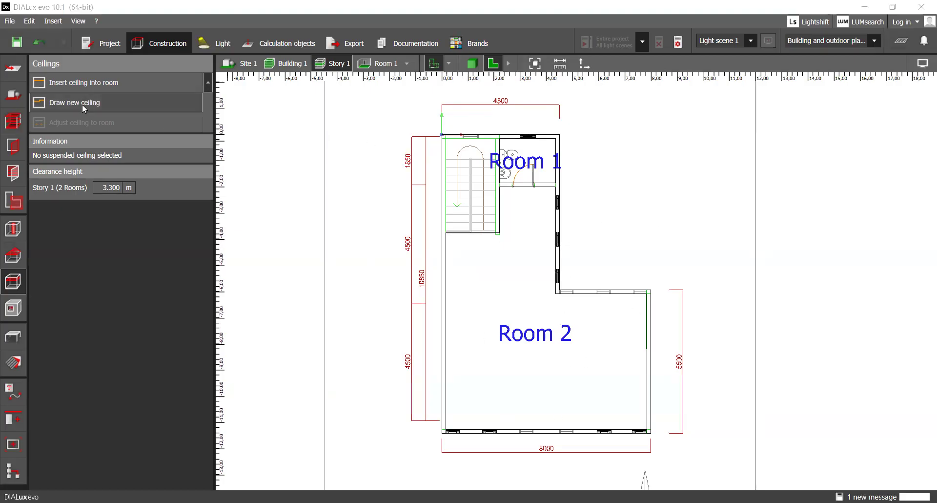
pyautogui.click(74, 103)
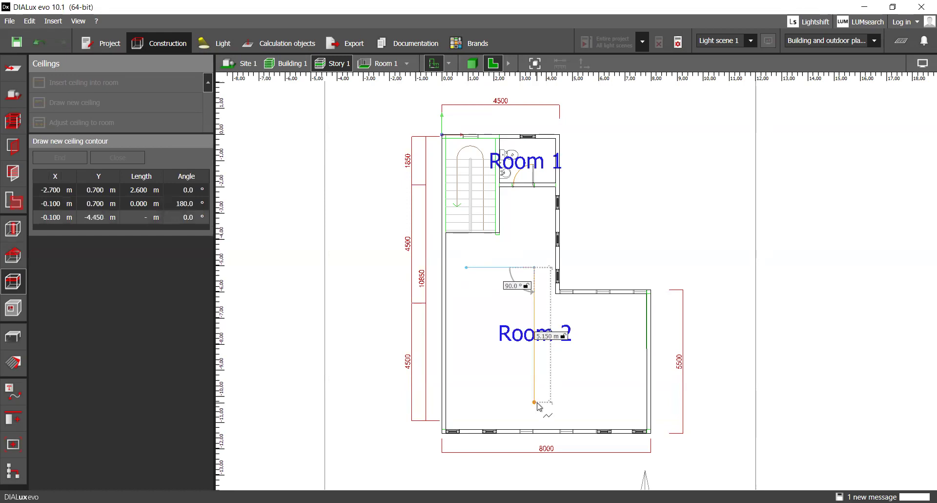
pyautogui.click(534, 402)
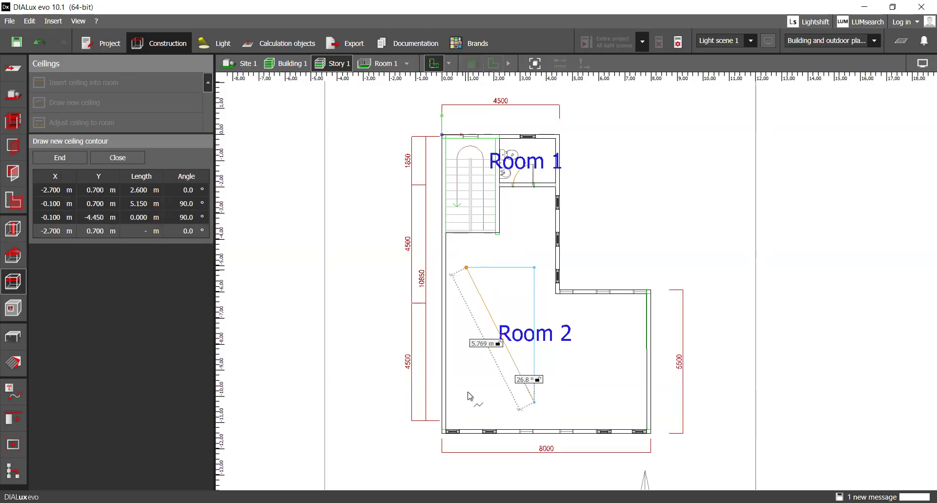
pyautogui.click(466, 278)
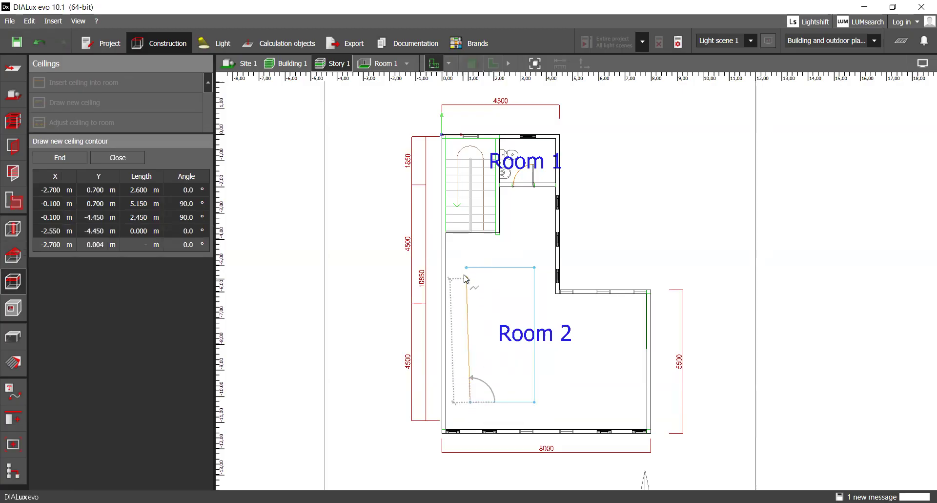
pyautogui.click(117, 157)
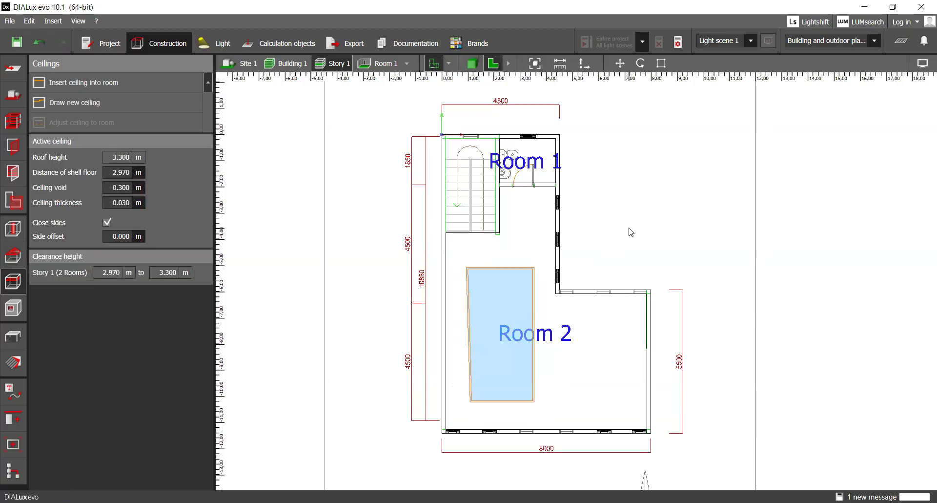
pyautogui.moveTo(478, 379)
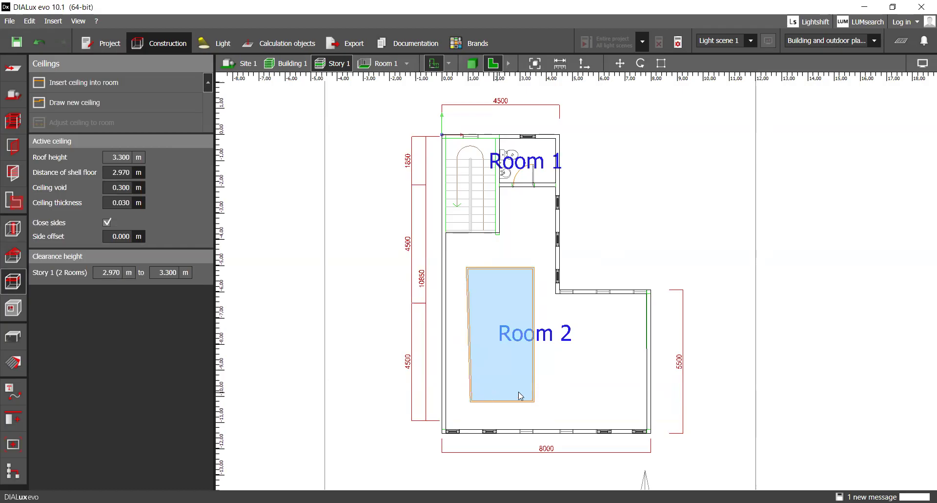
pyautogui.moveTo(84, 83)
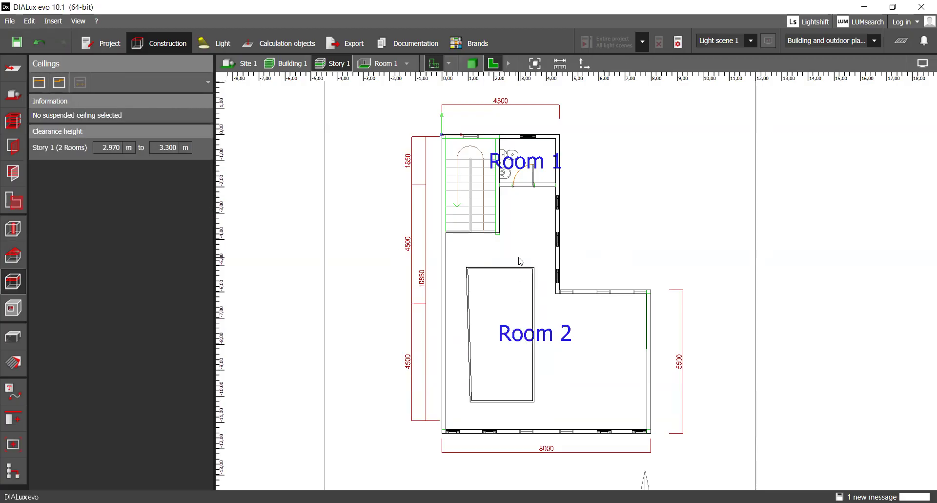
# Step: Show Story 1 alone in 3D and bring up the cutout tools
pyautogui.click(472, 63)
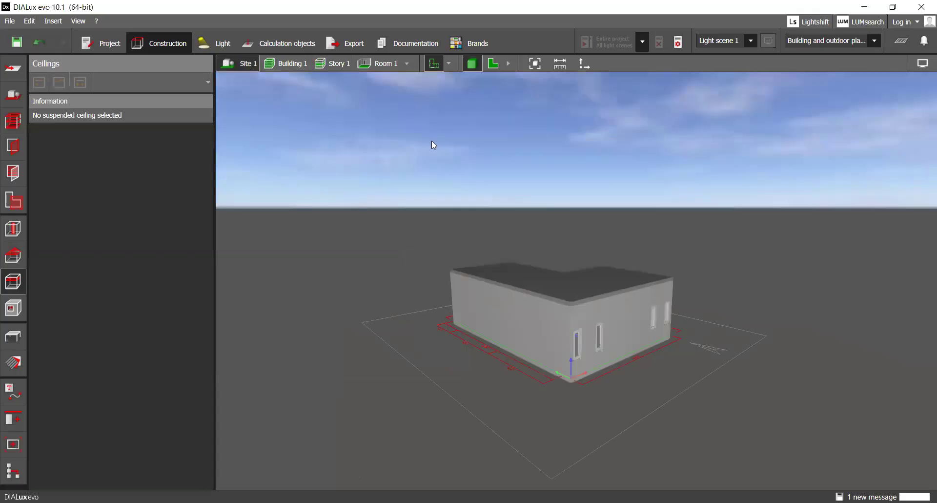
pyautogui.click(338, 63)
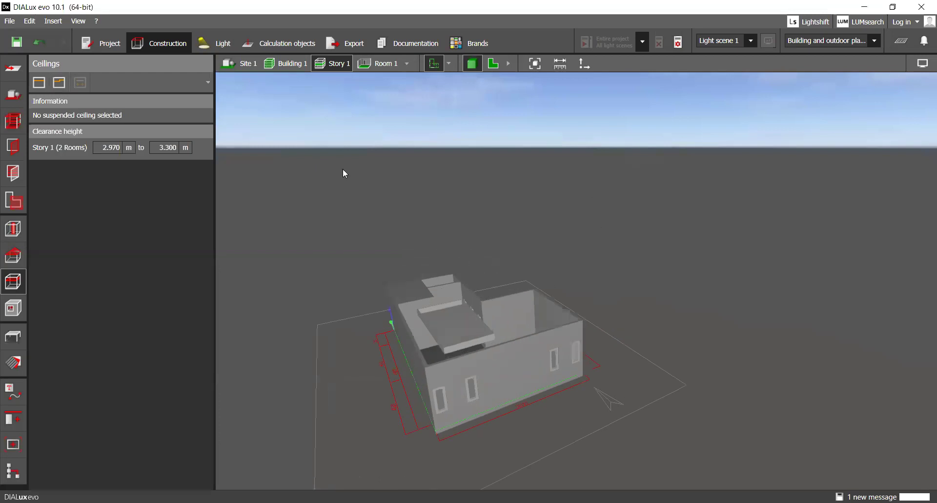
pyautogui.click(12, 307)
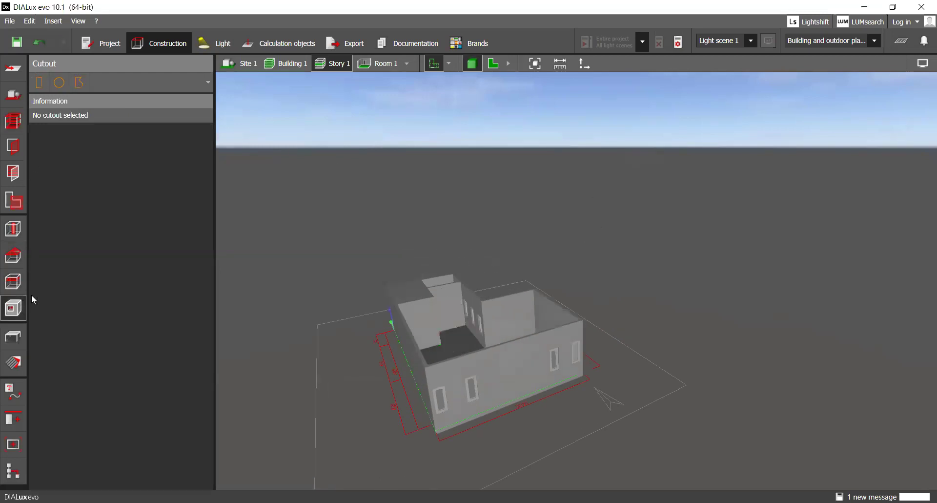
# Step: Return to the 2D floor plan of Story 1 with Room 1 and Room 2
pyautogui.click(492, 62)
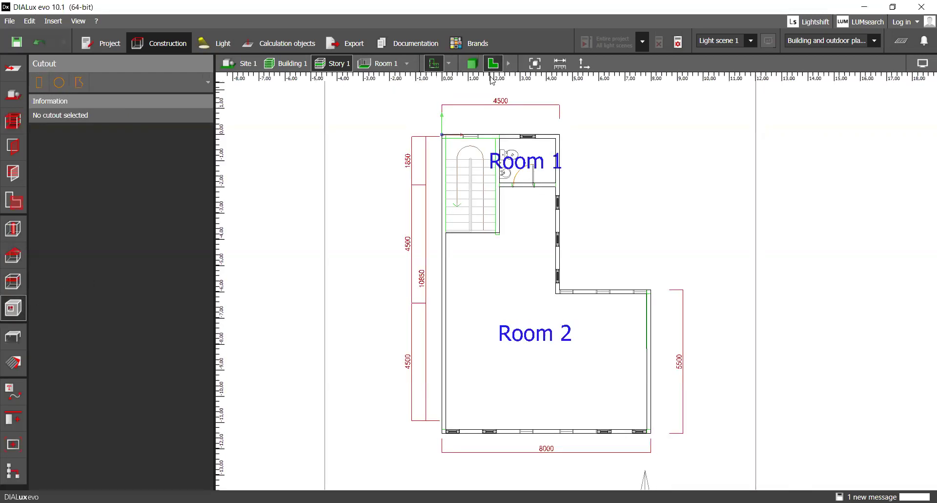
pyautogui.click(13, 281)
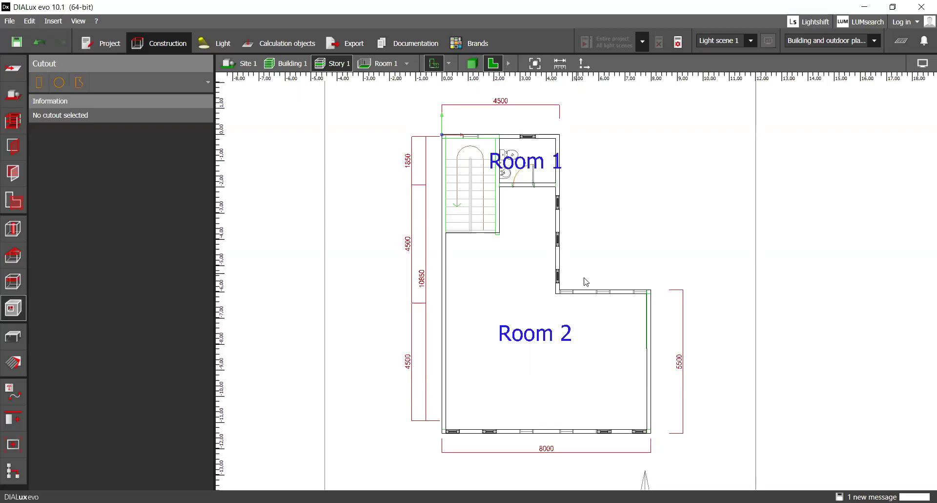
pyautogui.moveTo(656, 362)
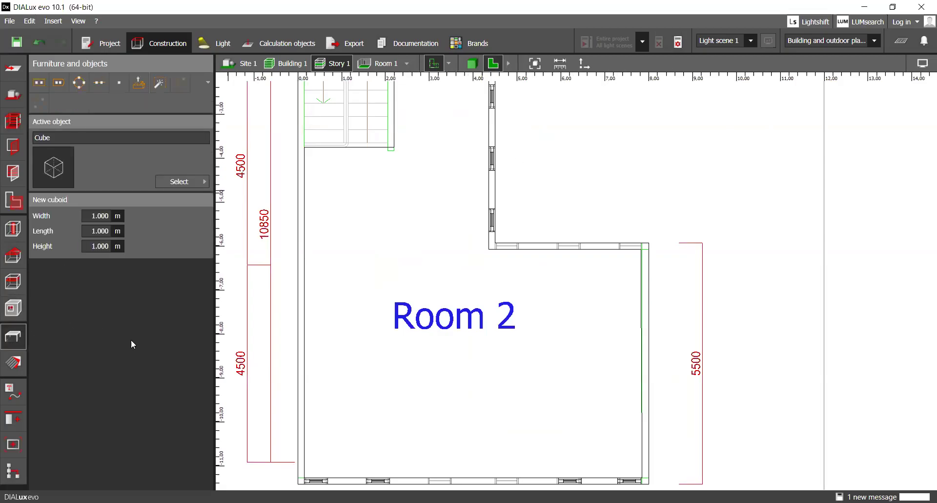
pyautogui.moveTo(425, 200)
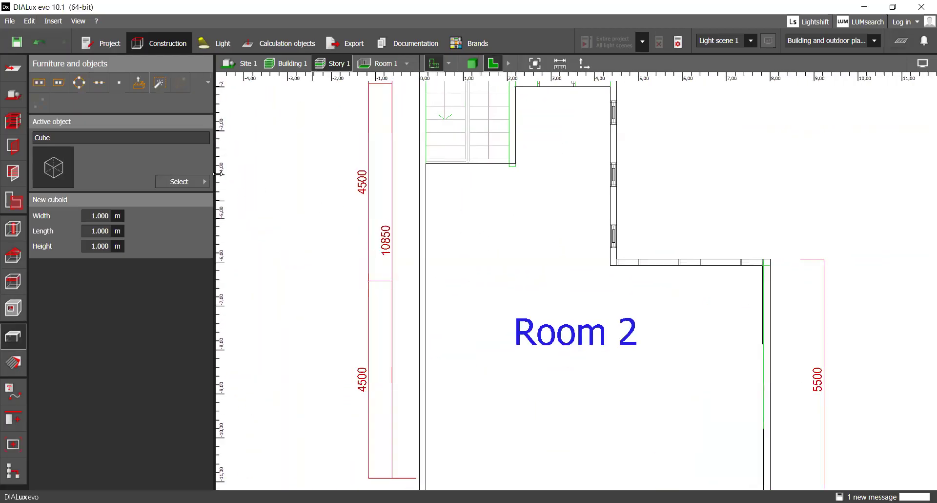
# Step: Place a field arrangement of two 100x60 standard tables in the lower part of Room 2
pyautogui.click(179, 182)
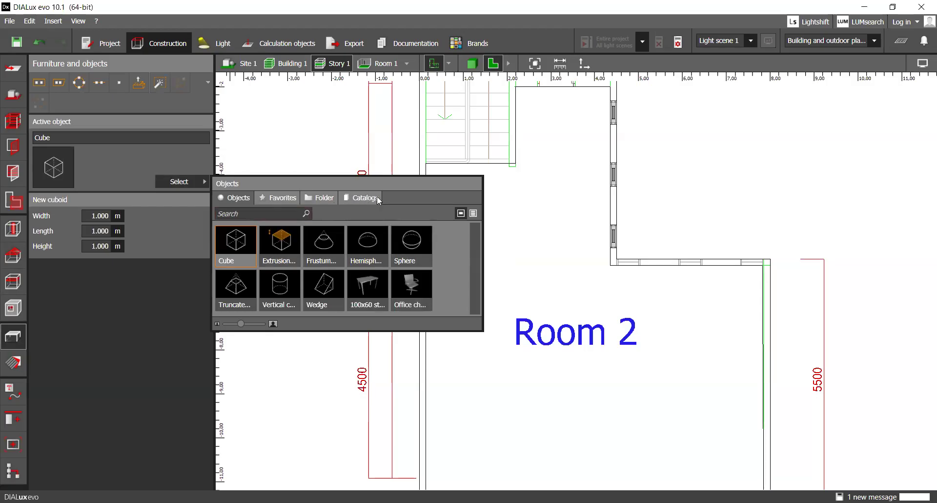
pyautogui.moveTo(366, 198)
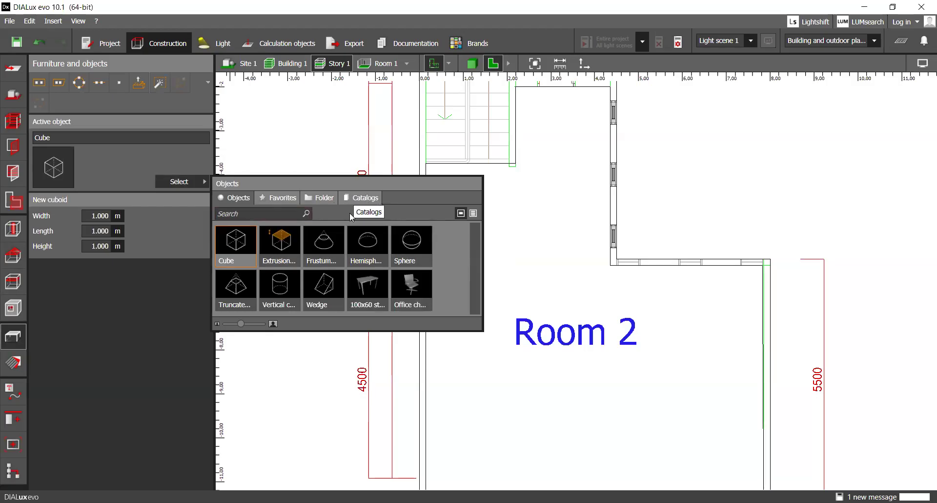
pyautogui.moveTo(328, 375)
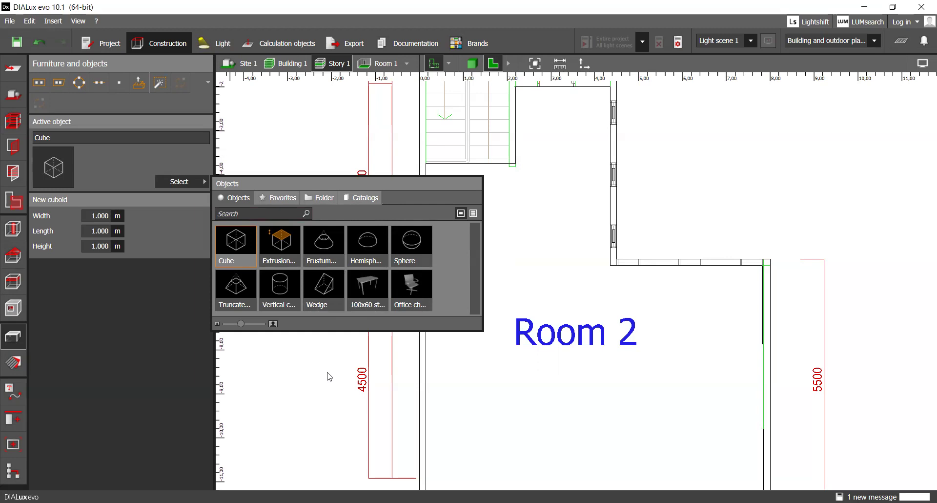
pyautogui.click(367, 286)
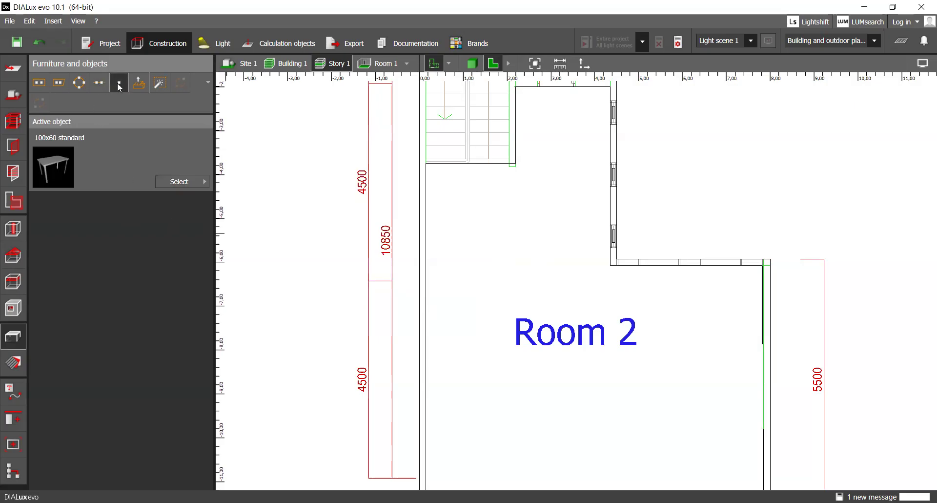
pyautogui.click(488, 229)
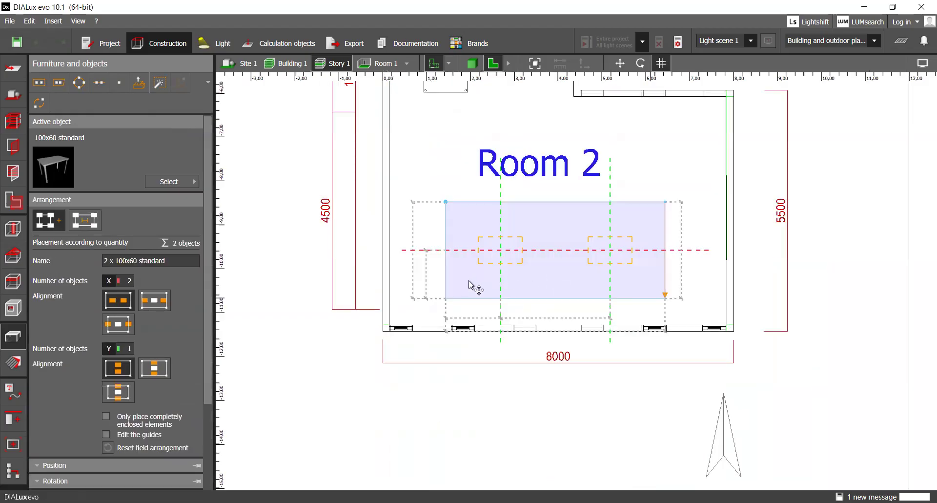
pyautogui.click(501, 249)
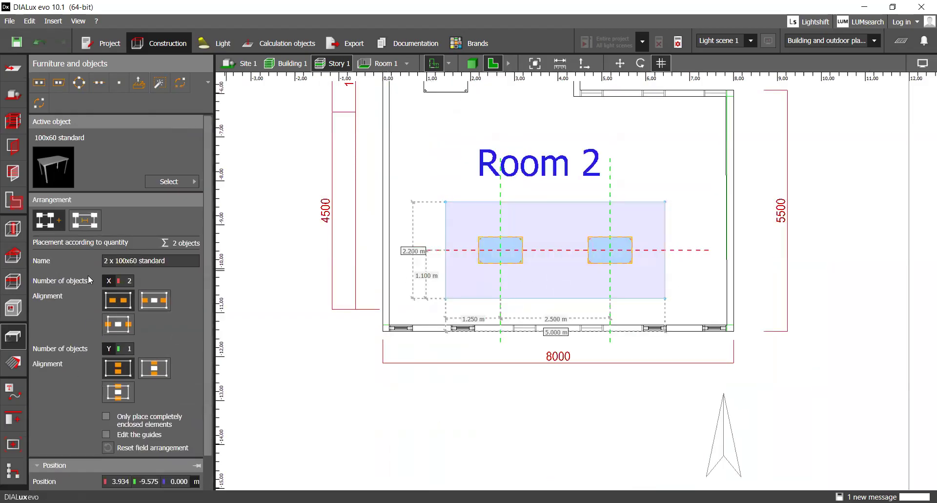
pyautogui.moveTo(257, 242)
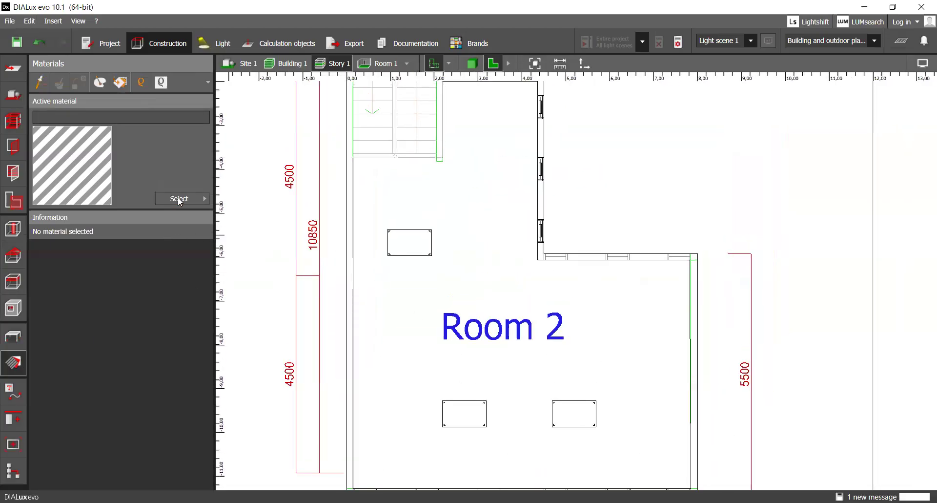
pyautogui.click(179, 198)
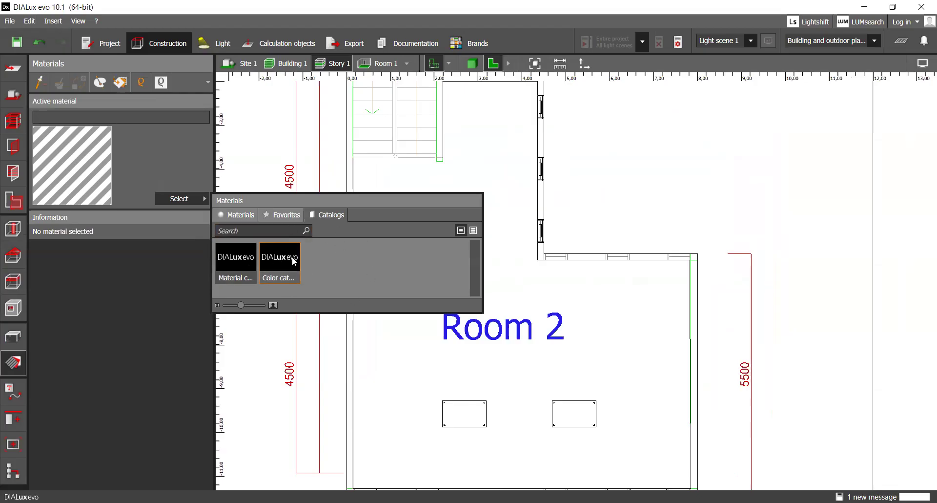
pyautogui.moveTo(187, 280)
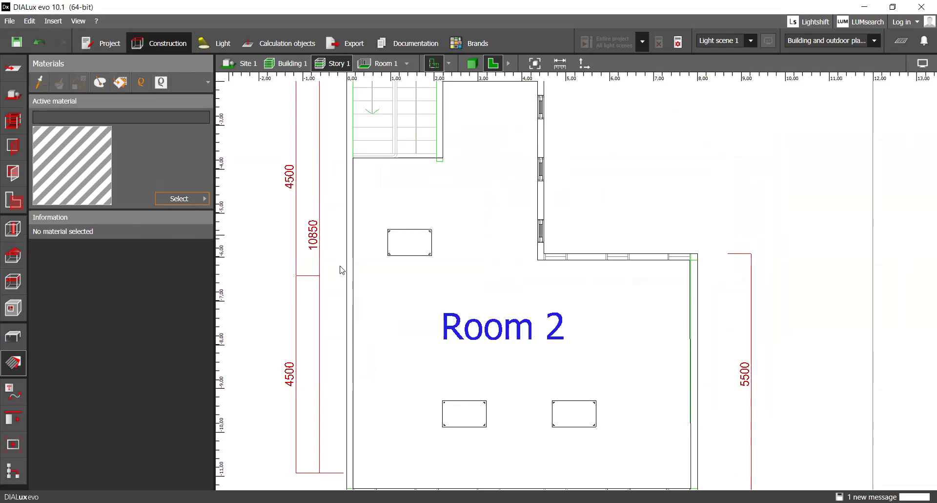
pyautogui.moveTo(352, 257)
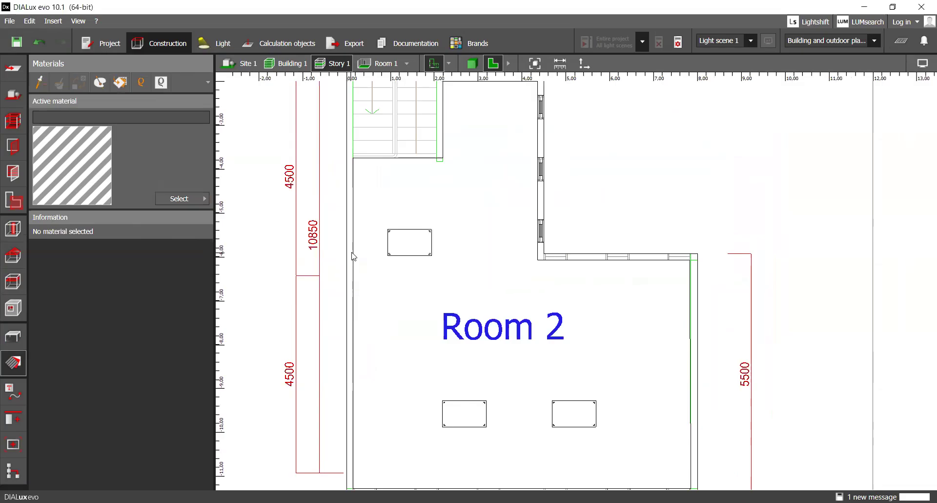
pyautogui.moveTo(333, 297)
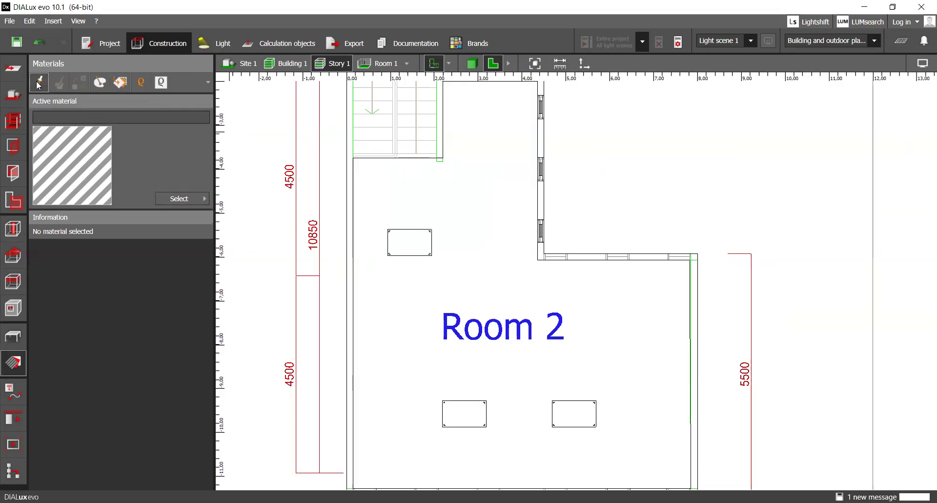
pyautogui.moveTo(99, 82)
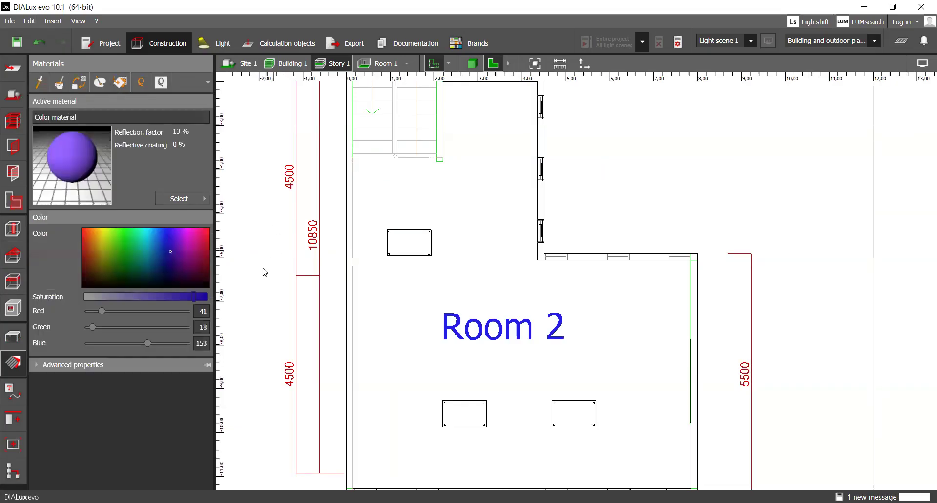
pyautogui.moveTo(357, 246)
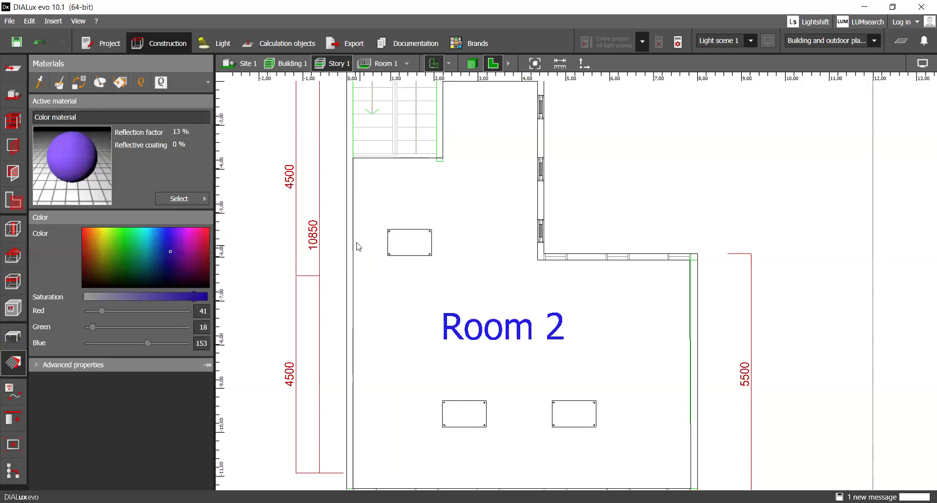
pyautogui.moveTo(520, 249)
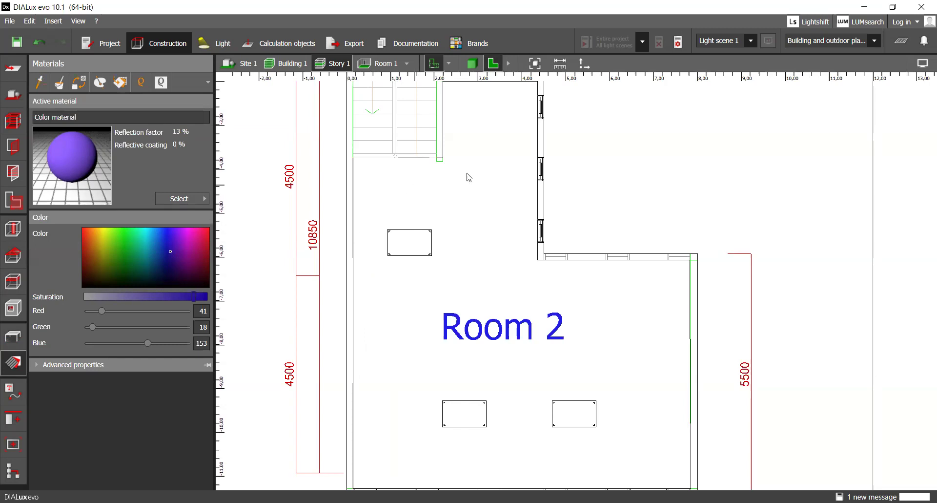
pyautogui.moveTo(289, 192)
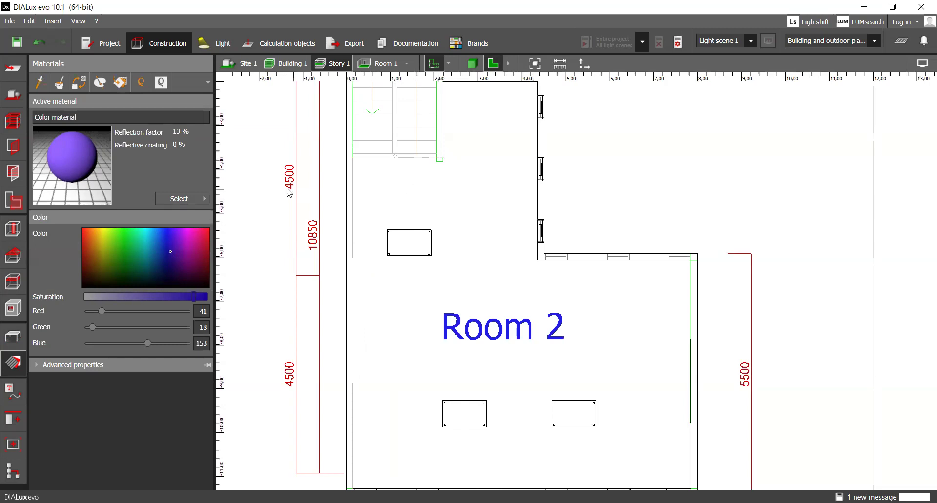
pyautogui.click(178, 198)
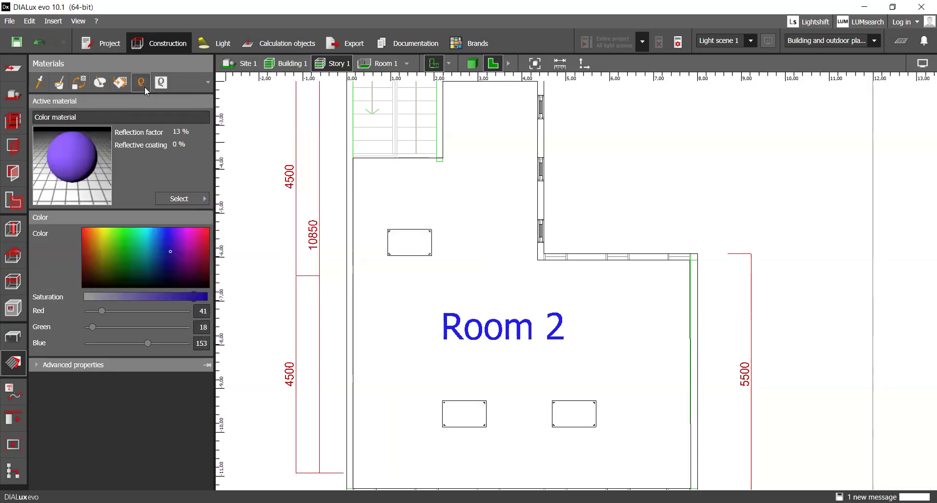
# Step: Go through the Light tab's luminaire filter to the Site 1 location settings showing Lüdenscheid
pyautogui.click(222, 43)
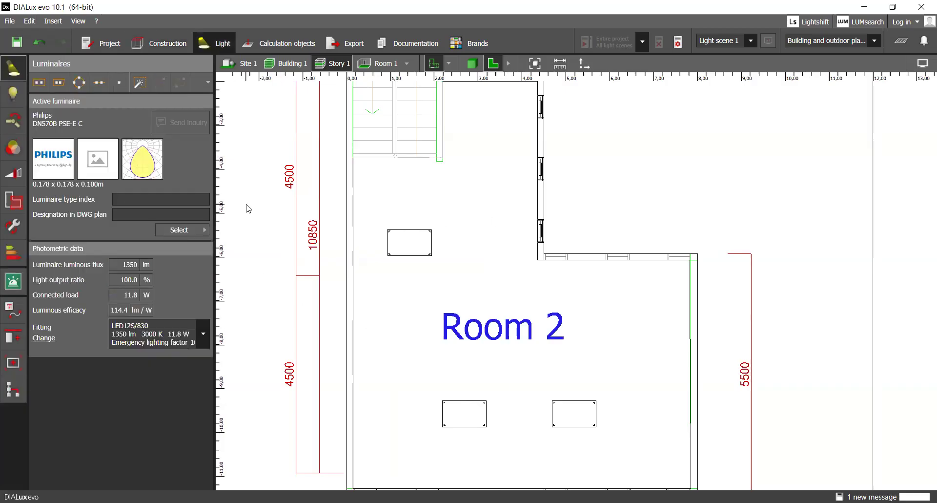
pyautogui.moveTo(510, 234)
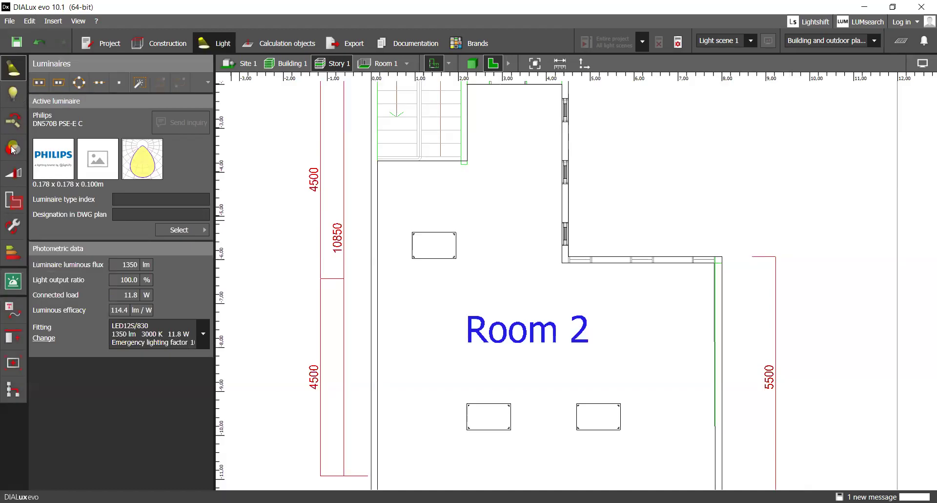
pyautogui.moveTo(12, 148)
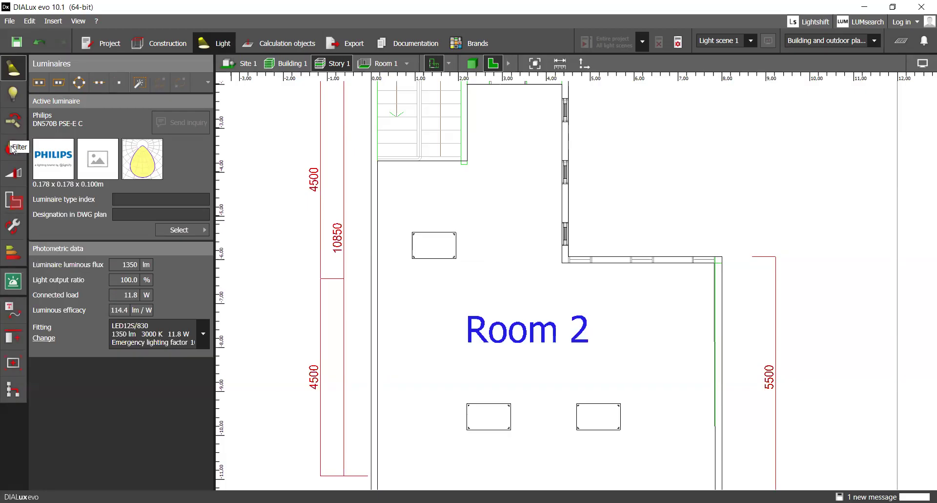
pyautogui.click(12, 147)
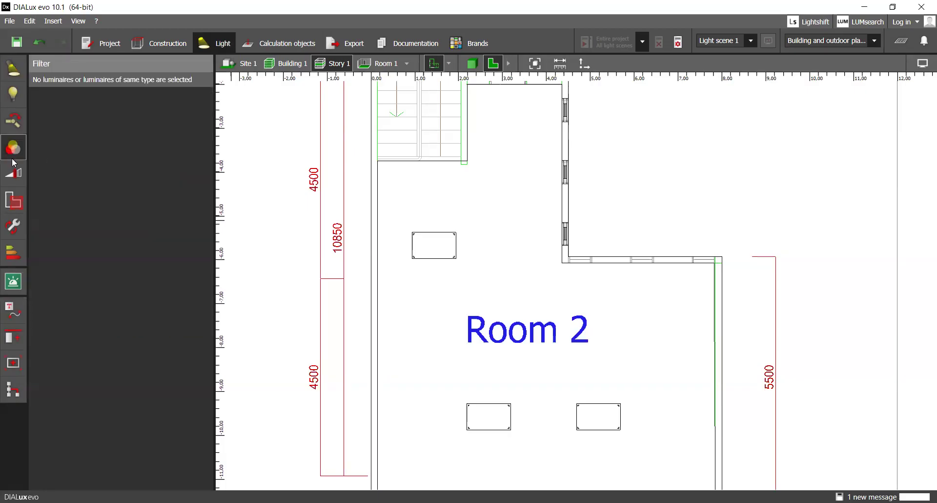
pyautogui.click(13, 172)
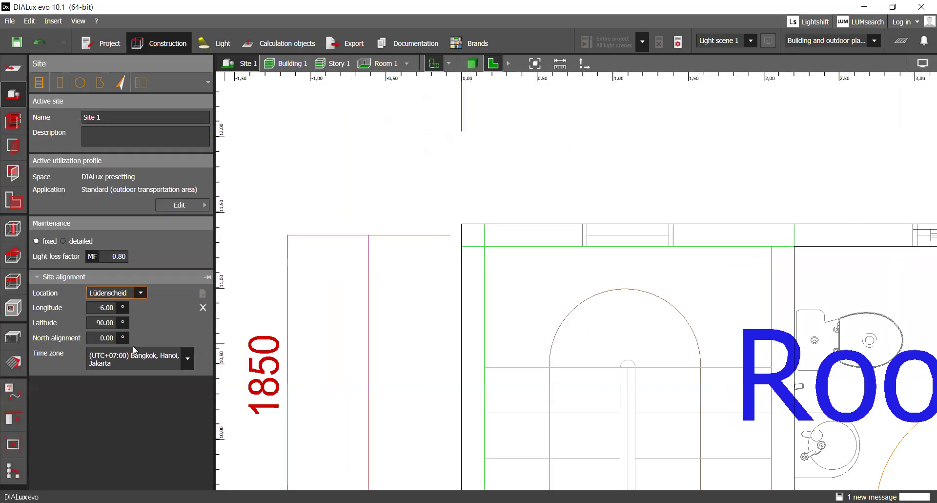
# Step: Set the site location to Jakarta, longitude 106.80° and latitude −6.20°
pyautogui.click(140, 292)
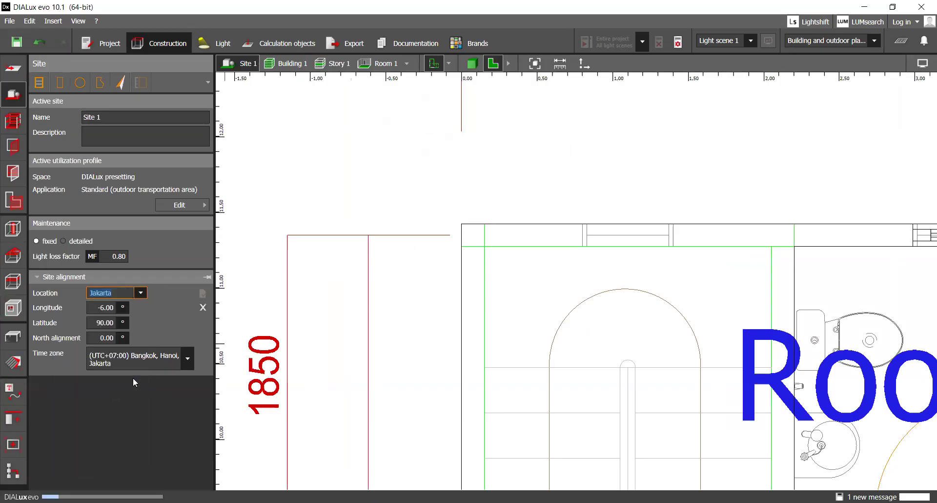
pyautogui.click(110, 292)
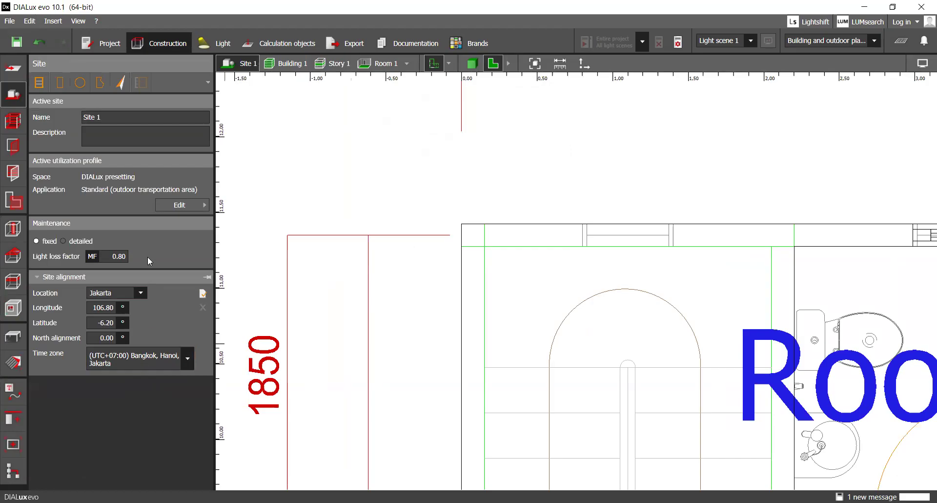
pyautogui.moveTo(155, 229)
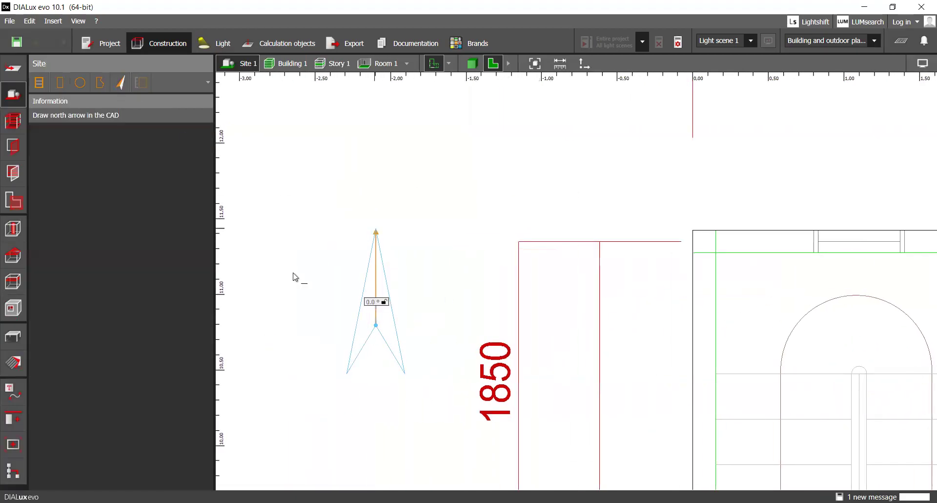
pyautogui.moveTo(316, 289)
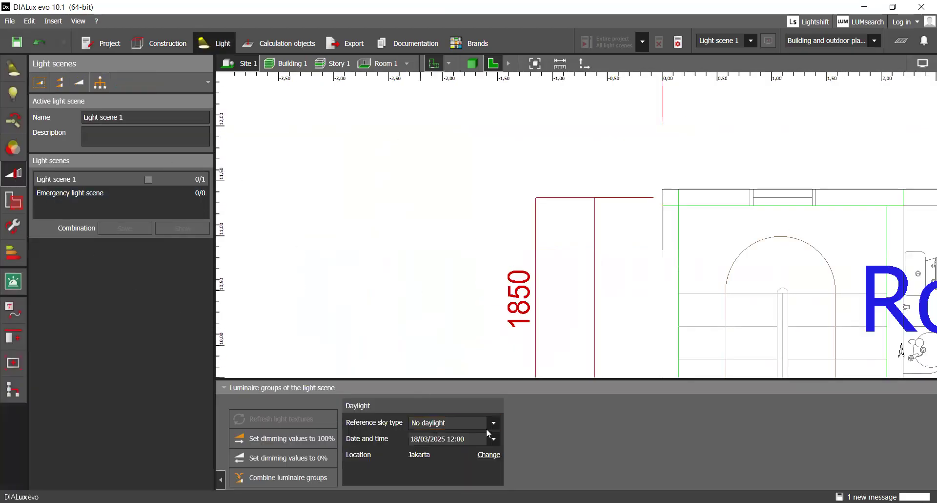
# Step: Set Light scene 1's reference sky to Average sky with direct sunlight kept on
pyautogui.click(492, 422)
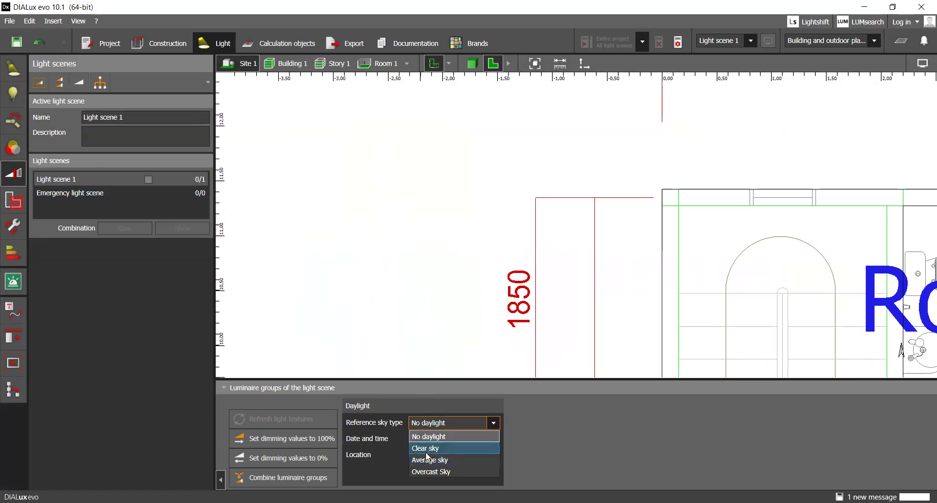
pyautogui.moveTo(430, 460)
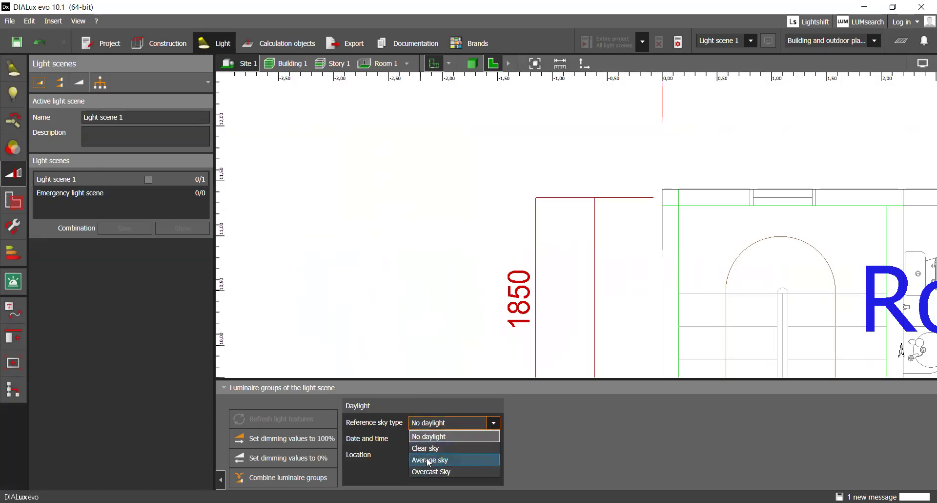
pyautogui.click(428, 460)
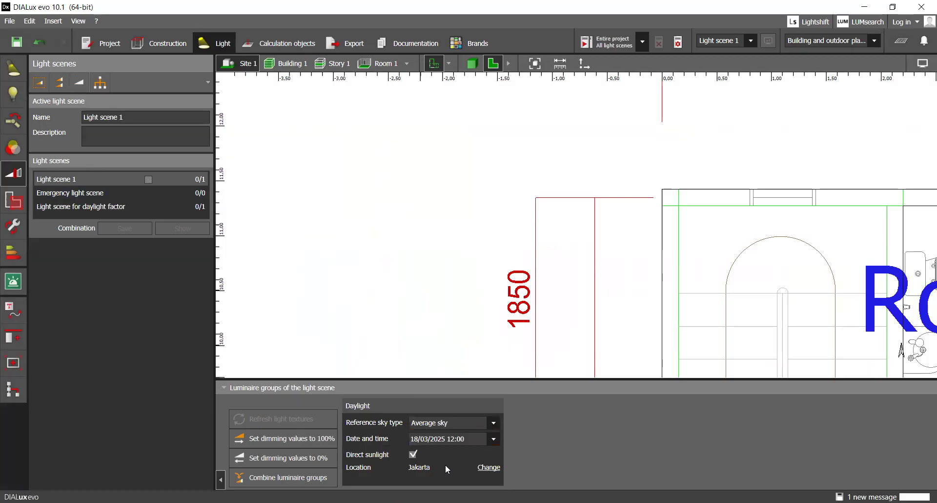
pyautogui.moveTo(429, 464)
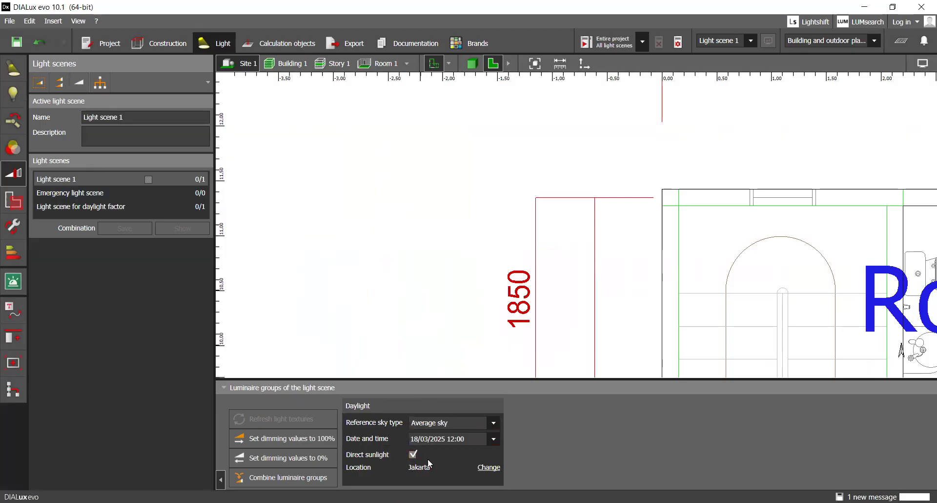
pyautogui.click(448, 438)
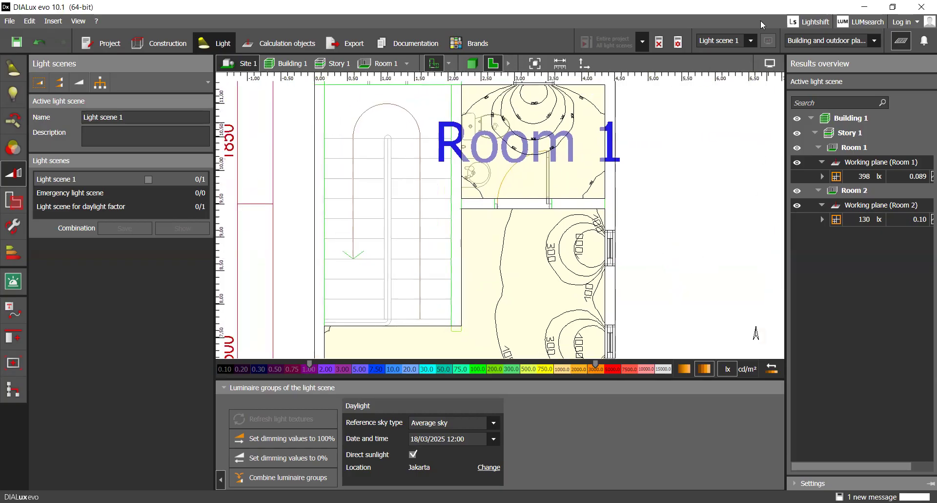
# Step: Zoom around the calculated plan to inspect the daylight isolines in Room 2 and Room 1
pyautogui.scroll(-3)
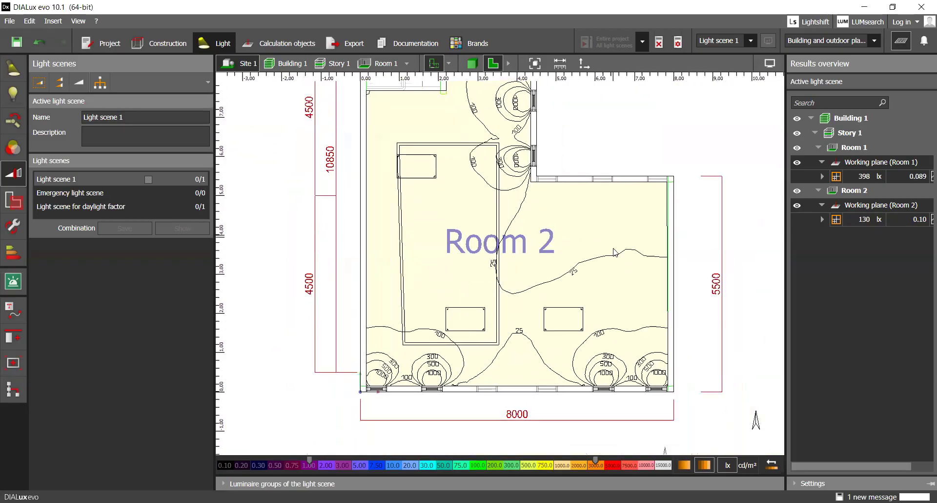
pyautogui.moveTo(454, 354)
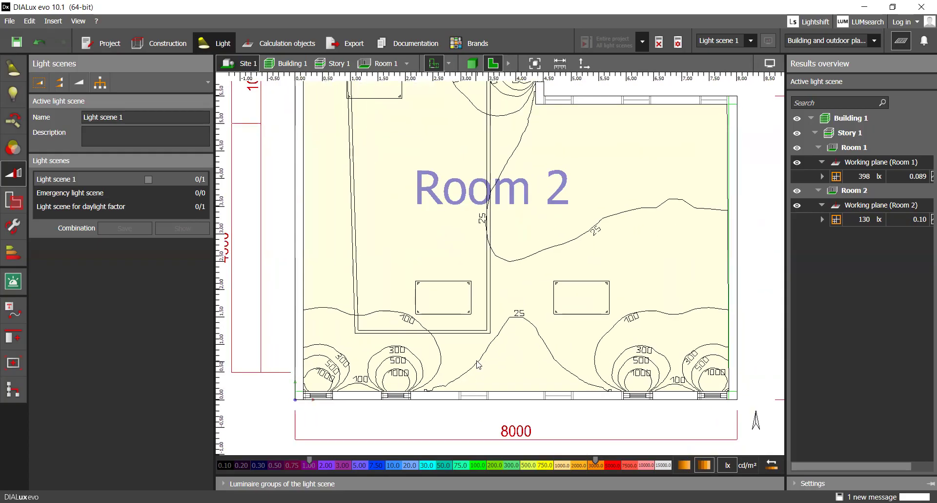
pyautogui.moveTo(532, 340)
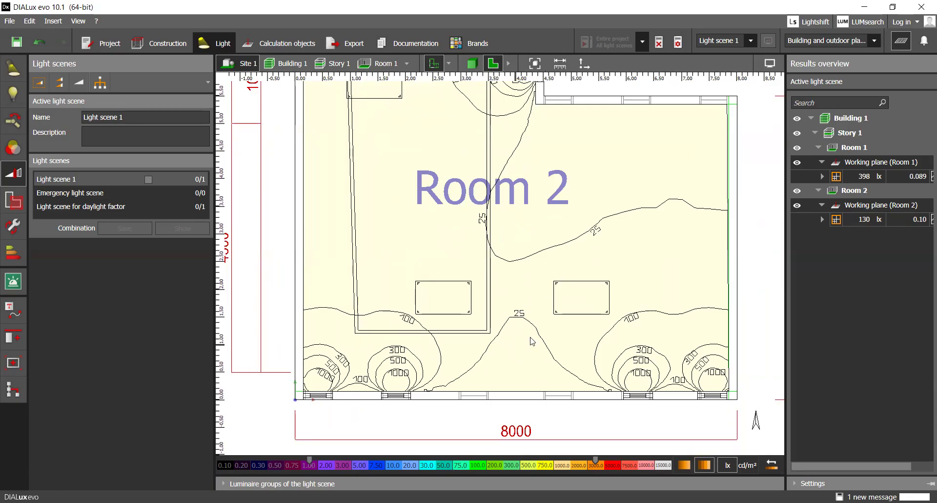
pyautogui.moveTo(611, 164)
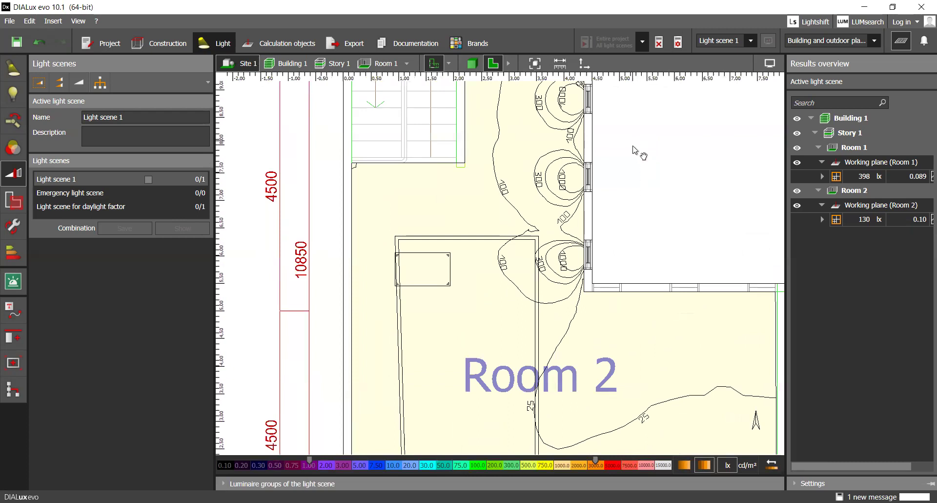
pyautogui.scroll(-3)
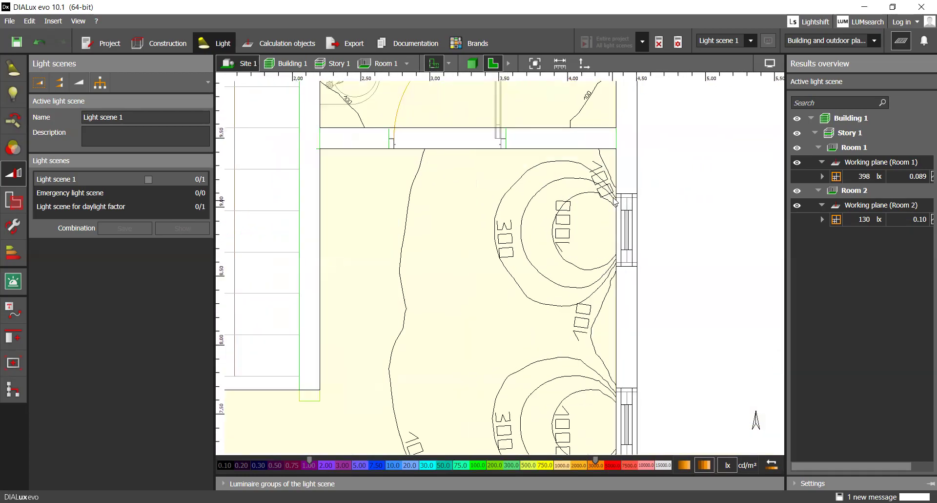
pyautogui.moveTo(651, 214)
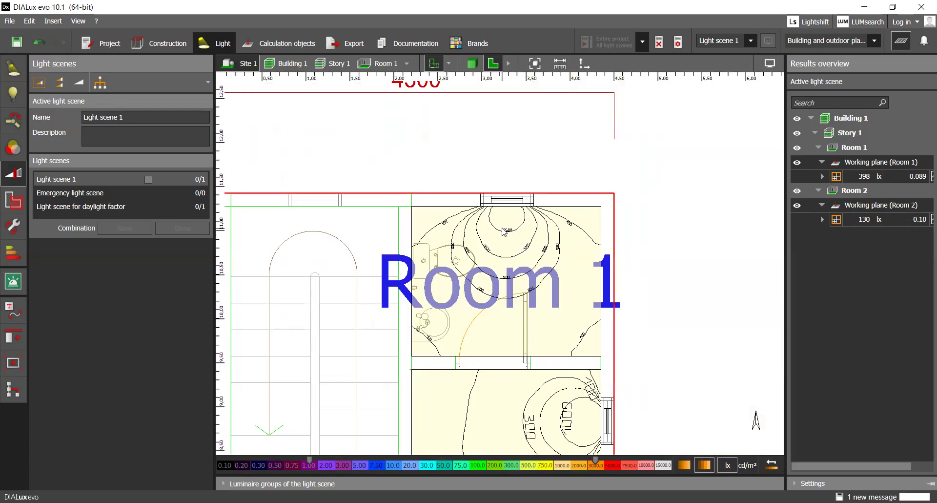
pyautogui.moveTo(535, 242)
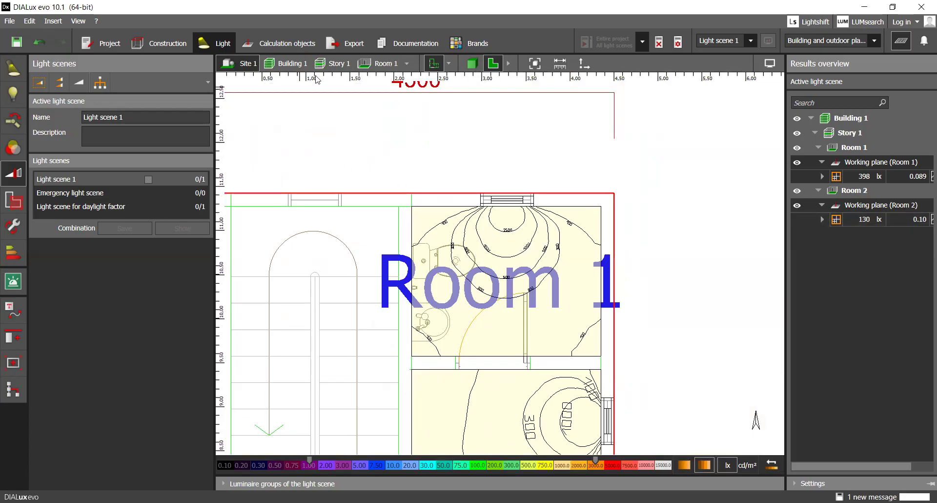
# Step: Give the working-plane isoline labels a user-defined 0.100 m font size
pyautogui.click(287, 43)
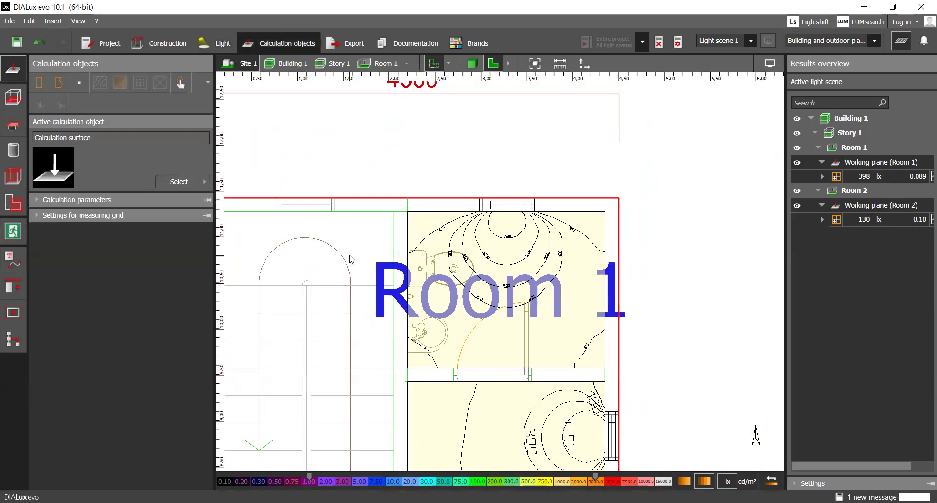
pyautogui.moveTo(568, 254)
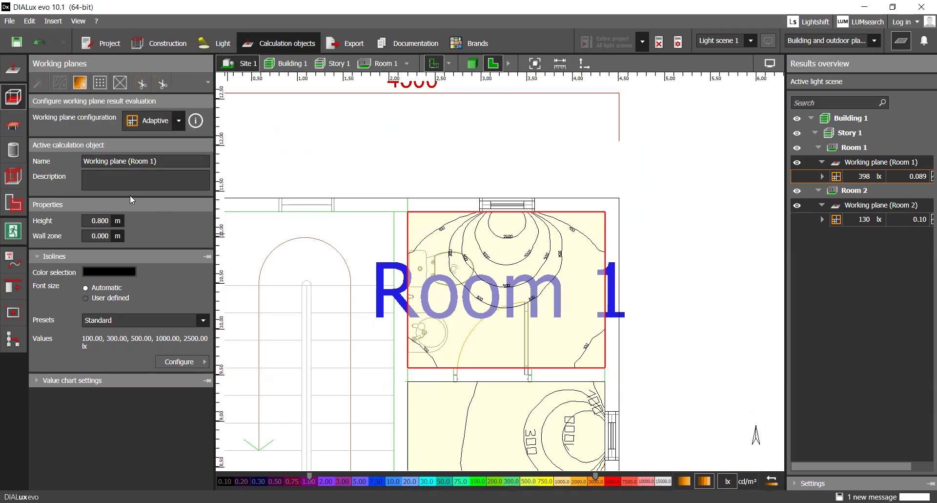
pyautogui.moveTo(82, 299)
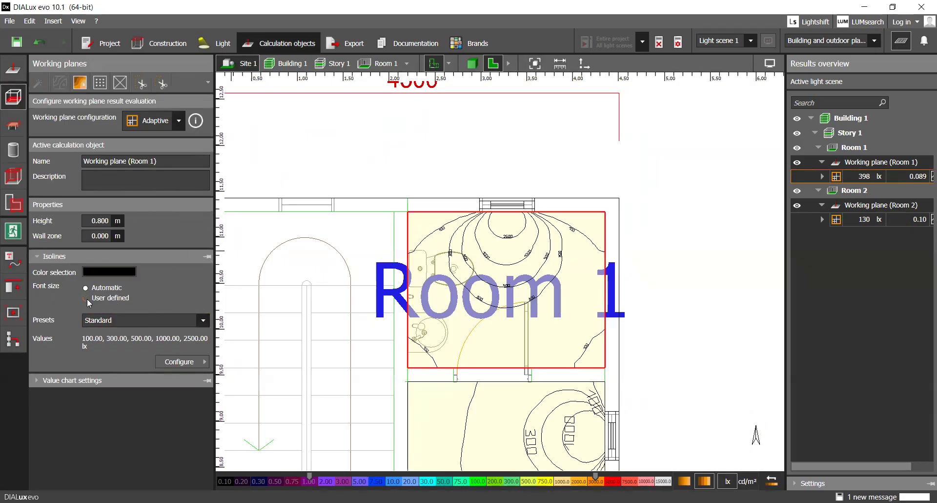
pyautogui.click(85, 298)
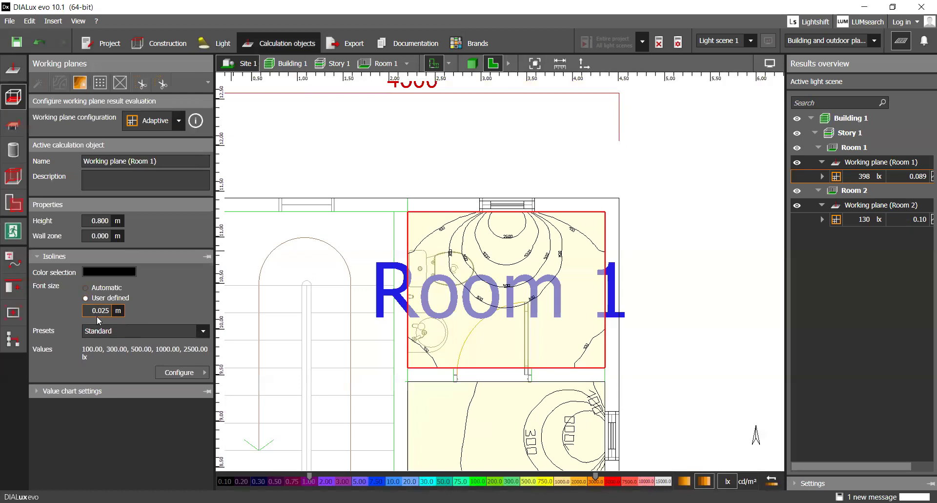
pyautogui.click(98, 310)
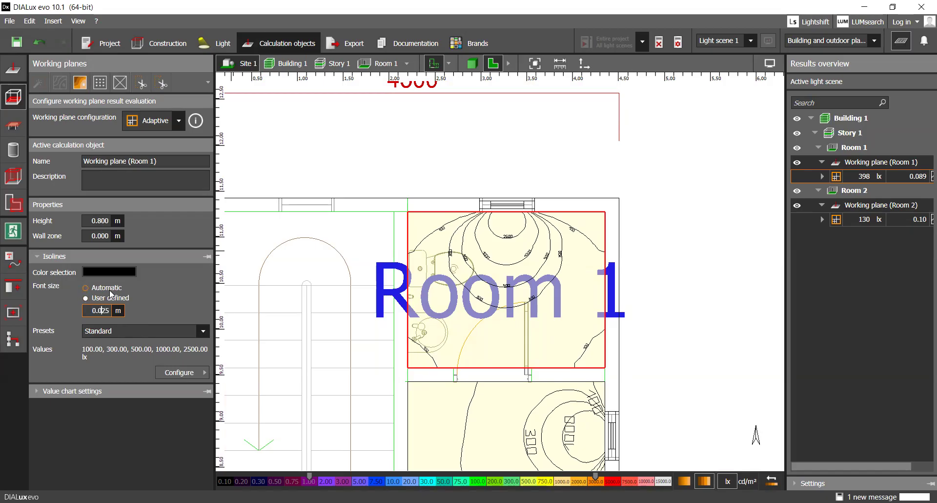
pyautogui.click(86, 297)
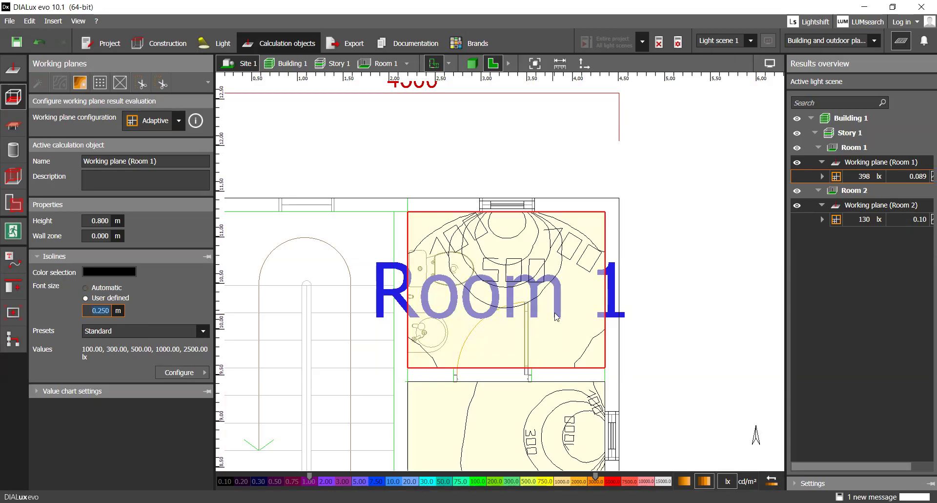
pyautogui.click(101, 310)
pyautogui.write('0.100')
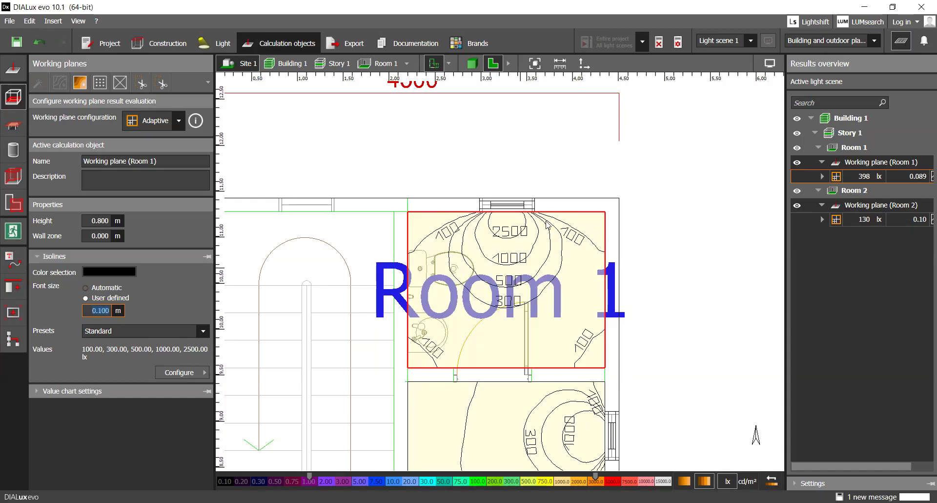
pyautogui.moveTo(703, 233)
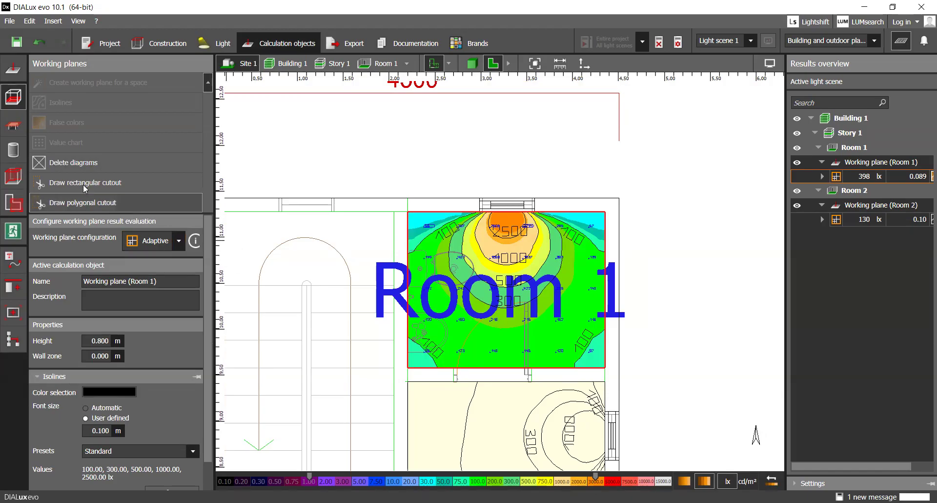
# Step: Toggle the false-colour display and add an illuminance value chart to Room 2's working plane
pyautogui.click(66, 122)
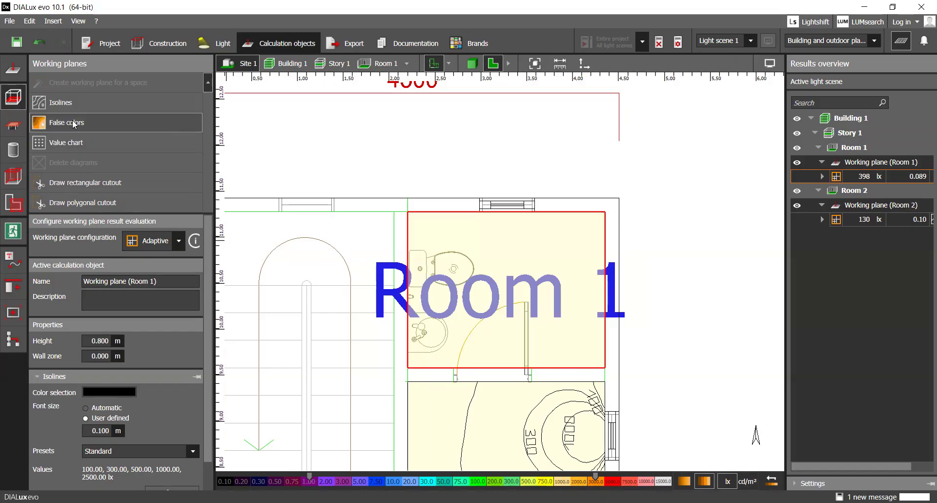
pyautogui.click(66, 123)
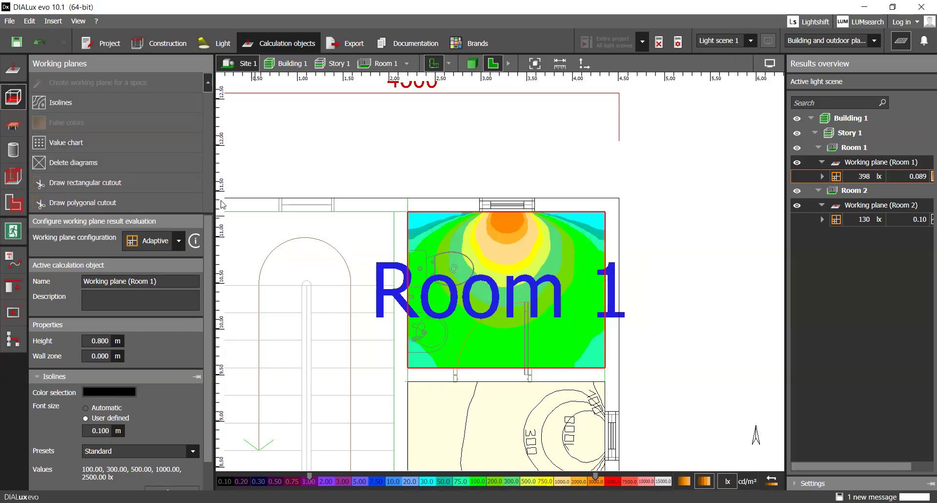
pyautogui.click(66, 142)
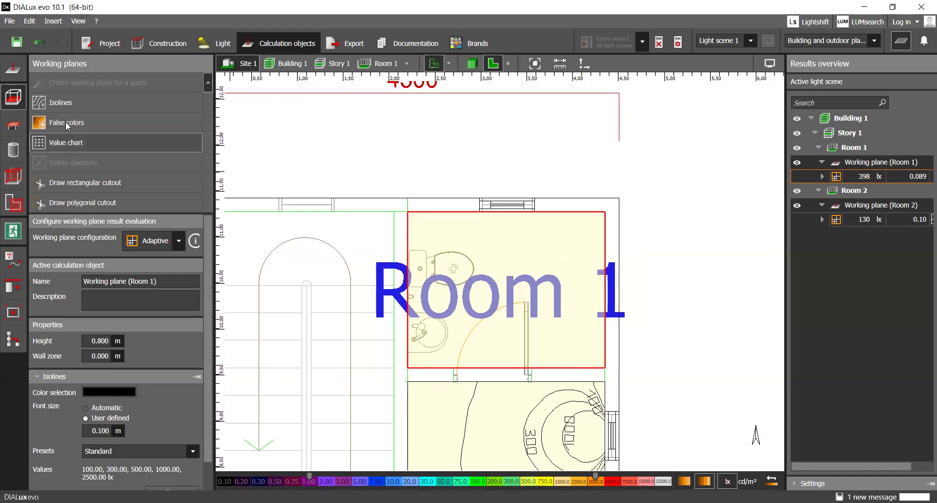
pyautogui.click(65, 122)
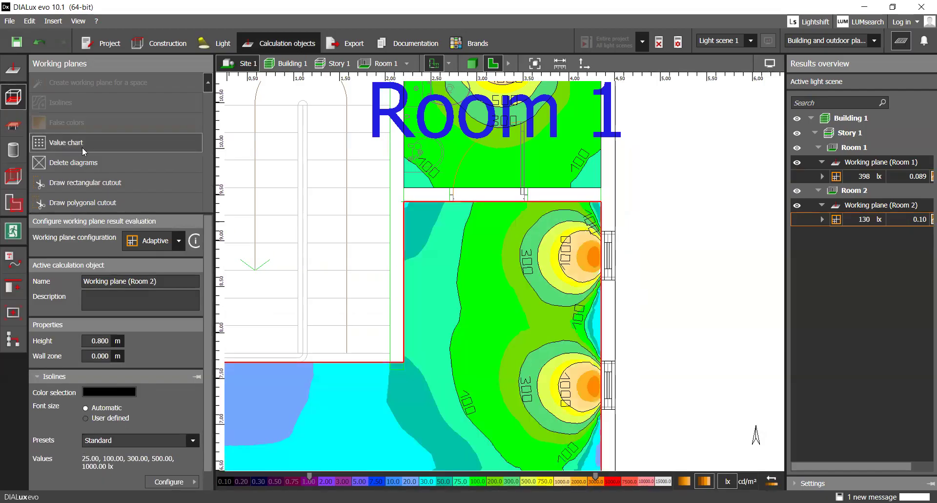
pyautogui.click(66, 143)
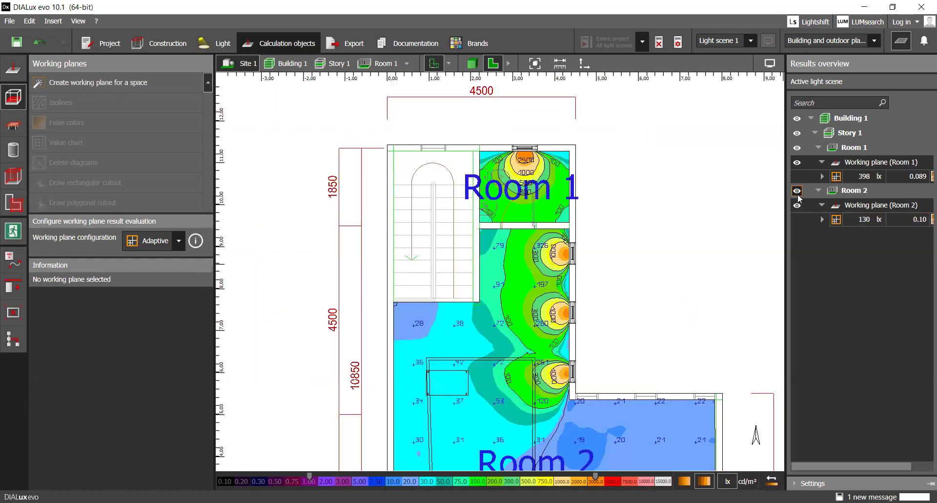
# Step: Hide Room 2's and then all working plane results in the Results overview
pyautogui.click(797, 190)
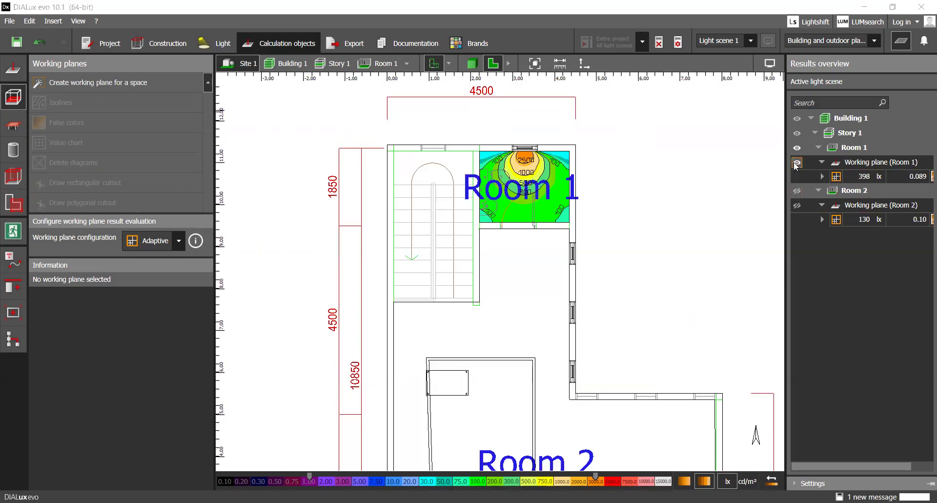
pyautogui.click(797, 162)
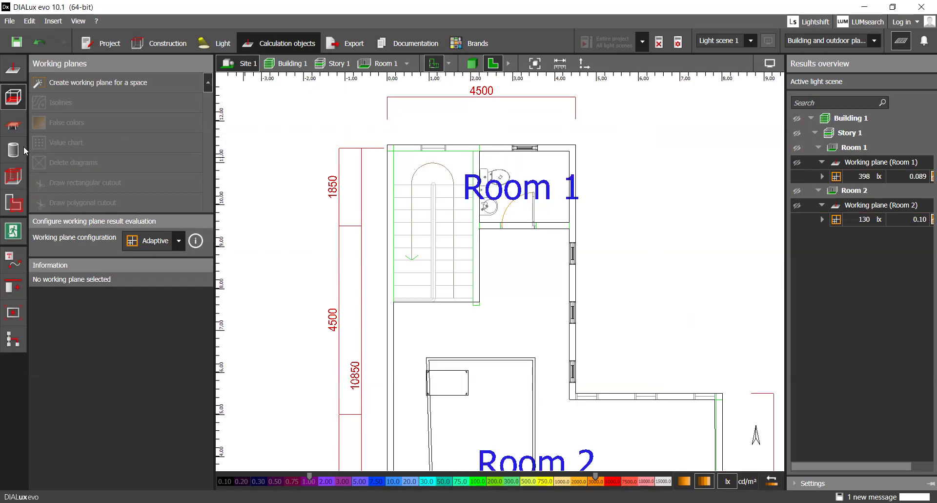
# Step: Create a new light scene for Room 2 (Light scene 3) from the Light tab
pyautogui.click(223, 43)
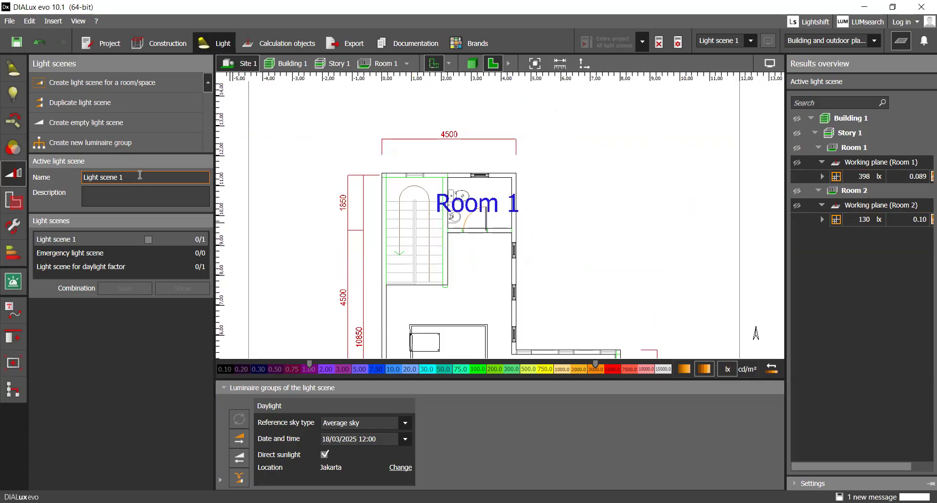
pyautogui.moveTo(129, 83)
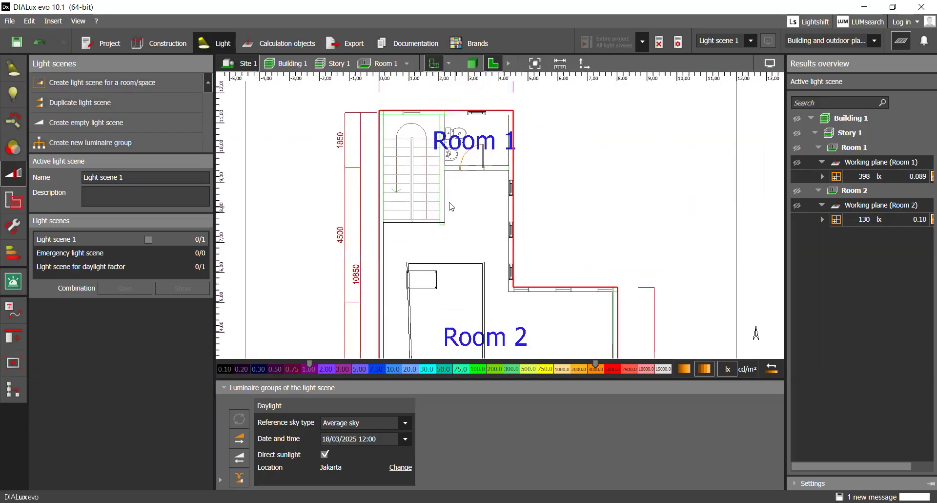
pyautogui.moveTo(100, 109)
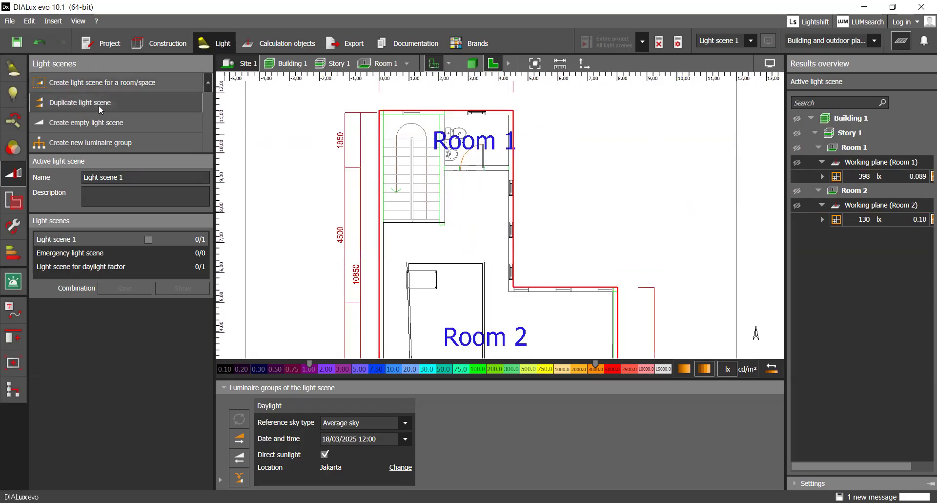
pyautogui.moveTo(115, 82)
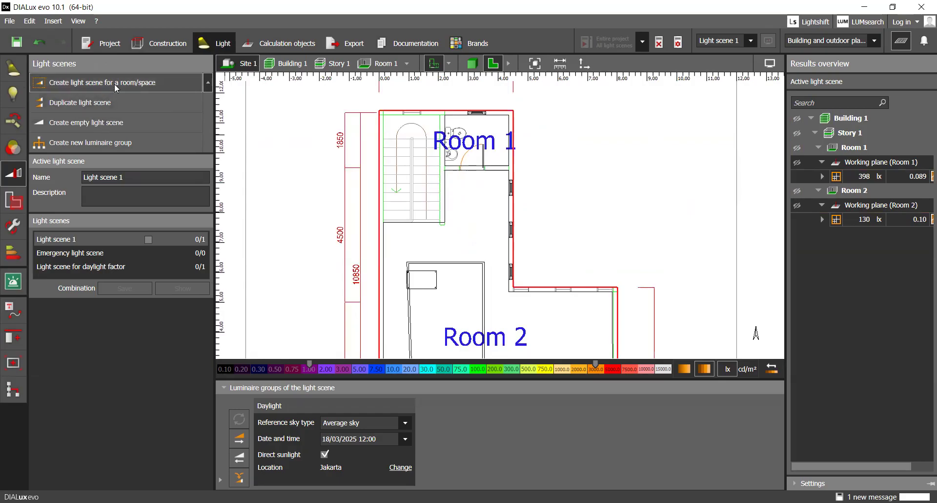
pyautogui.click(102, 83)
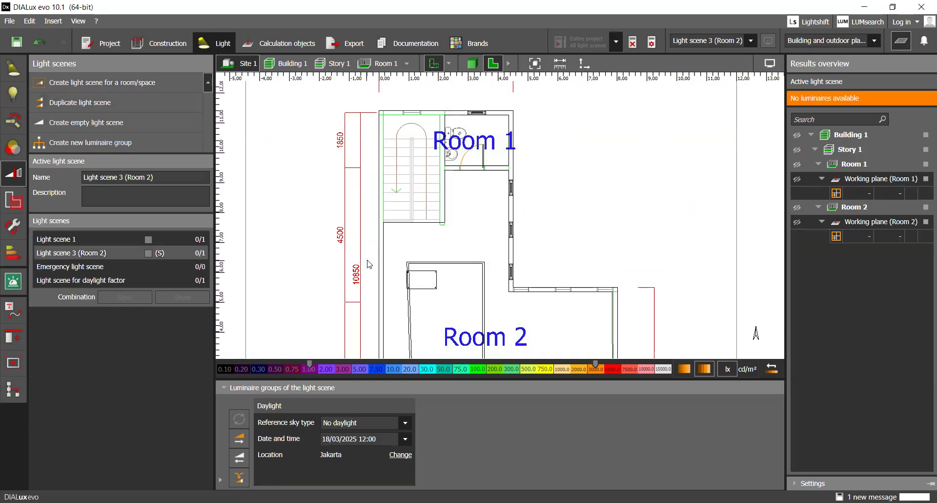
pyautogui.moveTo(442, 218)
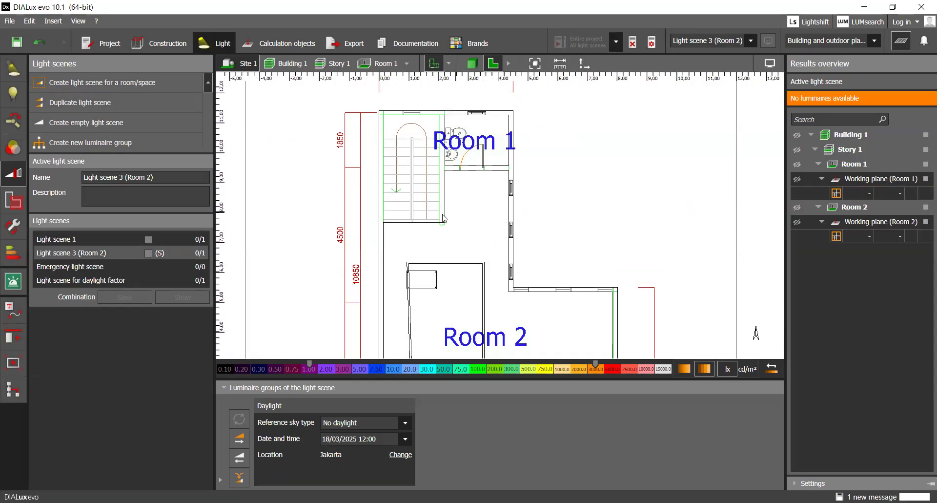
pyautogui.moveTo(427, 341)
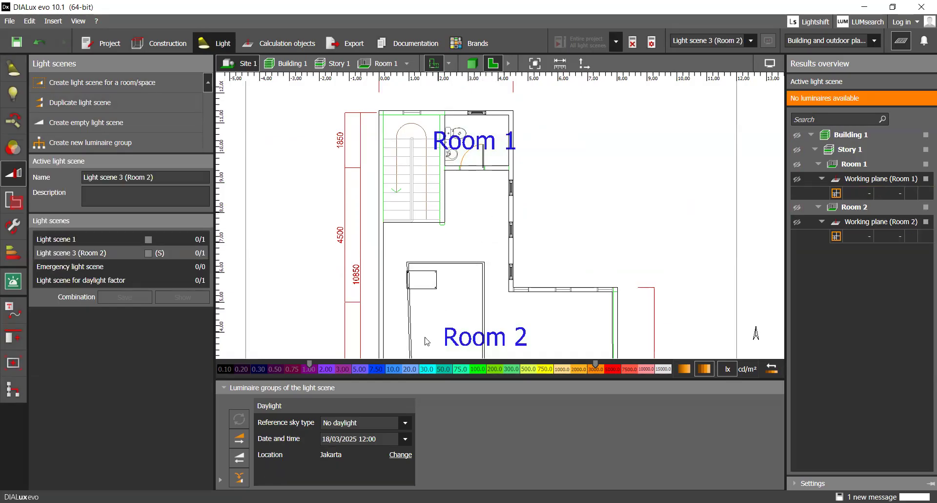
pyautogui.click(358, 421)
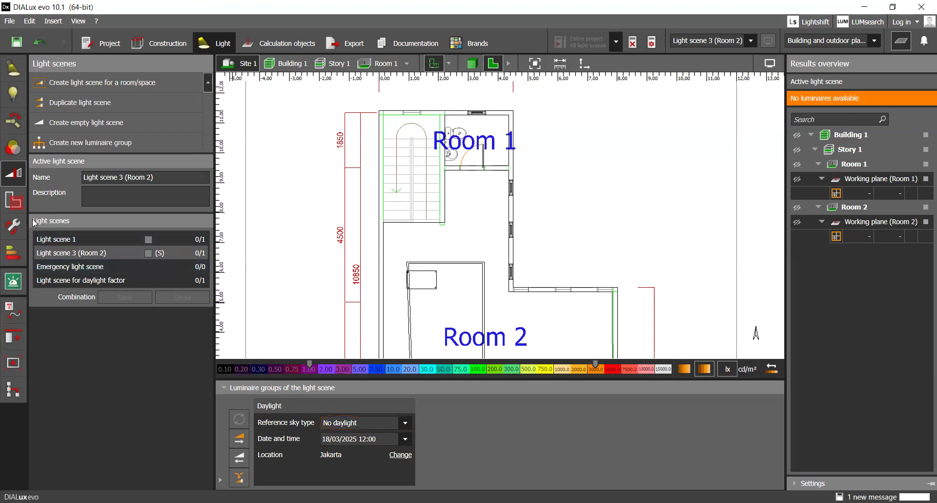
pyautogui.moveTo(12, 94)
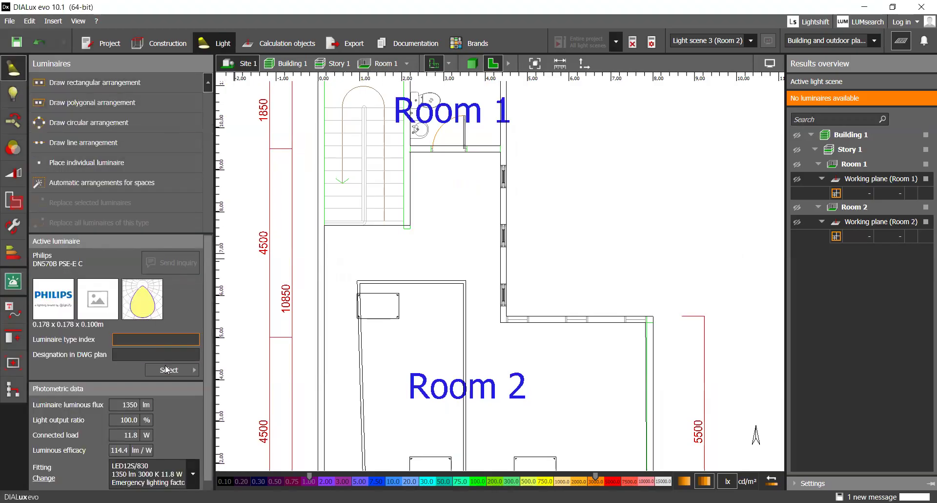
pyautogui.click(169, 369)
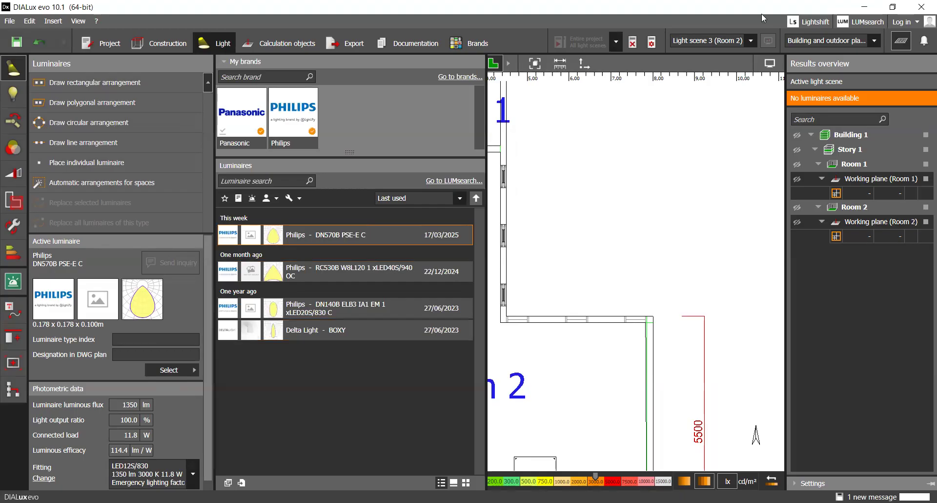
pyautogui.moveTo(464, 70)
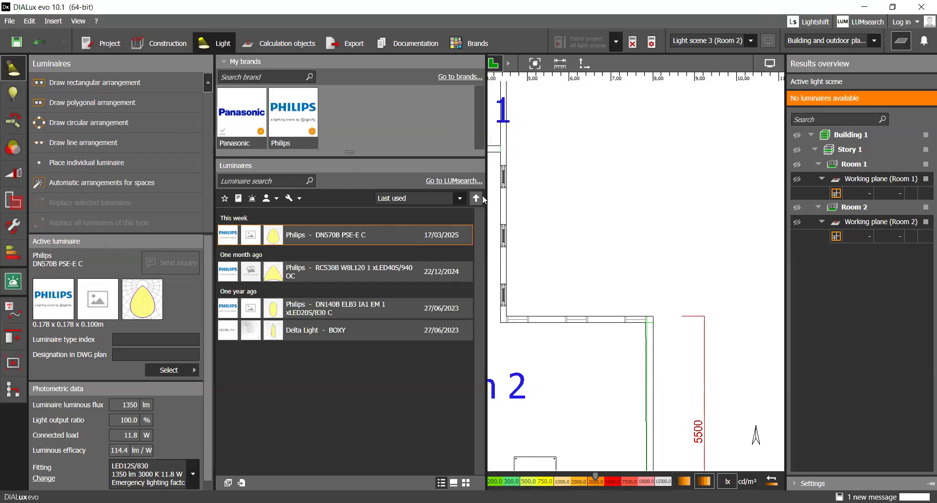
pyautogui.moveTo(386, 263)
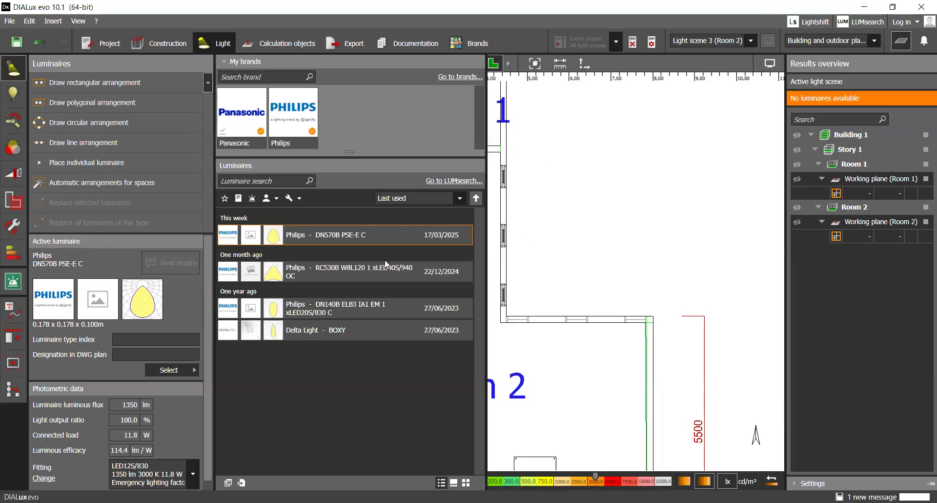
pyautogui.moveTo(279, 226)
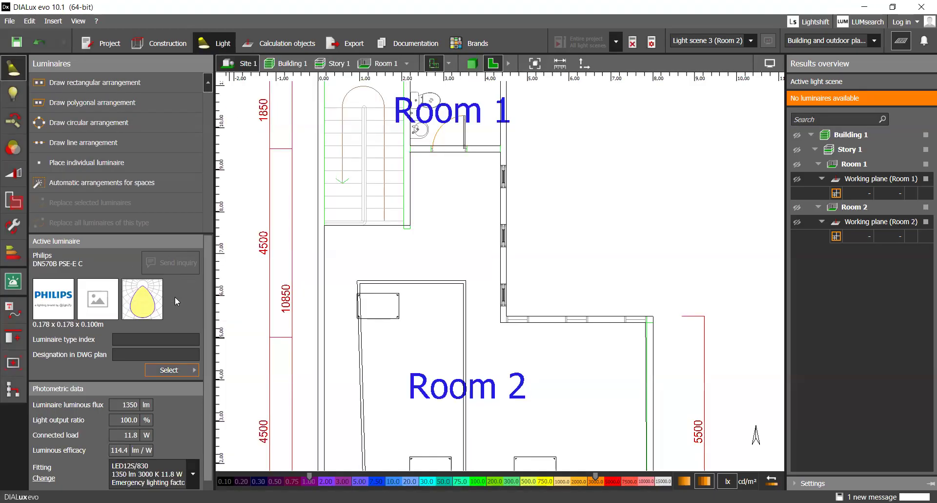
# Step: Place a single Philips DN570B PSE-E C downlight on the plan above Room 2
pyautogui.click(155, 338)
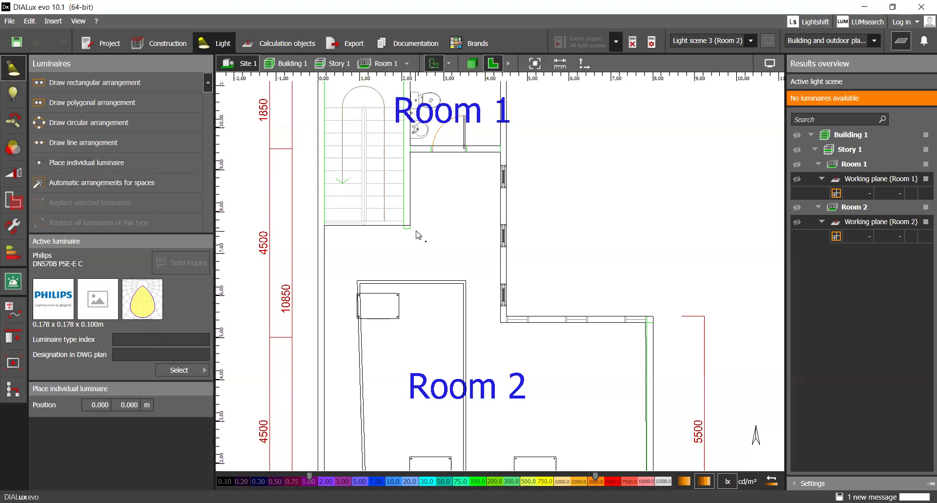
pyautogui.moveTo(443, 241)
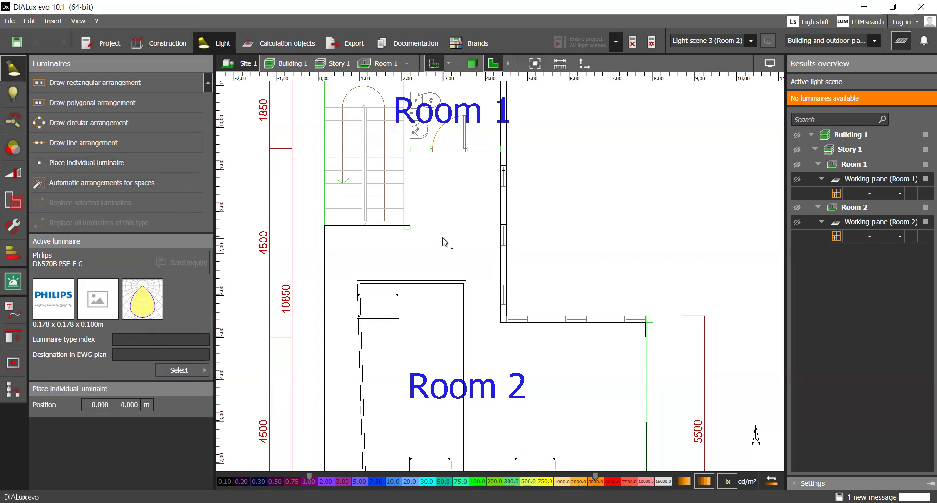
pyautogui.click(430, 175)
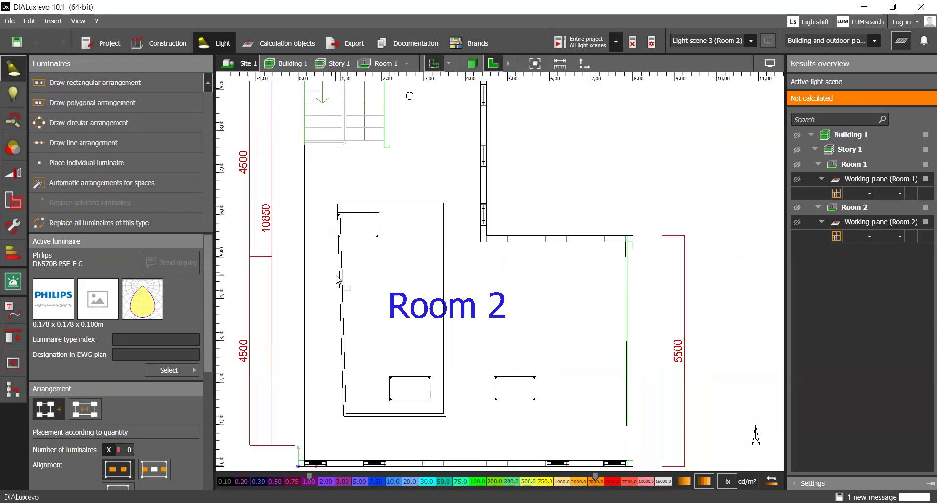
# Step: Drag a field arrangement of downlights across Room 2's rectangular area
pyautogui.moveTo(330, 289); pyautogui.dragTo(562, 289)
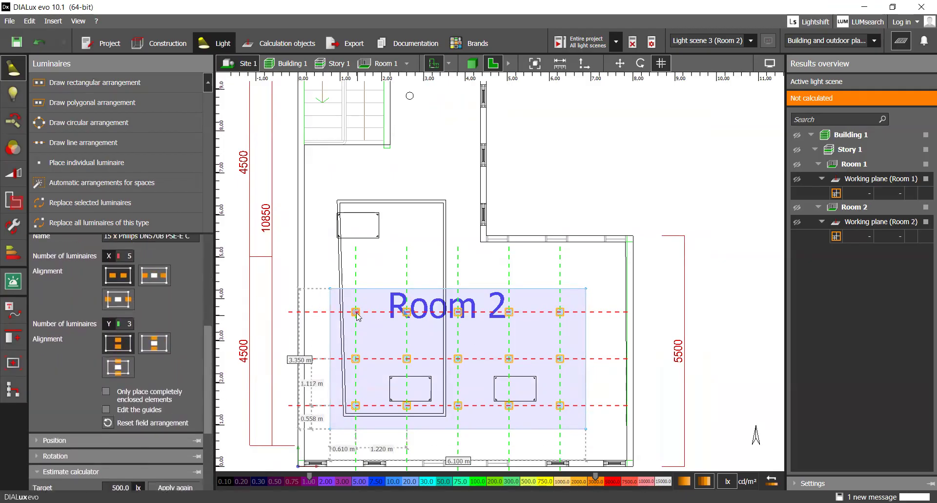
pyautogui.click(355, 313)
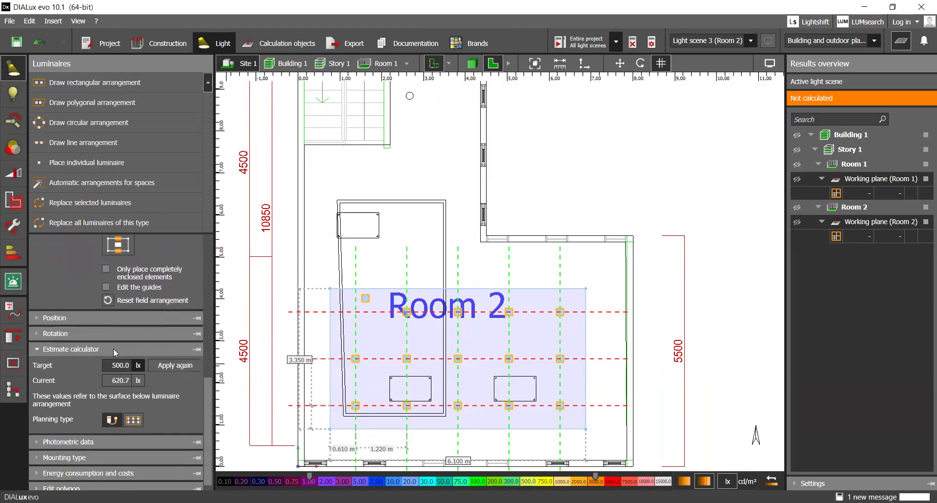
# Step: Set the Estimate calculator target to 300 lx and re-apply until the field settles at 5 by 4
pyautogui.click(119, 365)
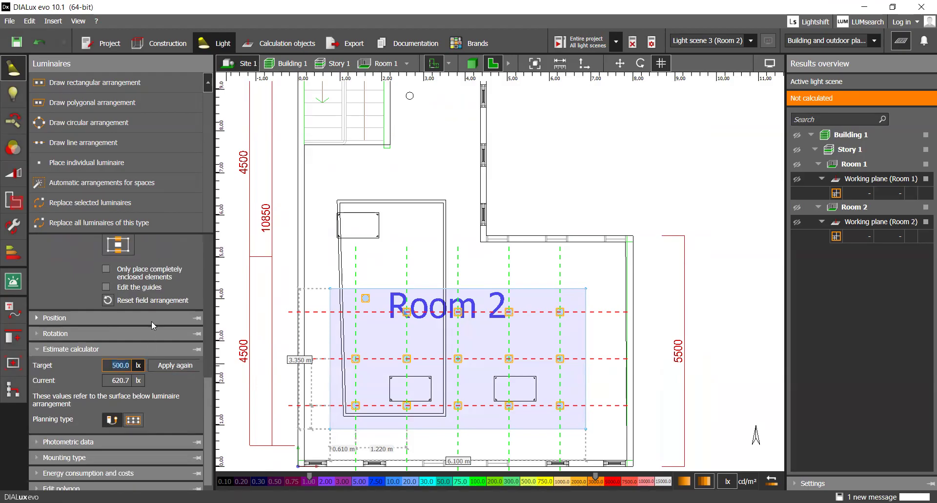
pyautogui.write('300')
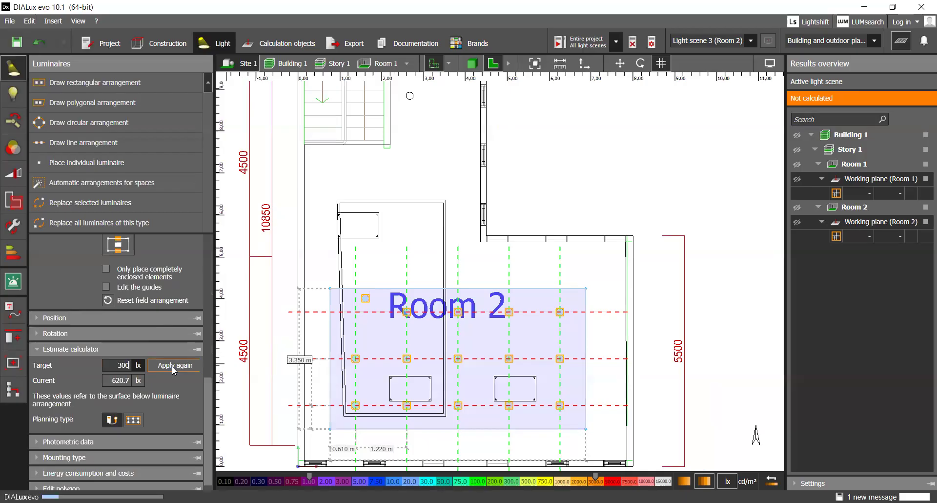
pyautogui.click(175, 365)
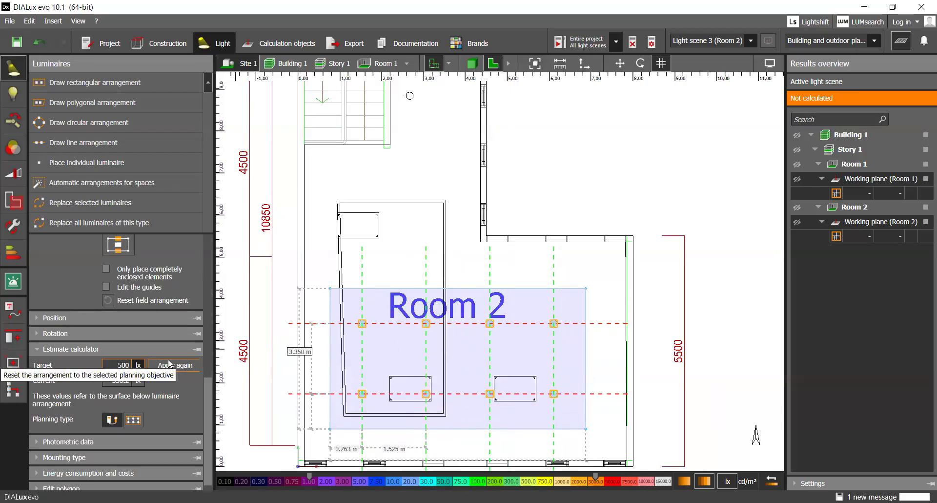
pyautogui.click(175, 365)
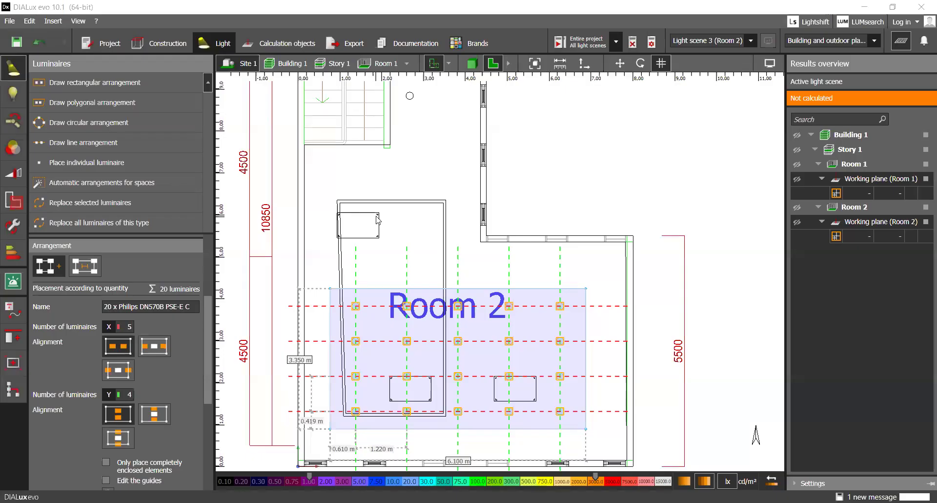
pyautogui.moveTo(544, 179)
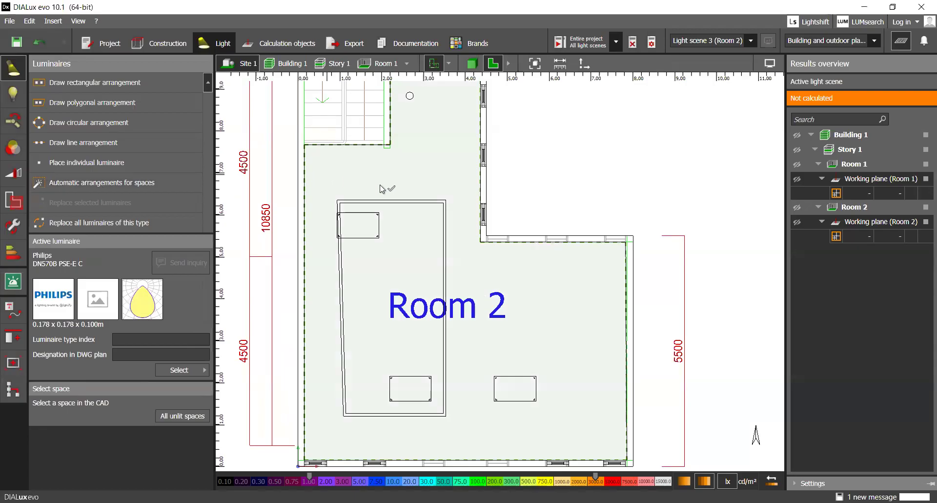
pyautogui.moveTo(435, 171)
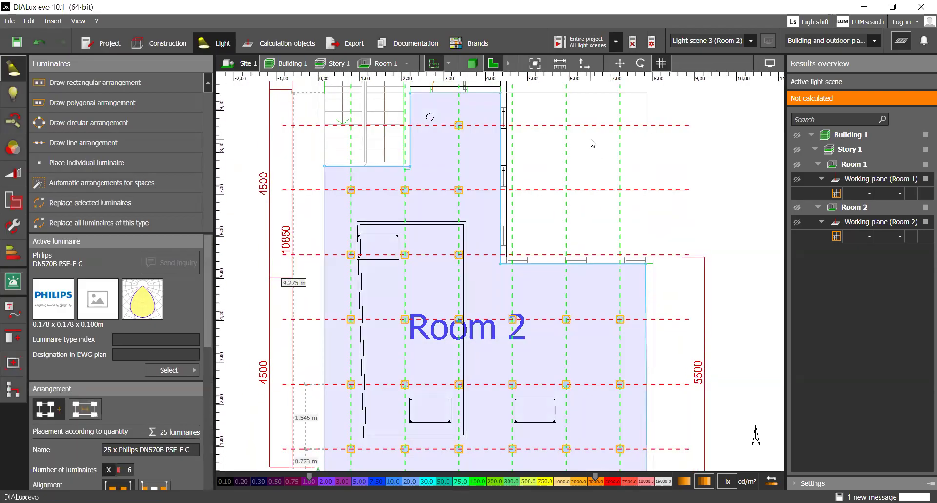
# Step: Scroll the Estimate calculator to check the 518.3 lx estimate against the 500 lx target
pyautogui.scroll(-3)
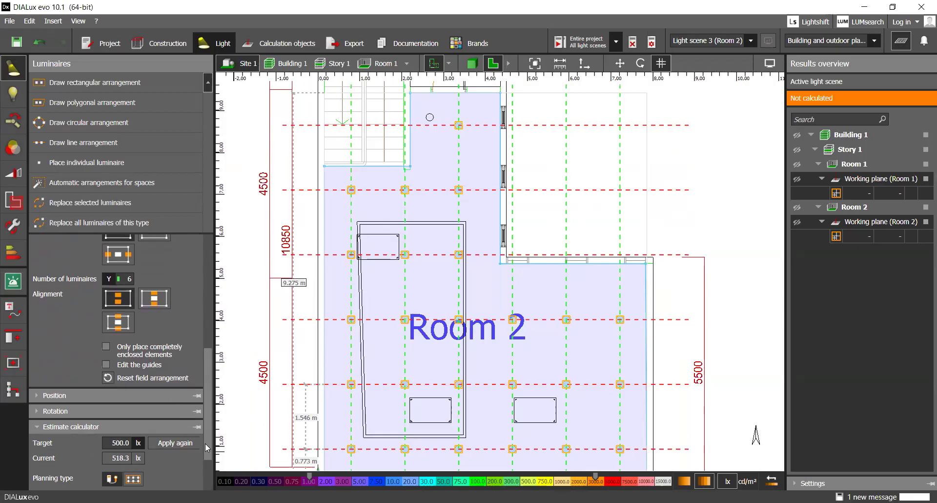
pyautogui.moveTo(687, 250)
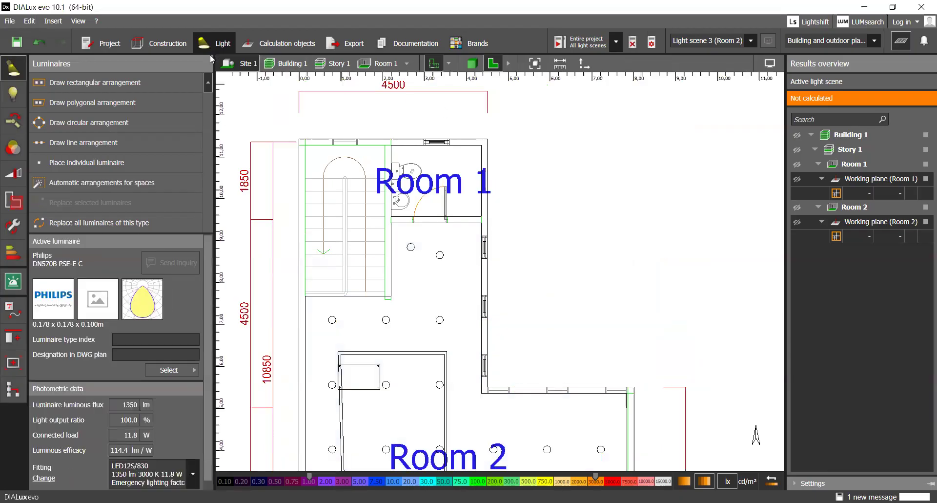
pyautogui.moveTo(168, 49)
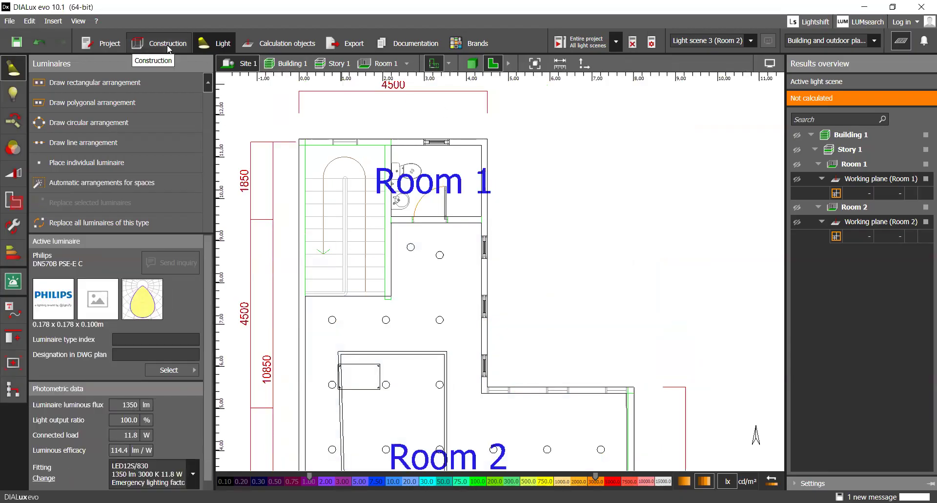
pyautogui.moveTo(101, 182)
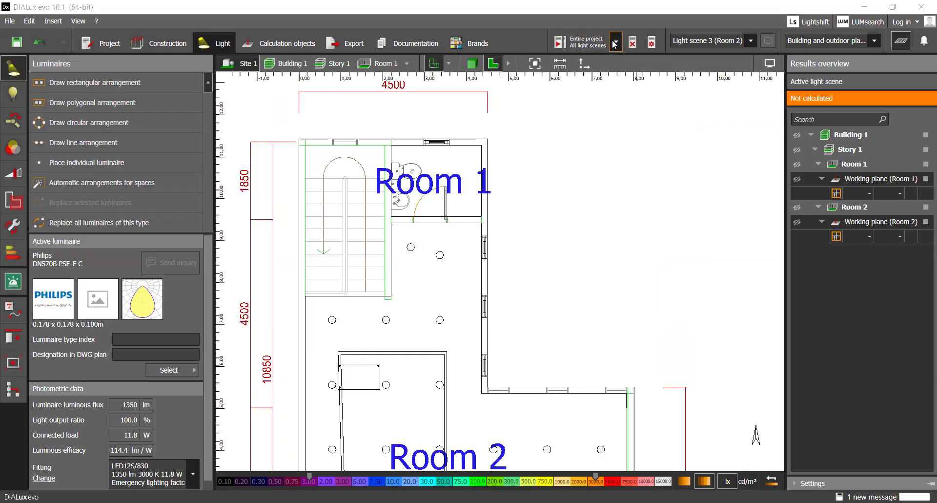
# Step: Calculate the active light scene only, giving Room 2's working plane 452 lx with 0.35 uniformity
pyautogui.click(616, 41)
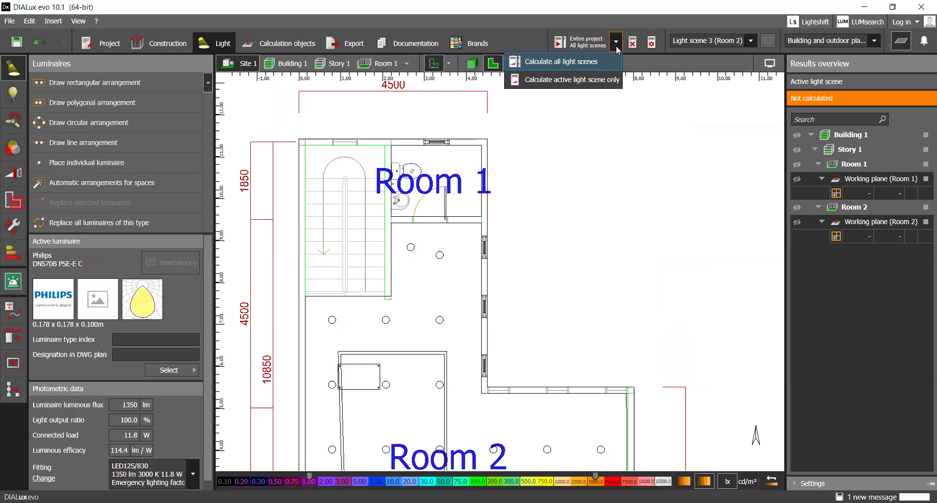
pyautogui.moveTo(564, 79)
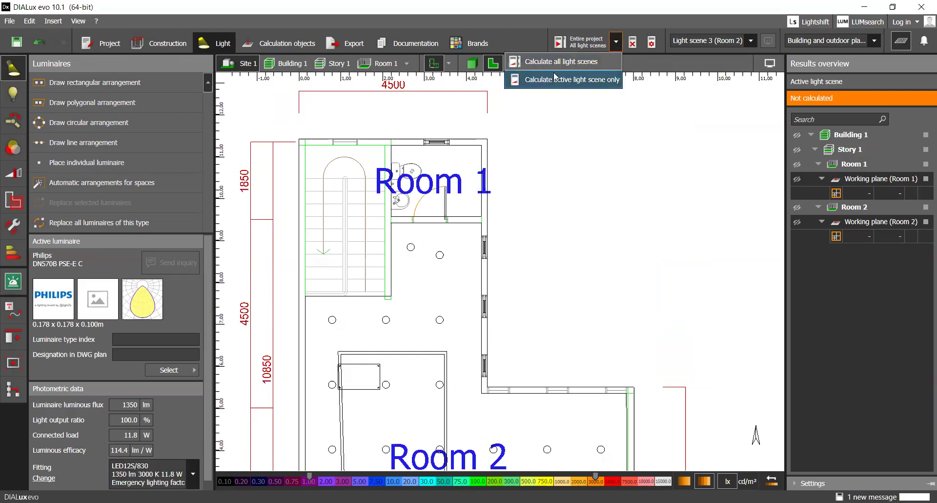
pyautogui.moveTo(560, 61)
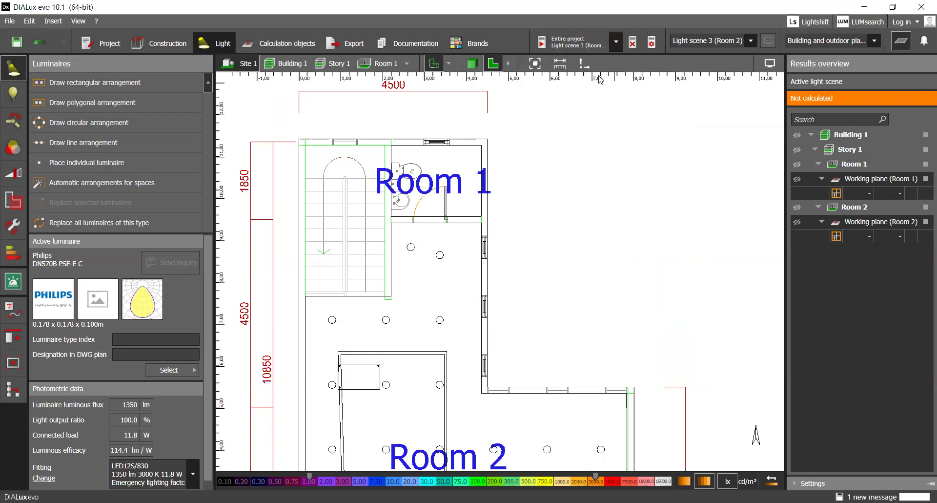
pyautogui.click(543, 42)
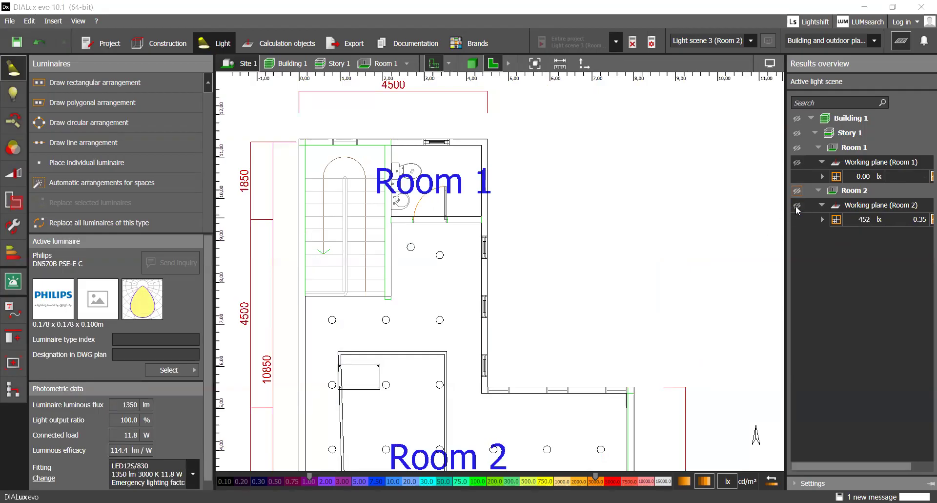
# Step: Show Room 2's working plane results and switch to editing its calculation object settings
pyautogui.click(796, 205)
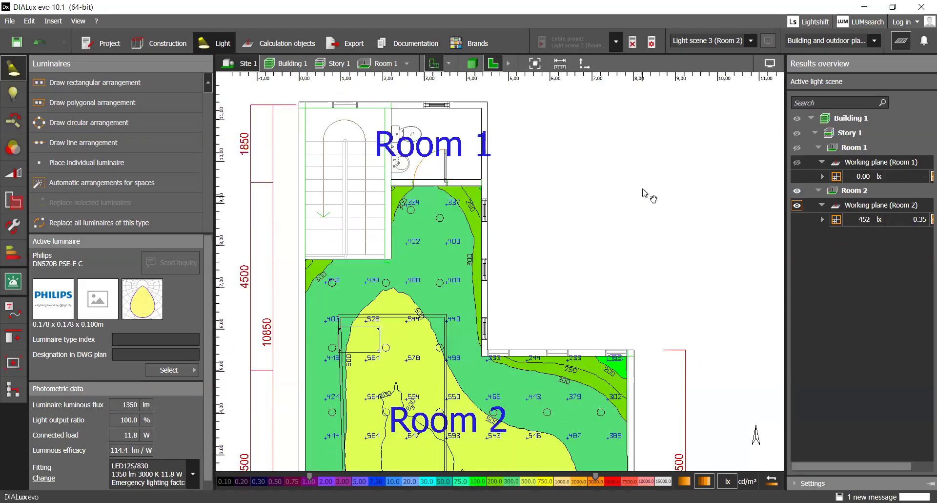
pyautogui.scroll(-3)
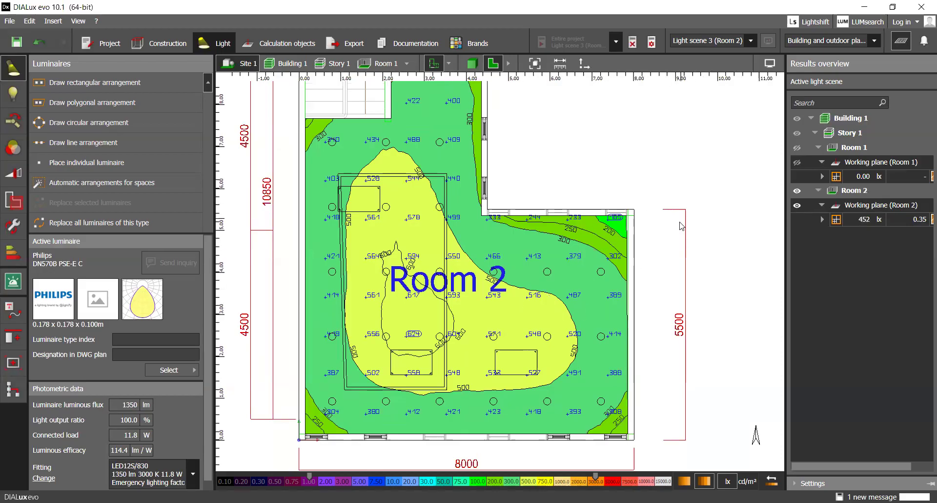
pyautogui.moveTo(439, 282)
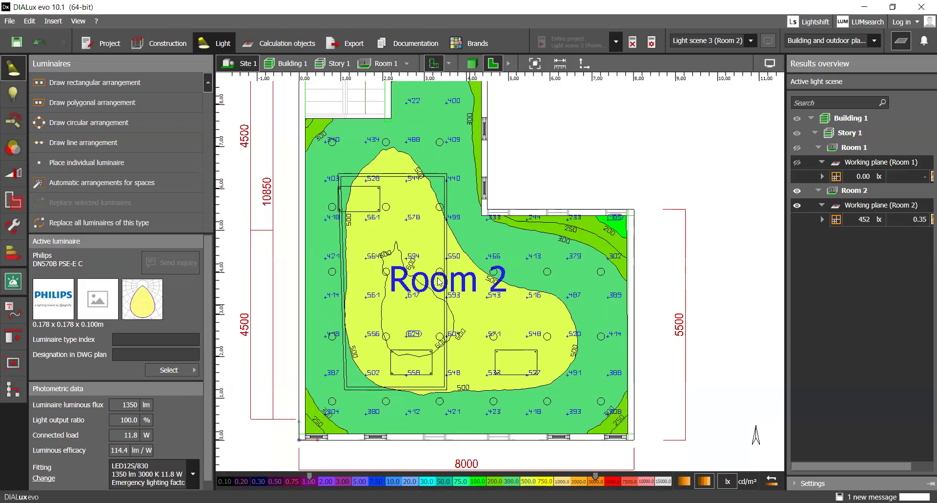
pyautogui.moveTo(427, 235)
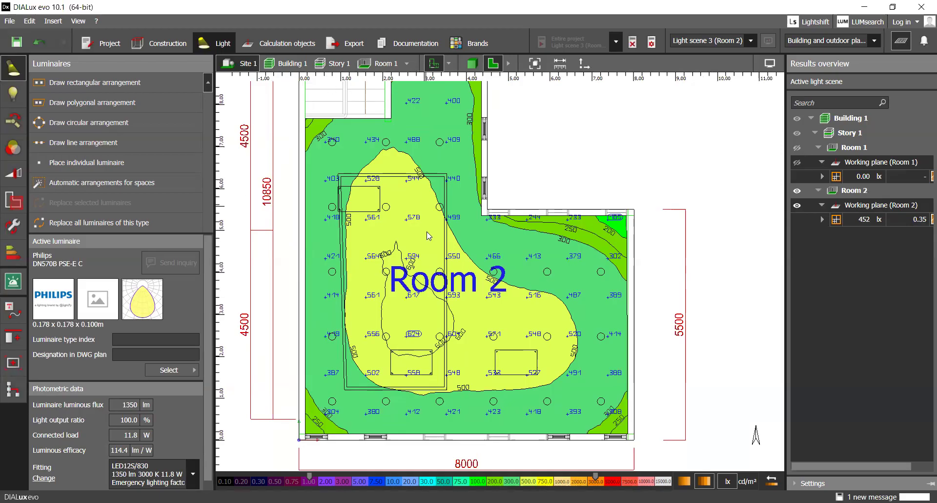
pyautogui.click(286, 43)
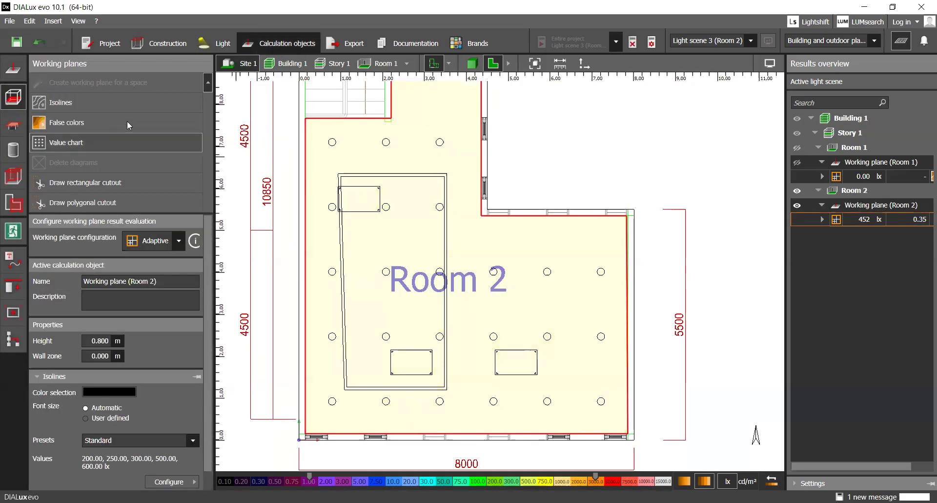
# Step: Display isolines and false-colour illuminance on Room 2's working plane
pyautogui.click(60, 102)
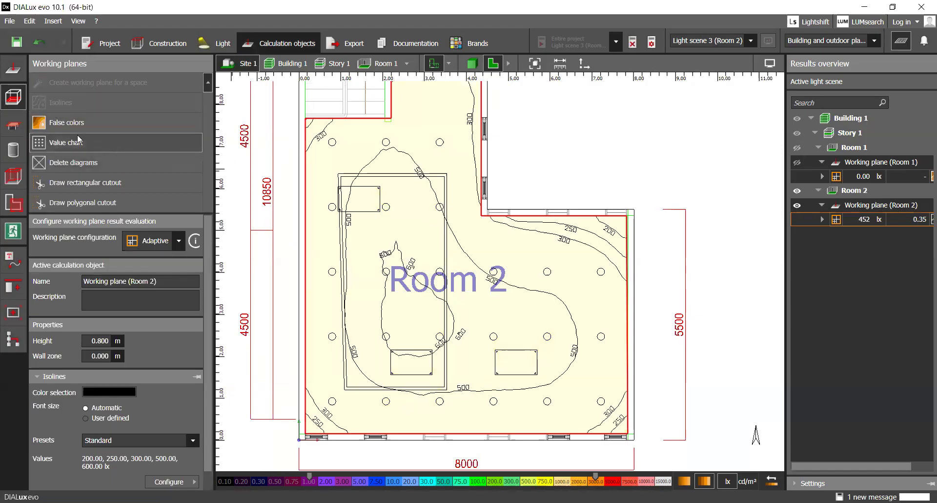
pyautogui.click(65, 122)
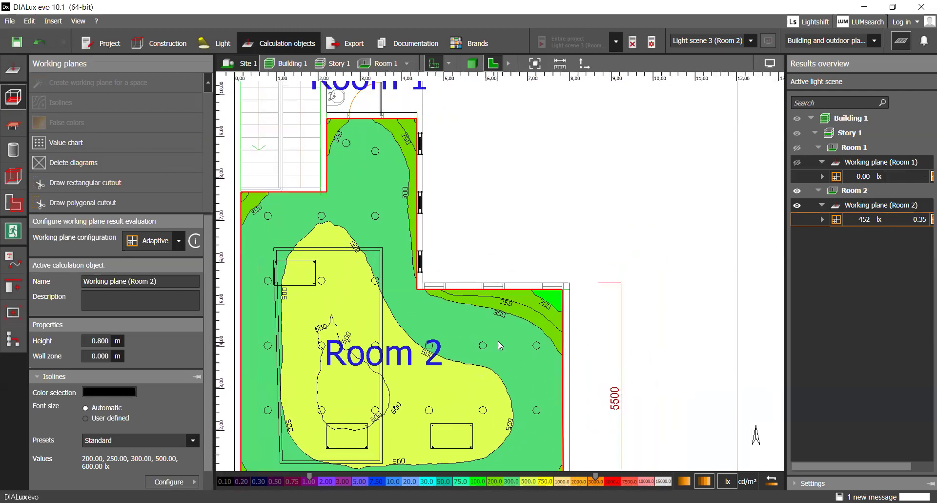
pyautogui.moveTo(506, 304)
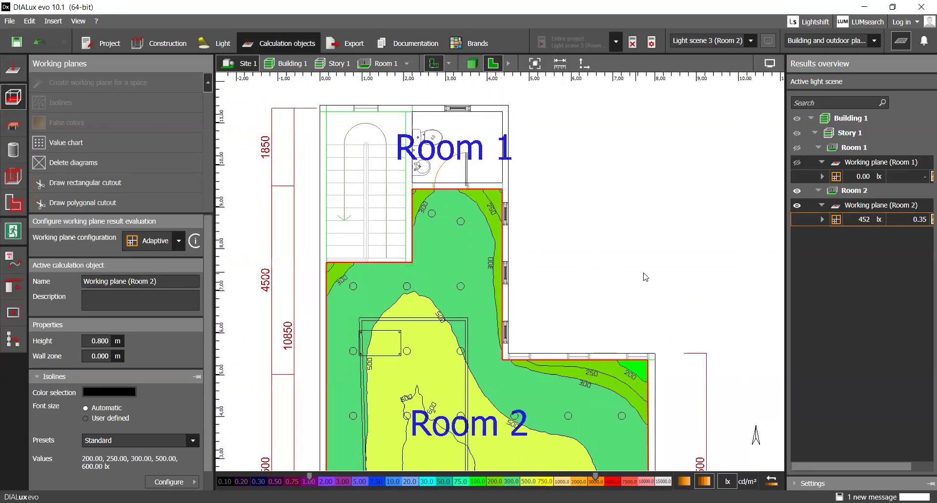
pyautogui.moveTo(599, 265)
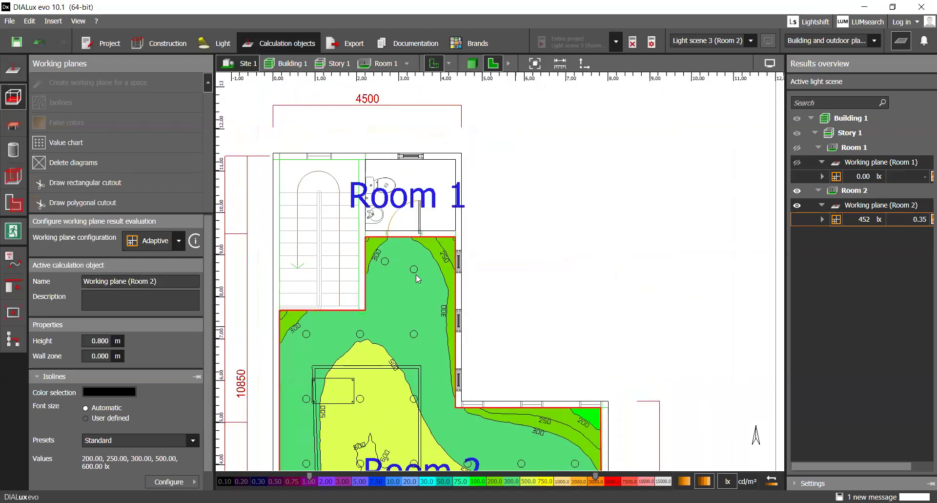
pyautogui.moveTo(399, 290)
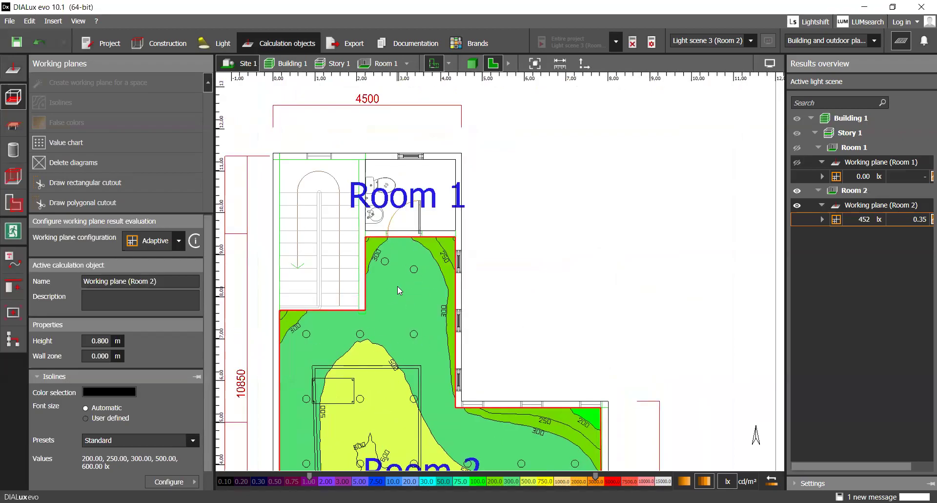
pyautogui.moveTo(264, 328)
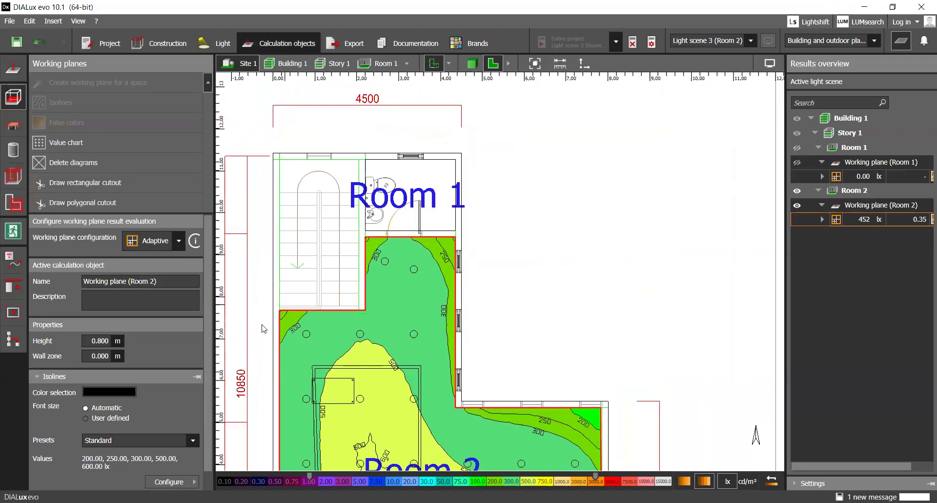
pyautogui.moveTo(555, 358)
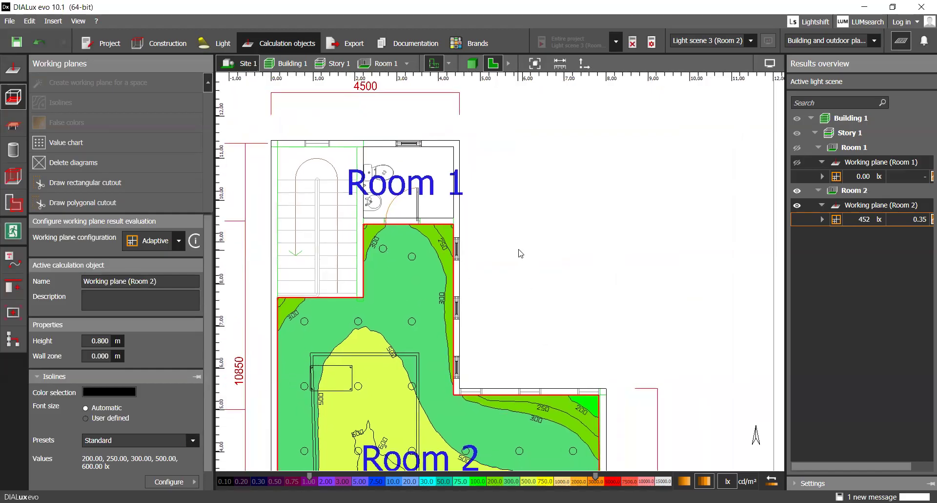
pyautogui.moveTo(457, 283)
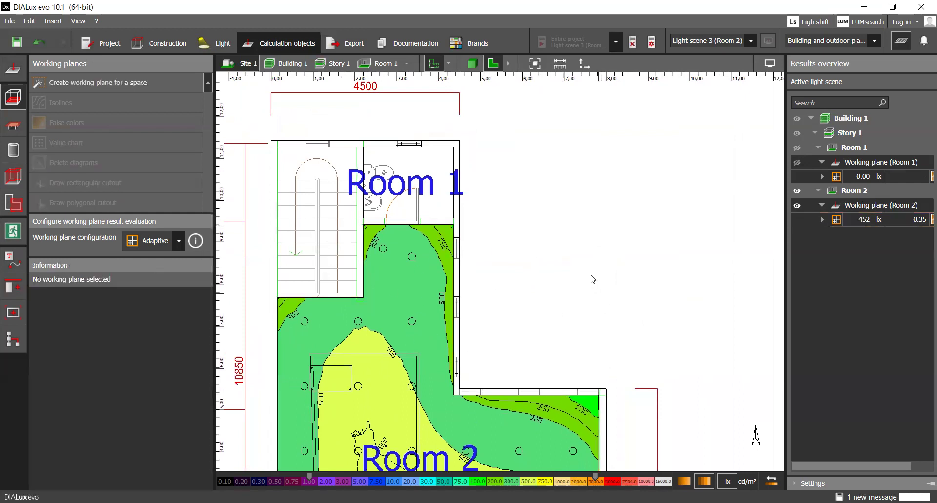
pyautogui.moveTo(563, 245)
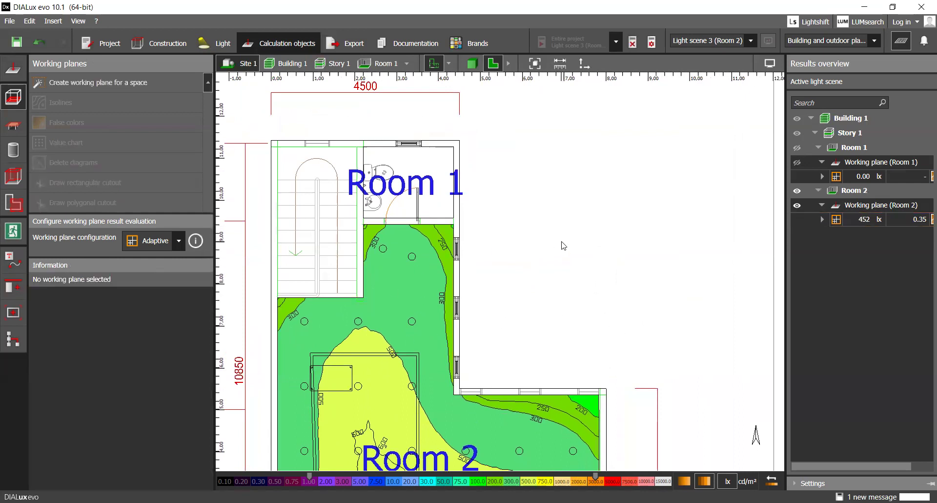